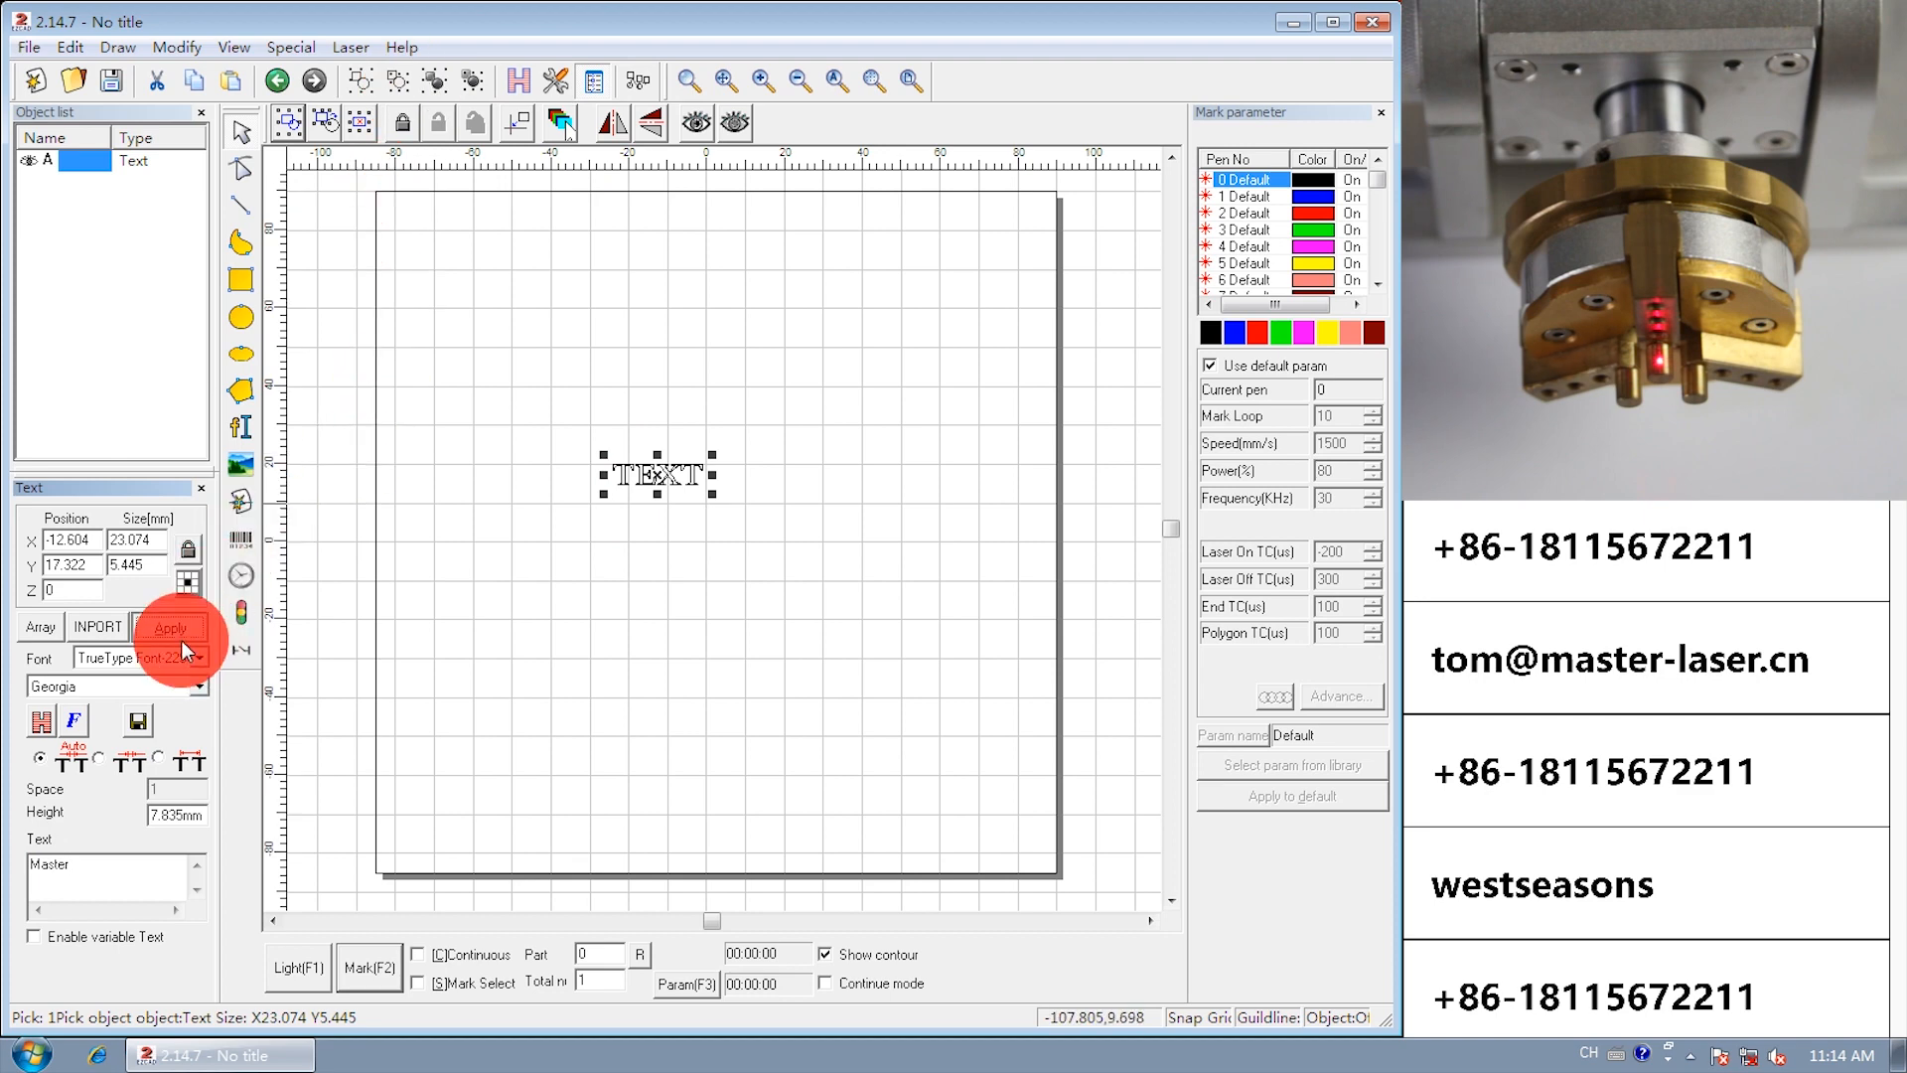
Apply the new text 'Master' to the text object.
left_click(169, 628)
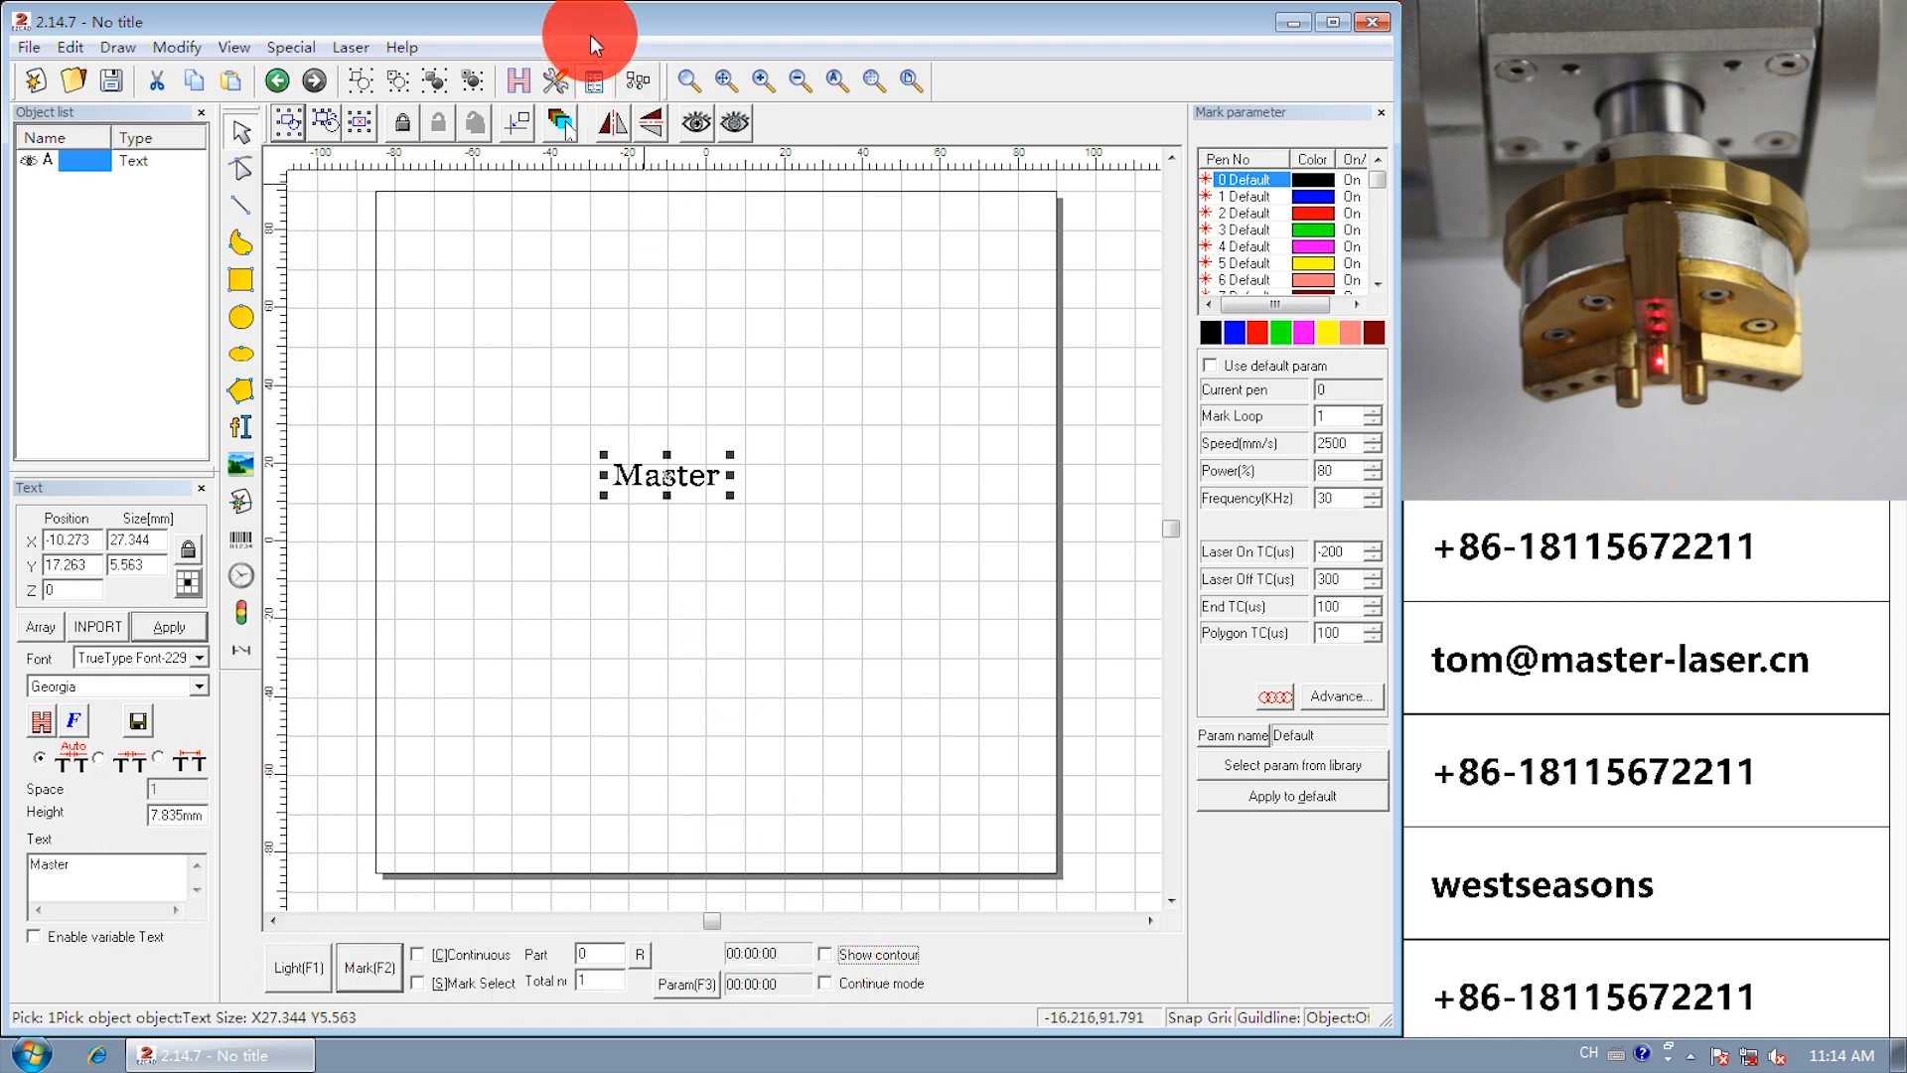
mouse_move(343, 56)
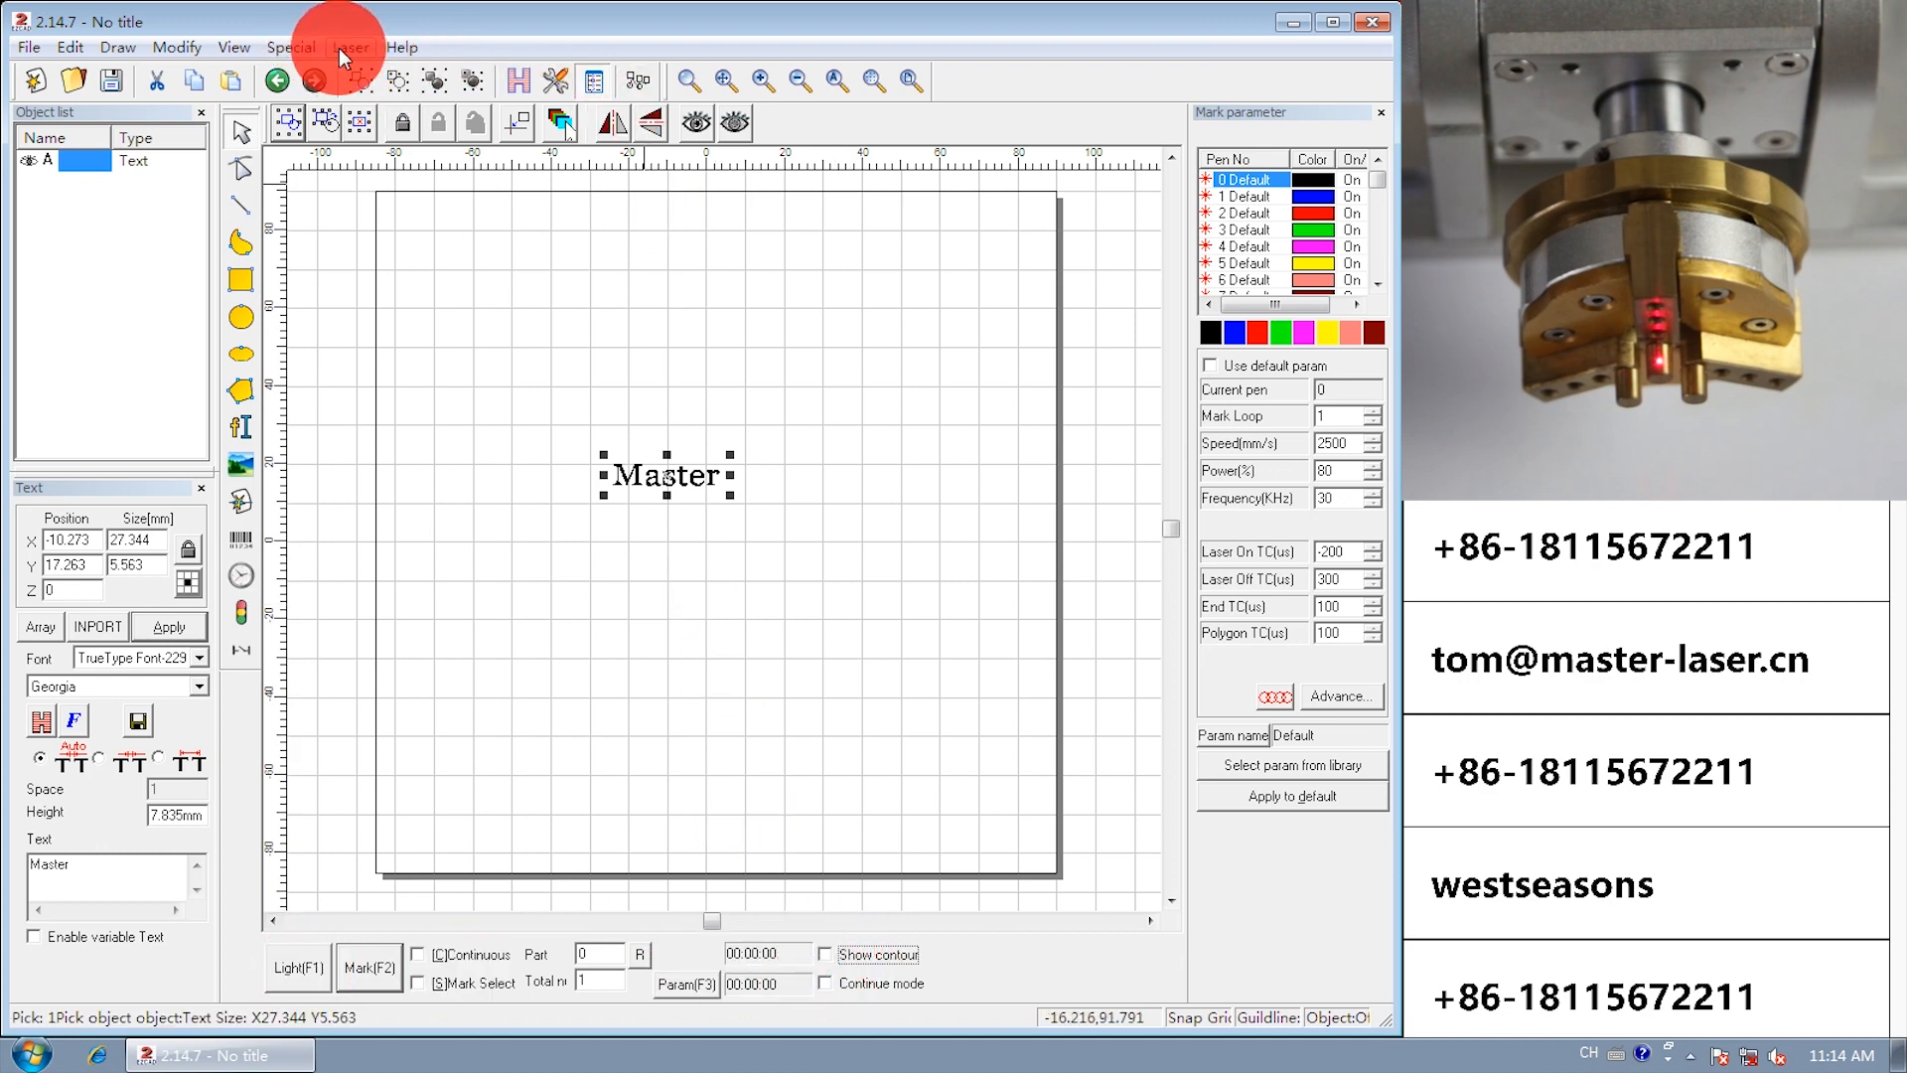
In Ring Text Mark, set the ring diameter to 23 mm.
left_click(351, 47)
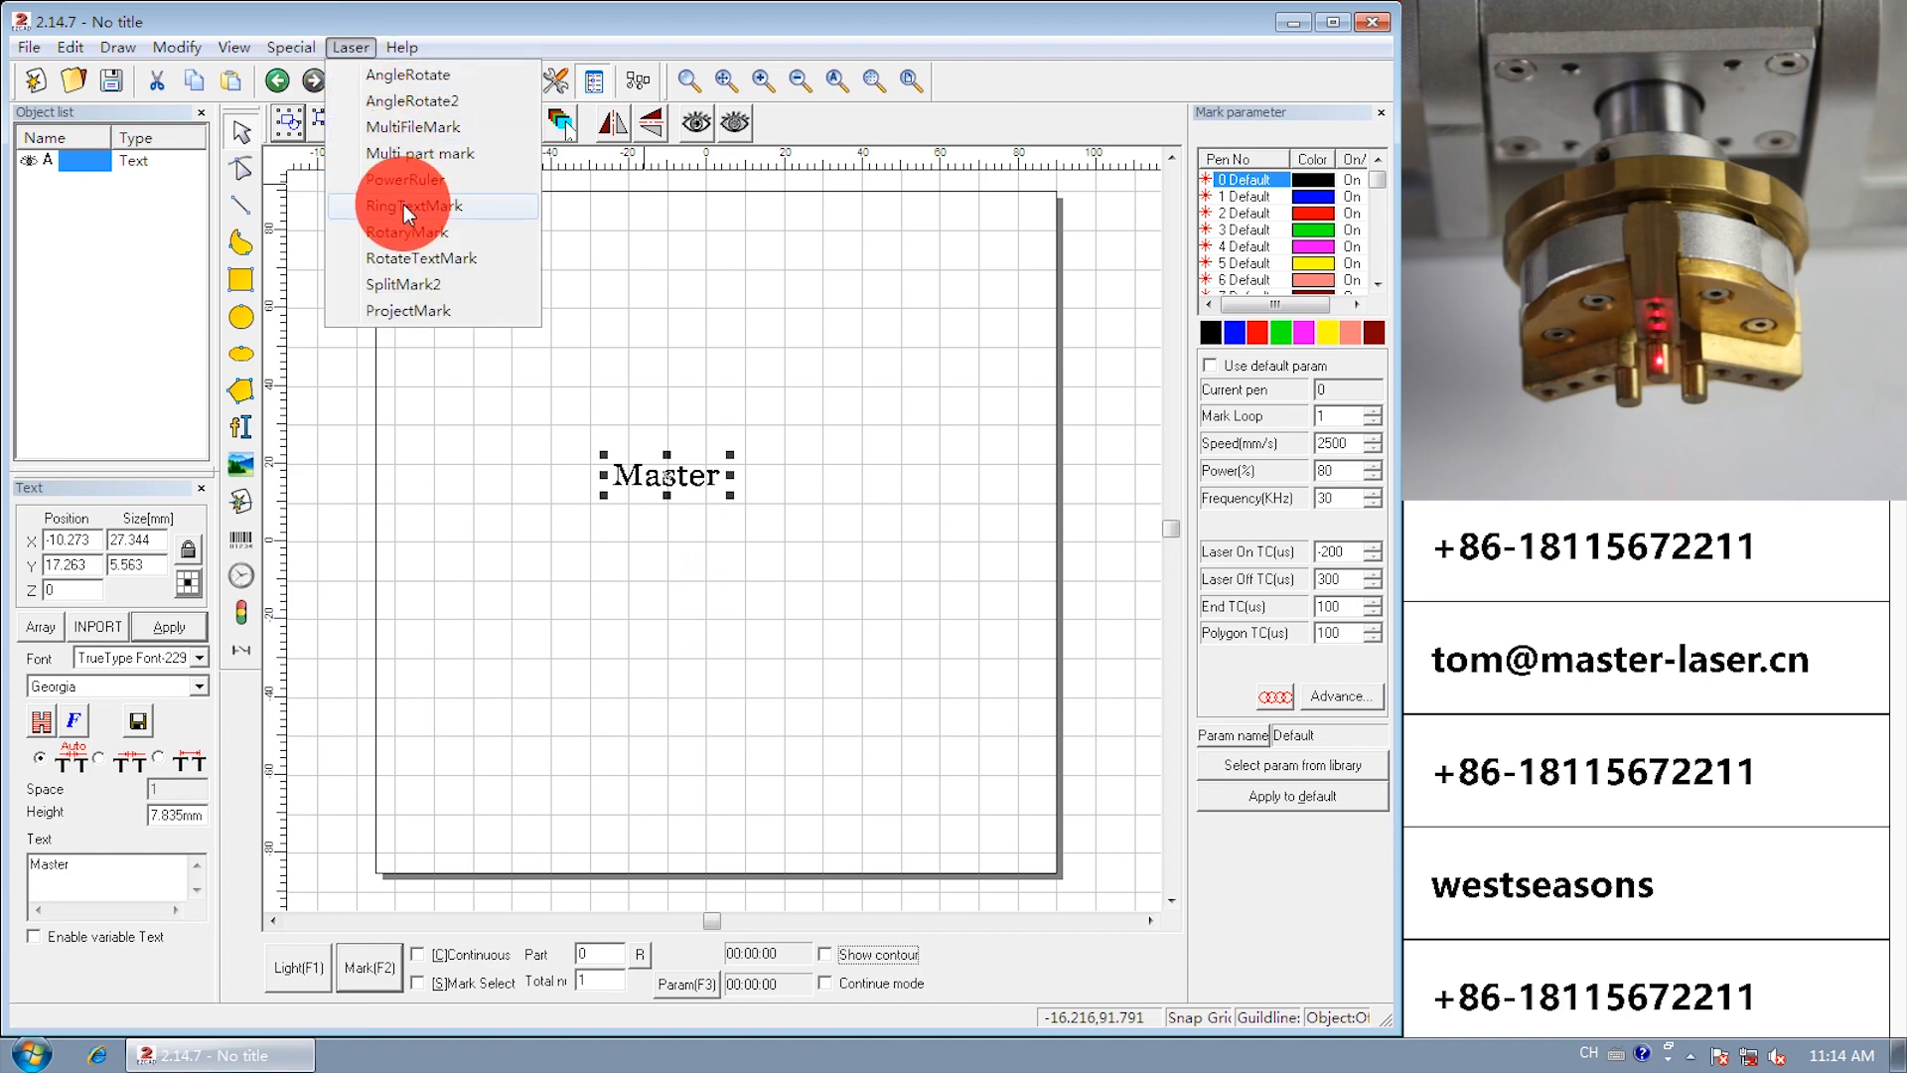
left_click(410, 205)
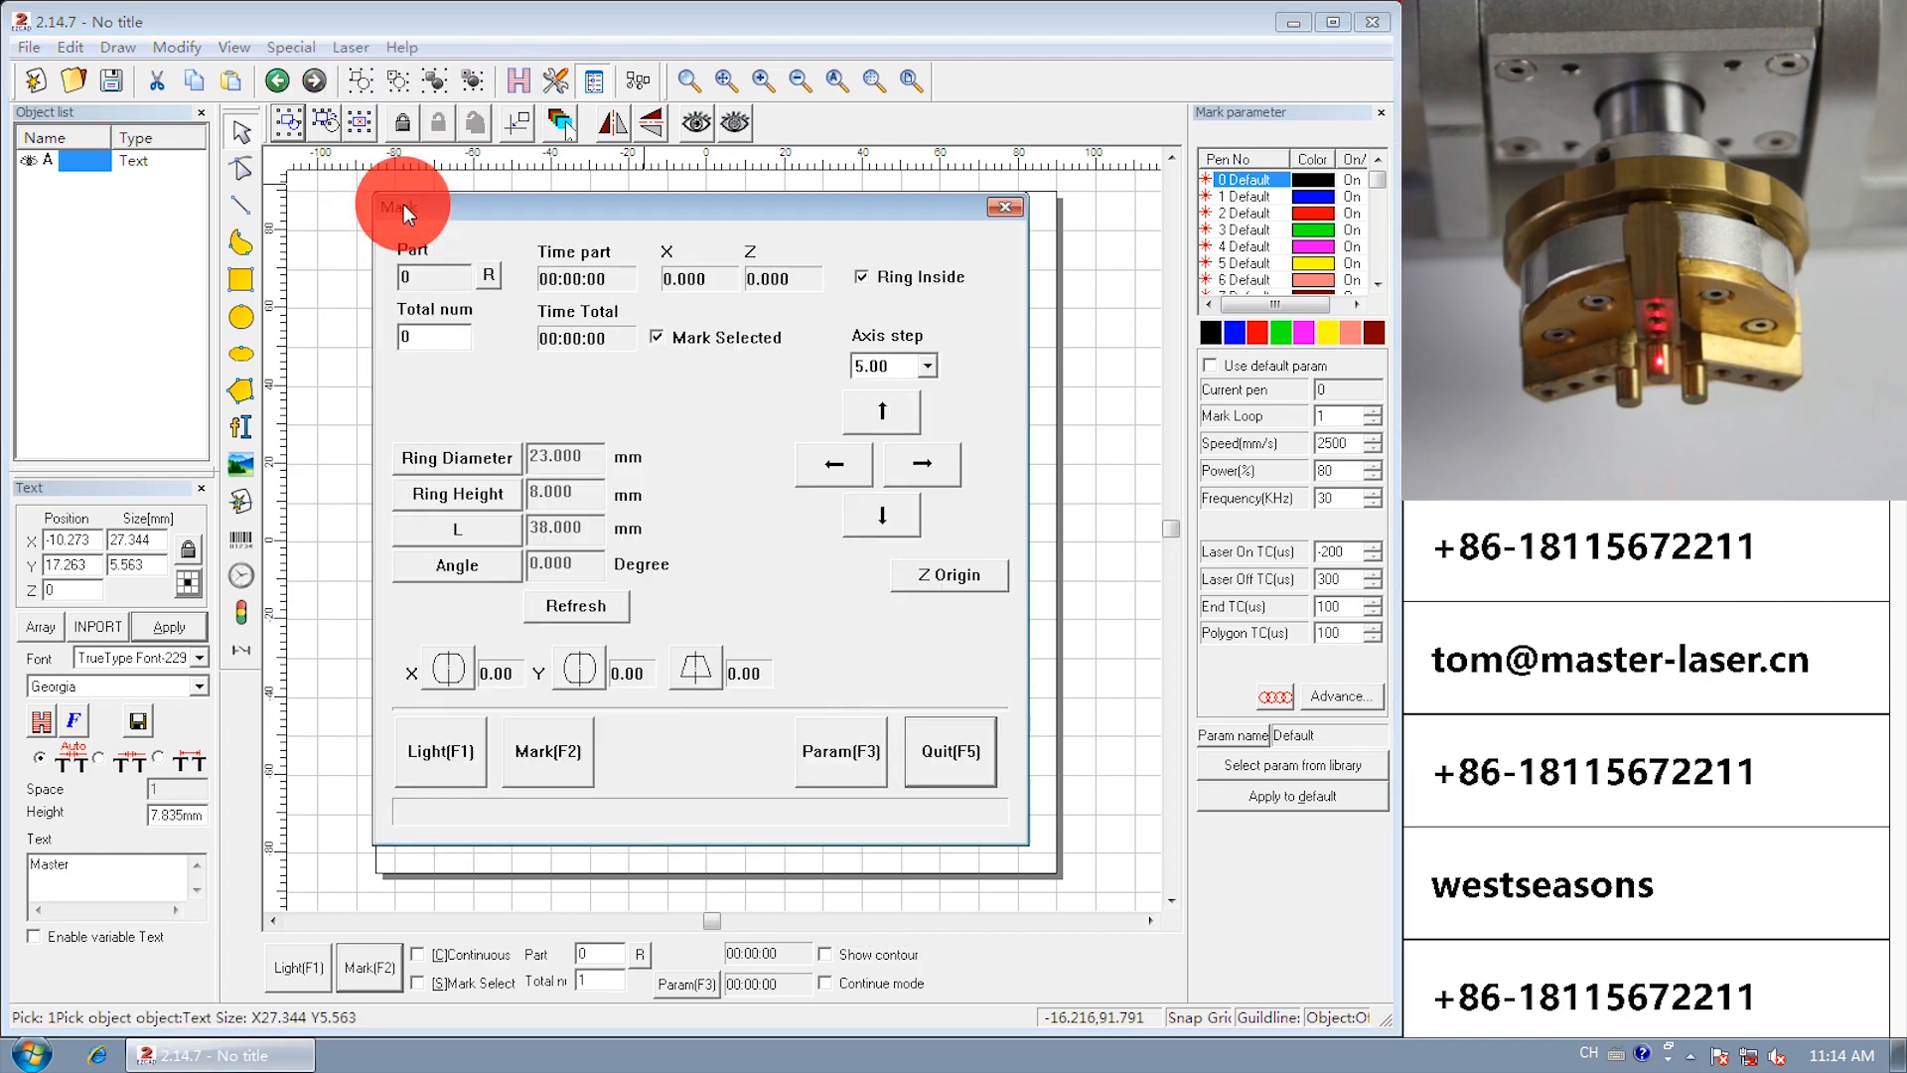
mouse_move(401, 546)
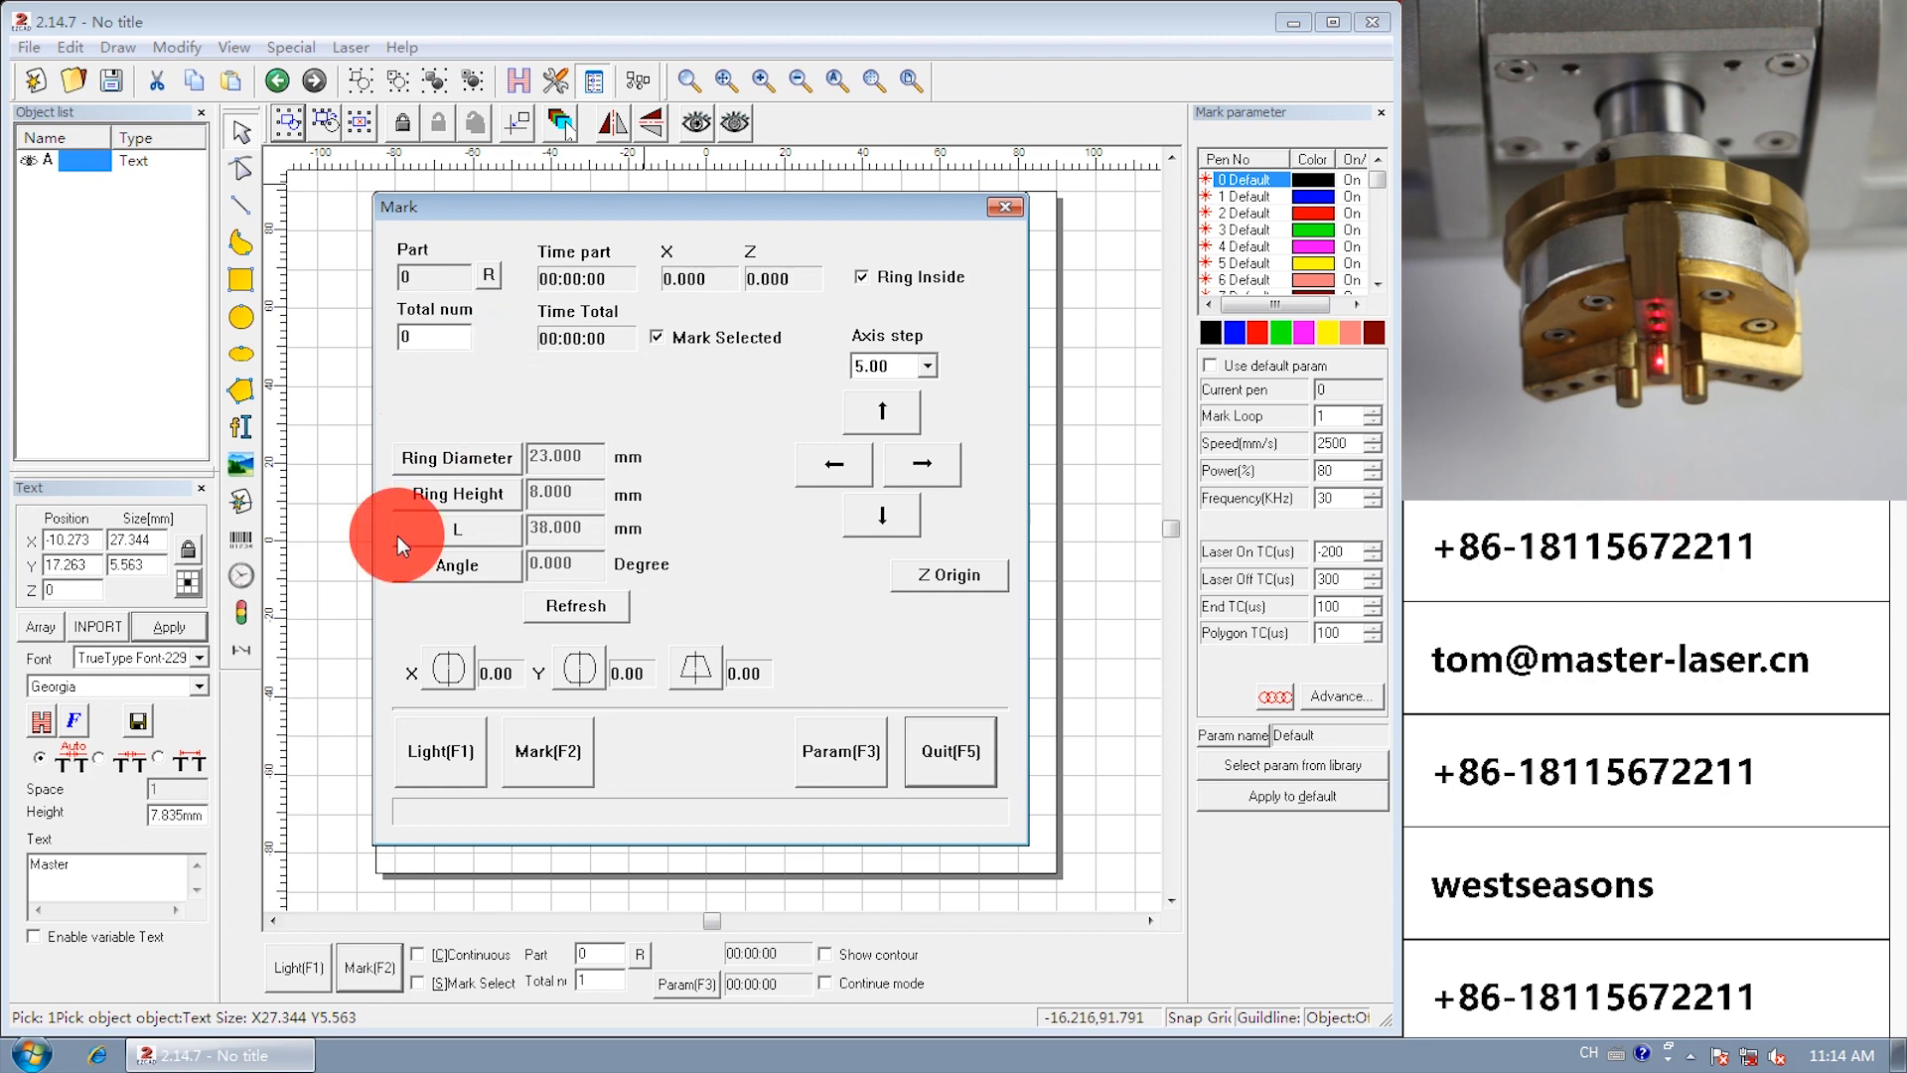
left_click(560, 457)
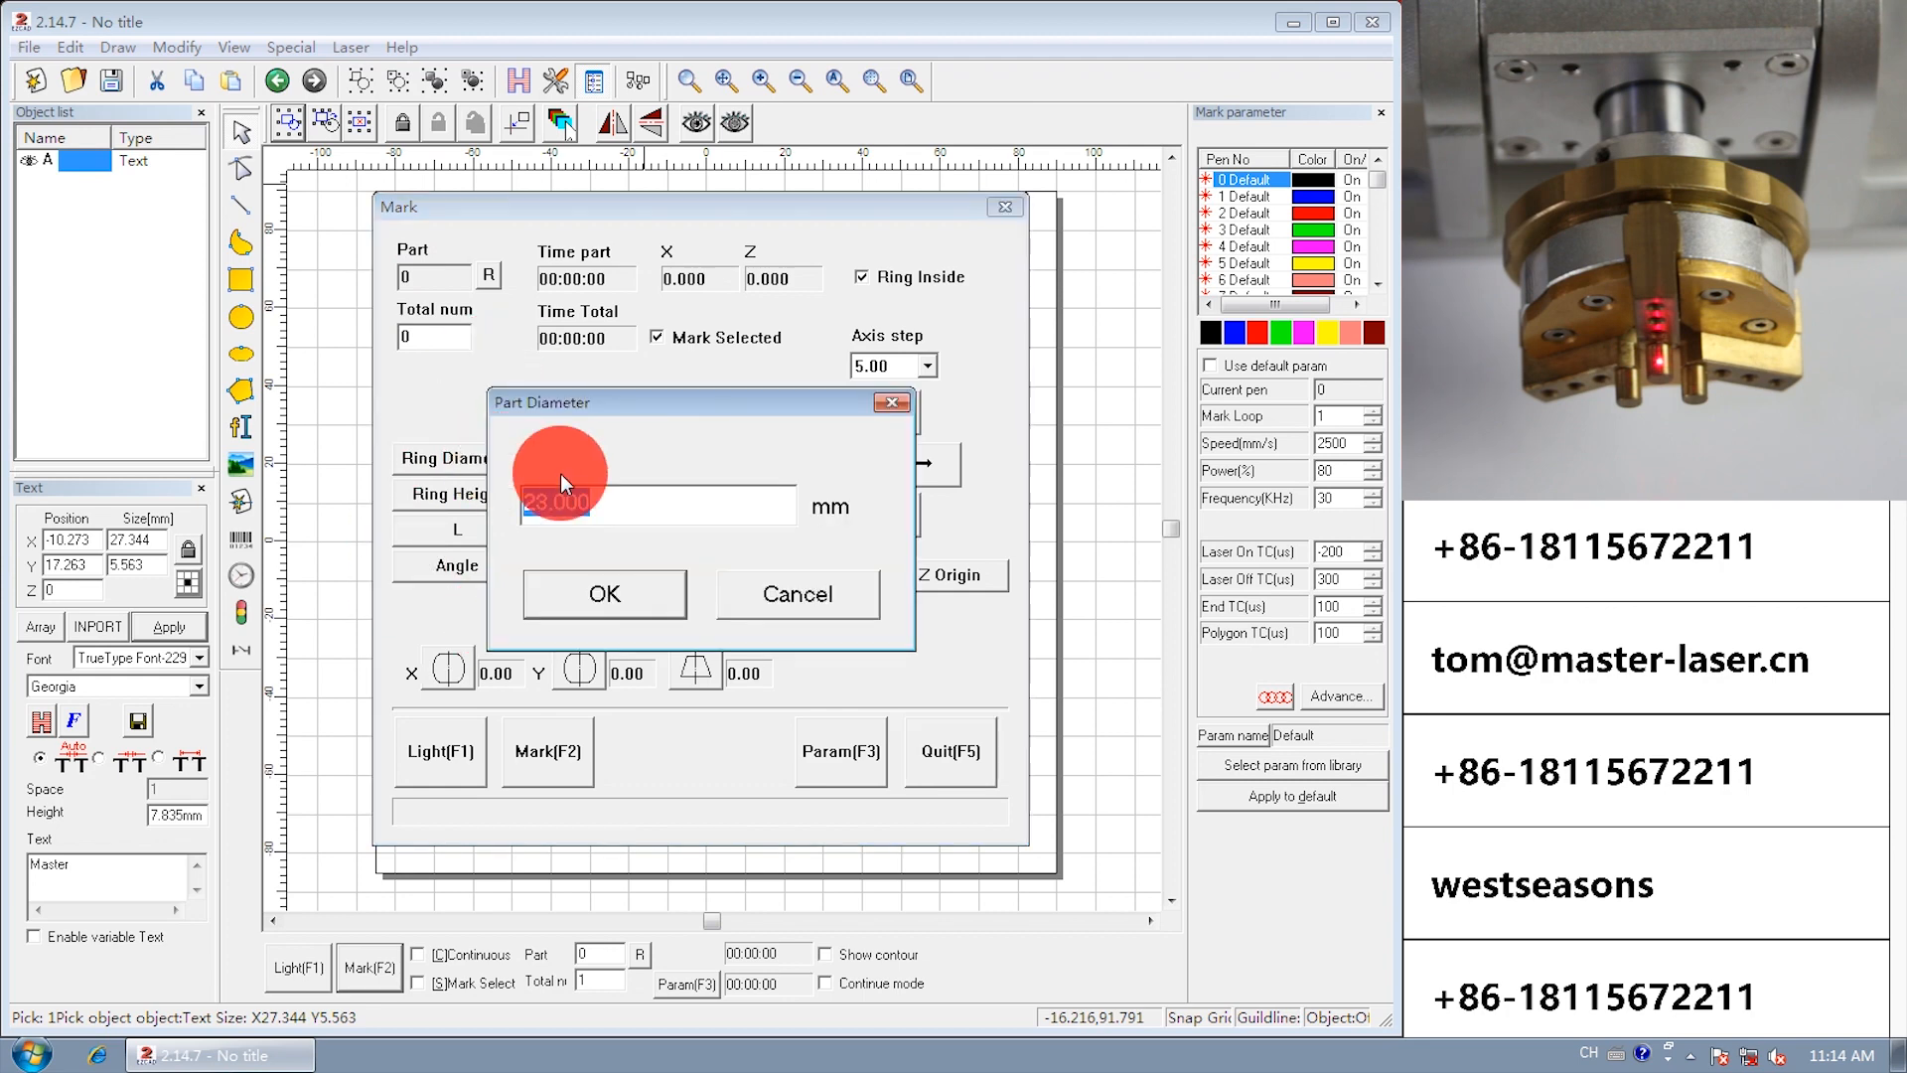
left_click(603, 594)
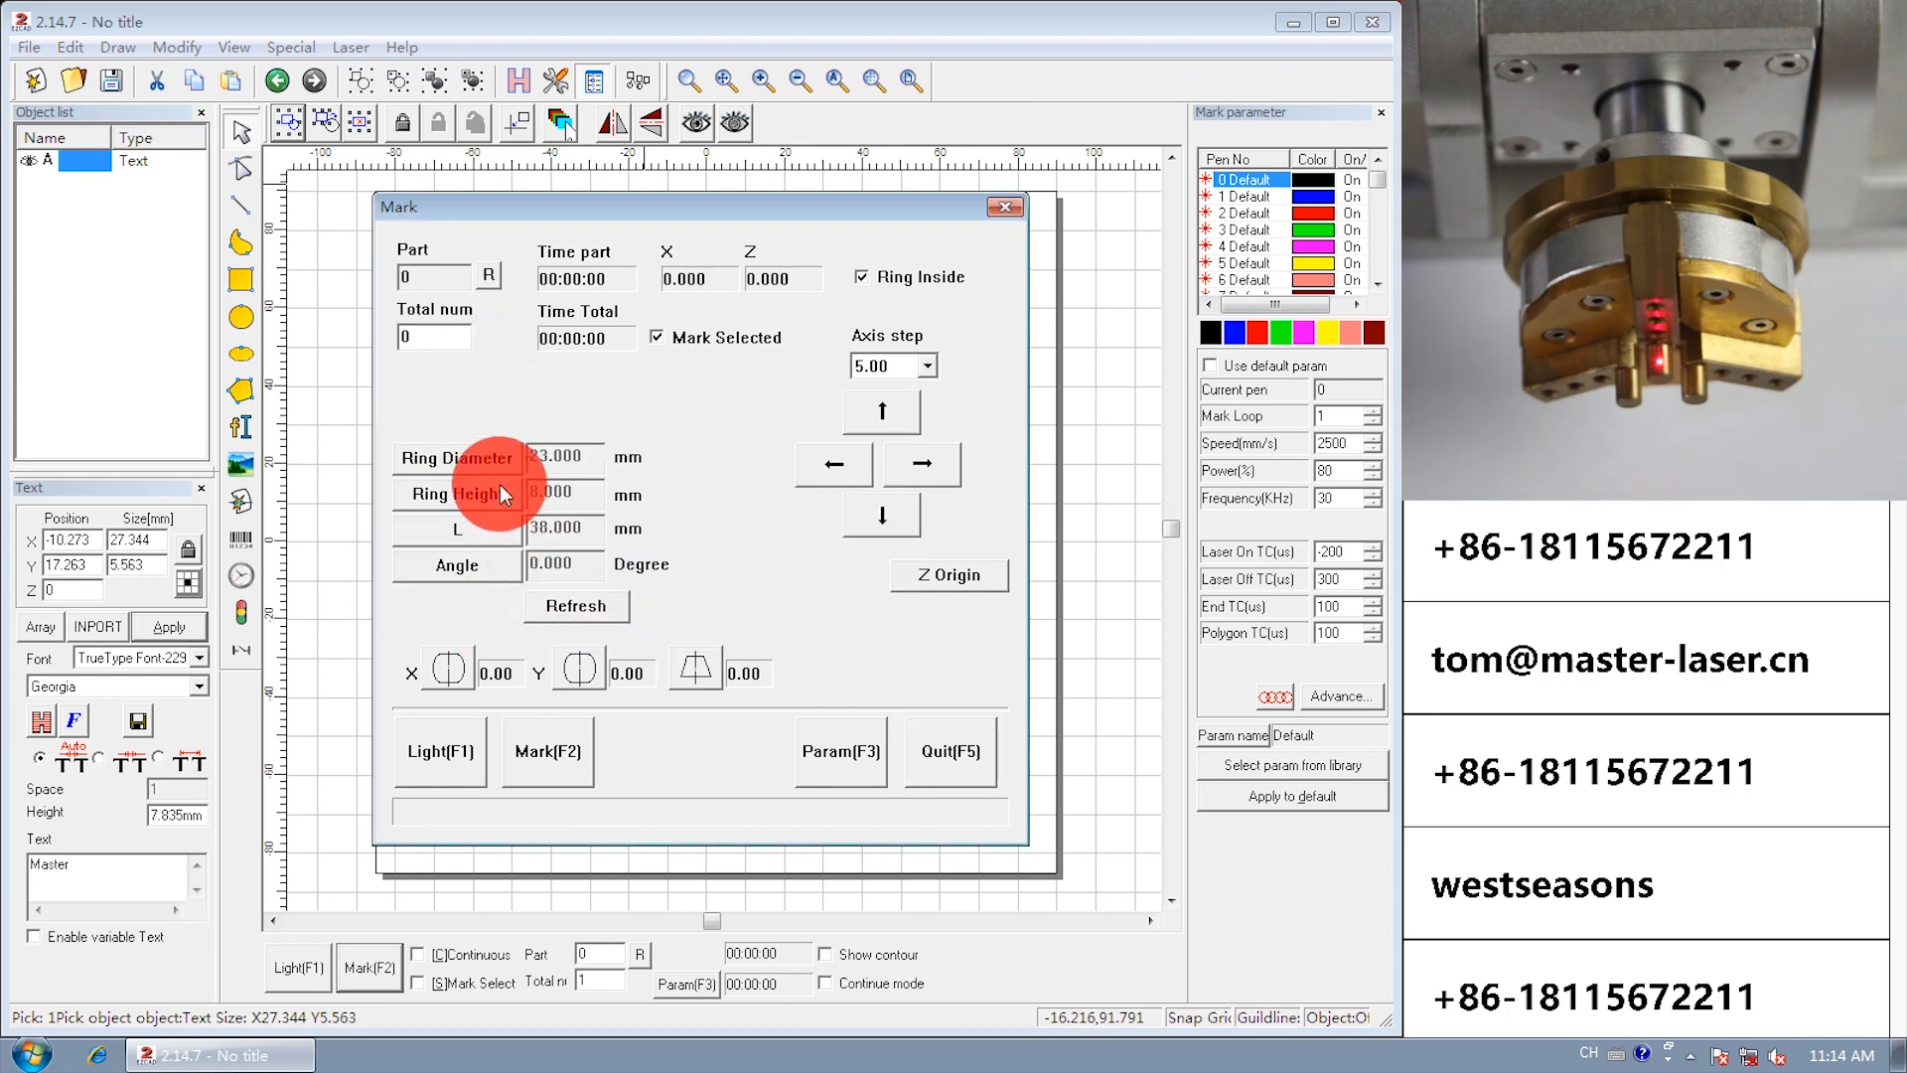
mouse_move(478, 519)
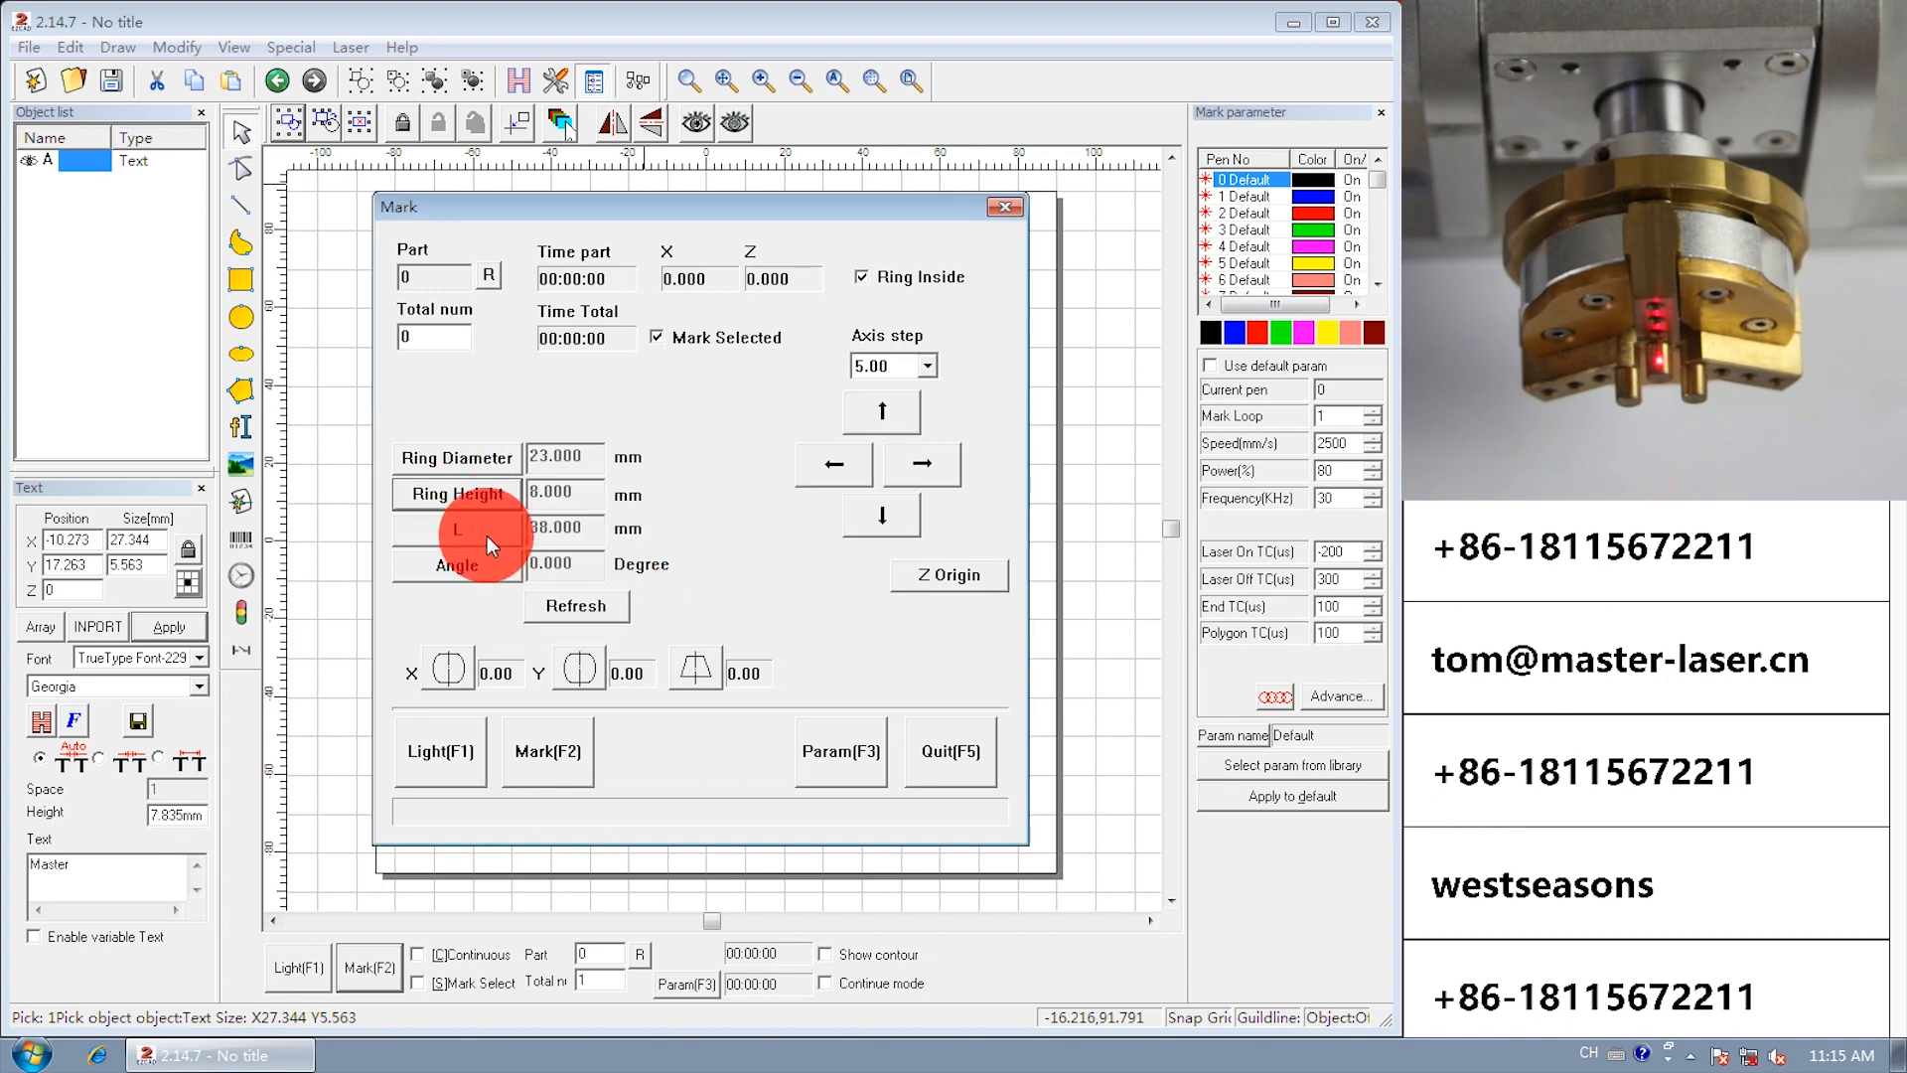
Set the text length along the ring to 36.110 mm and leave the dialog.
left_click(461, 530)
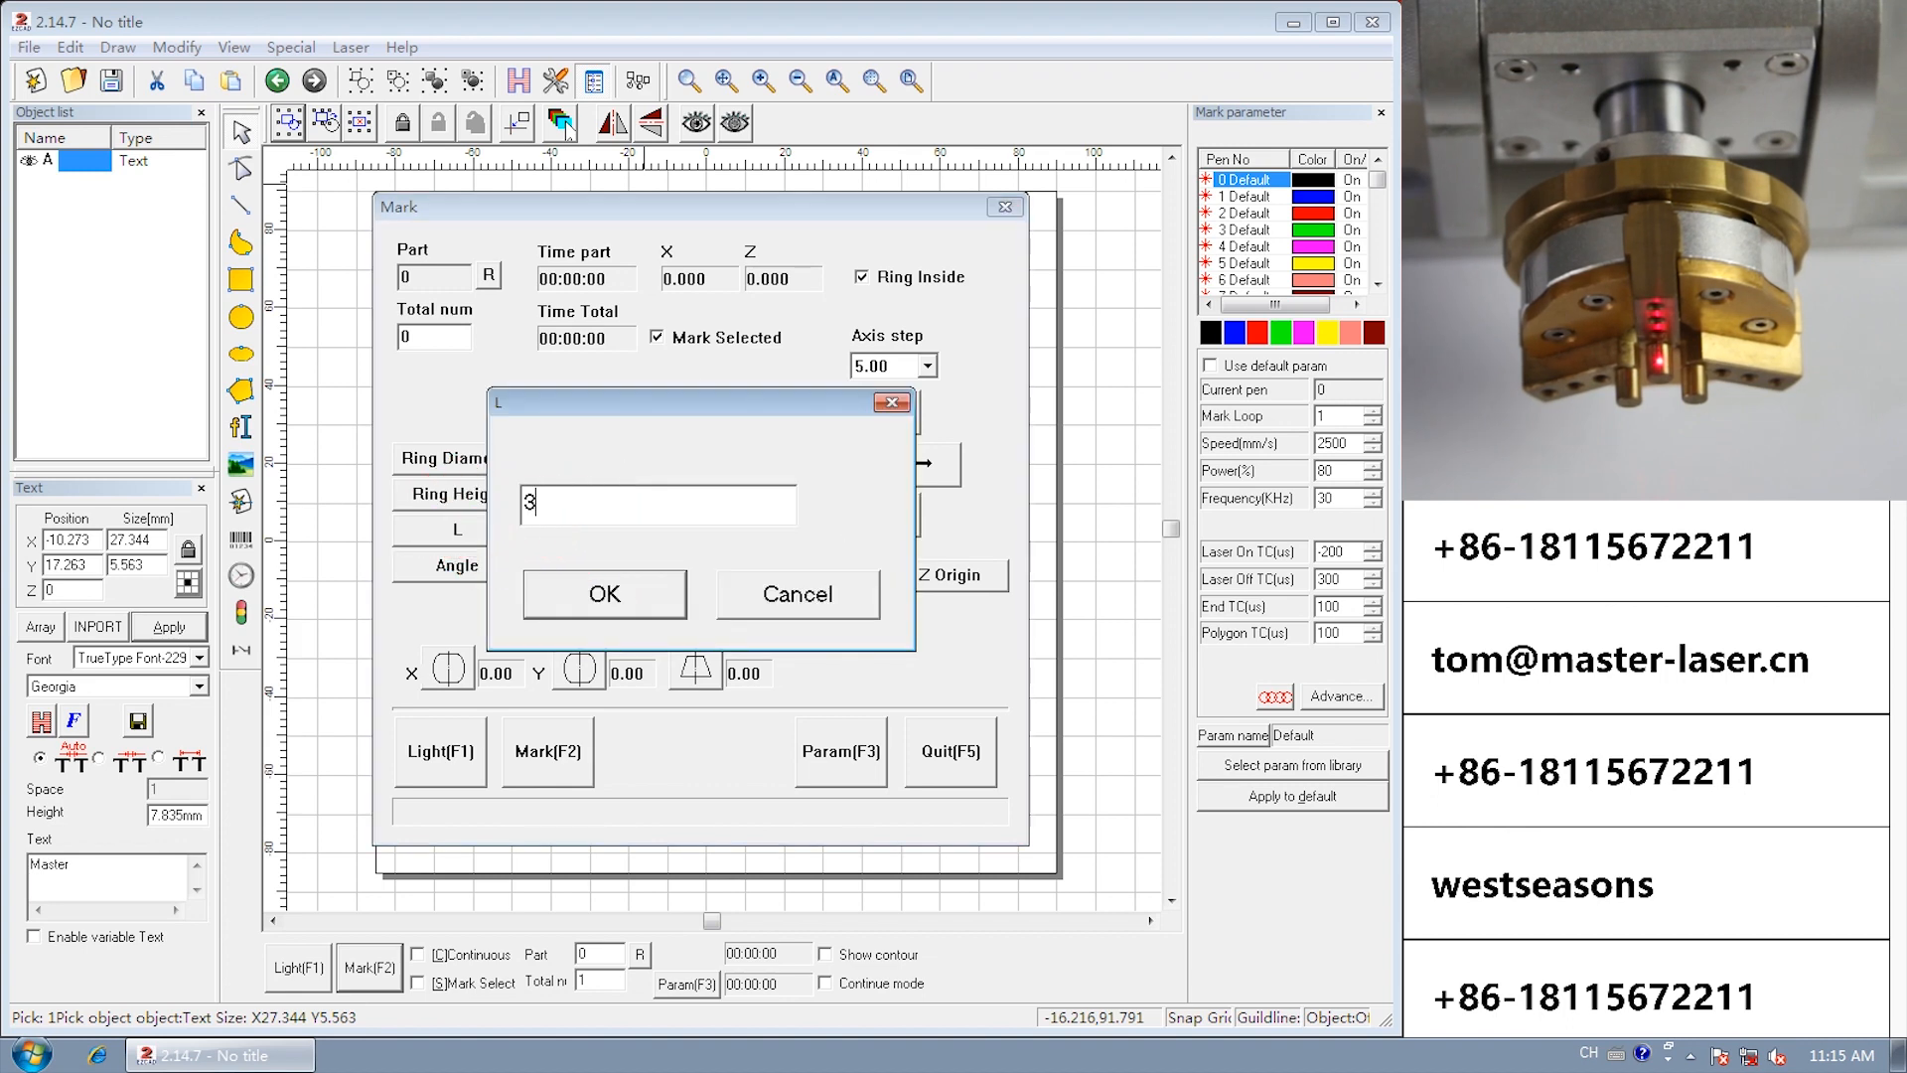
left_click(603, 594)
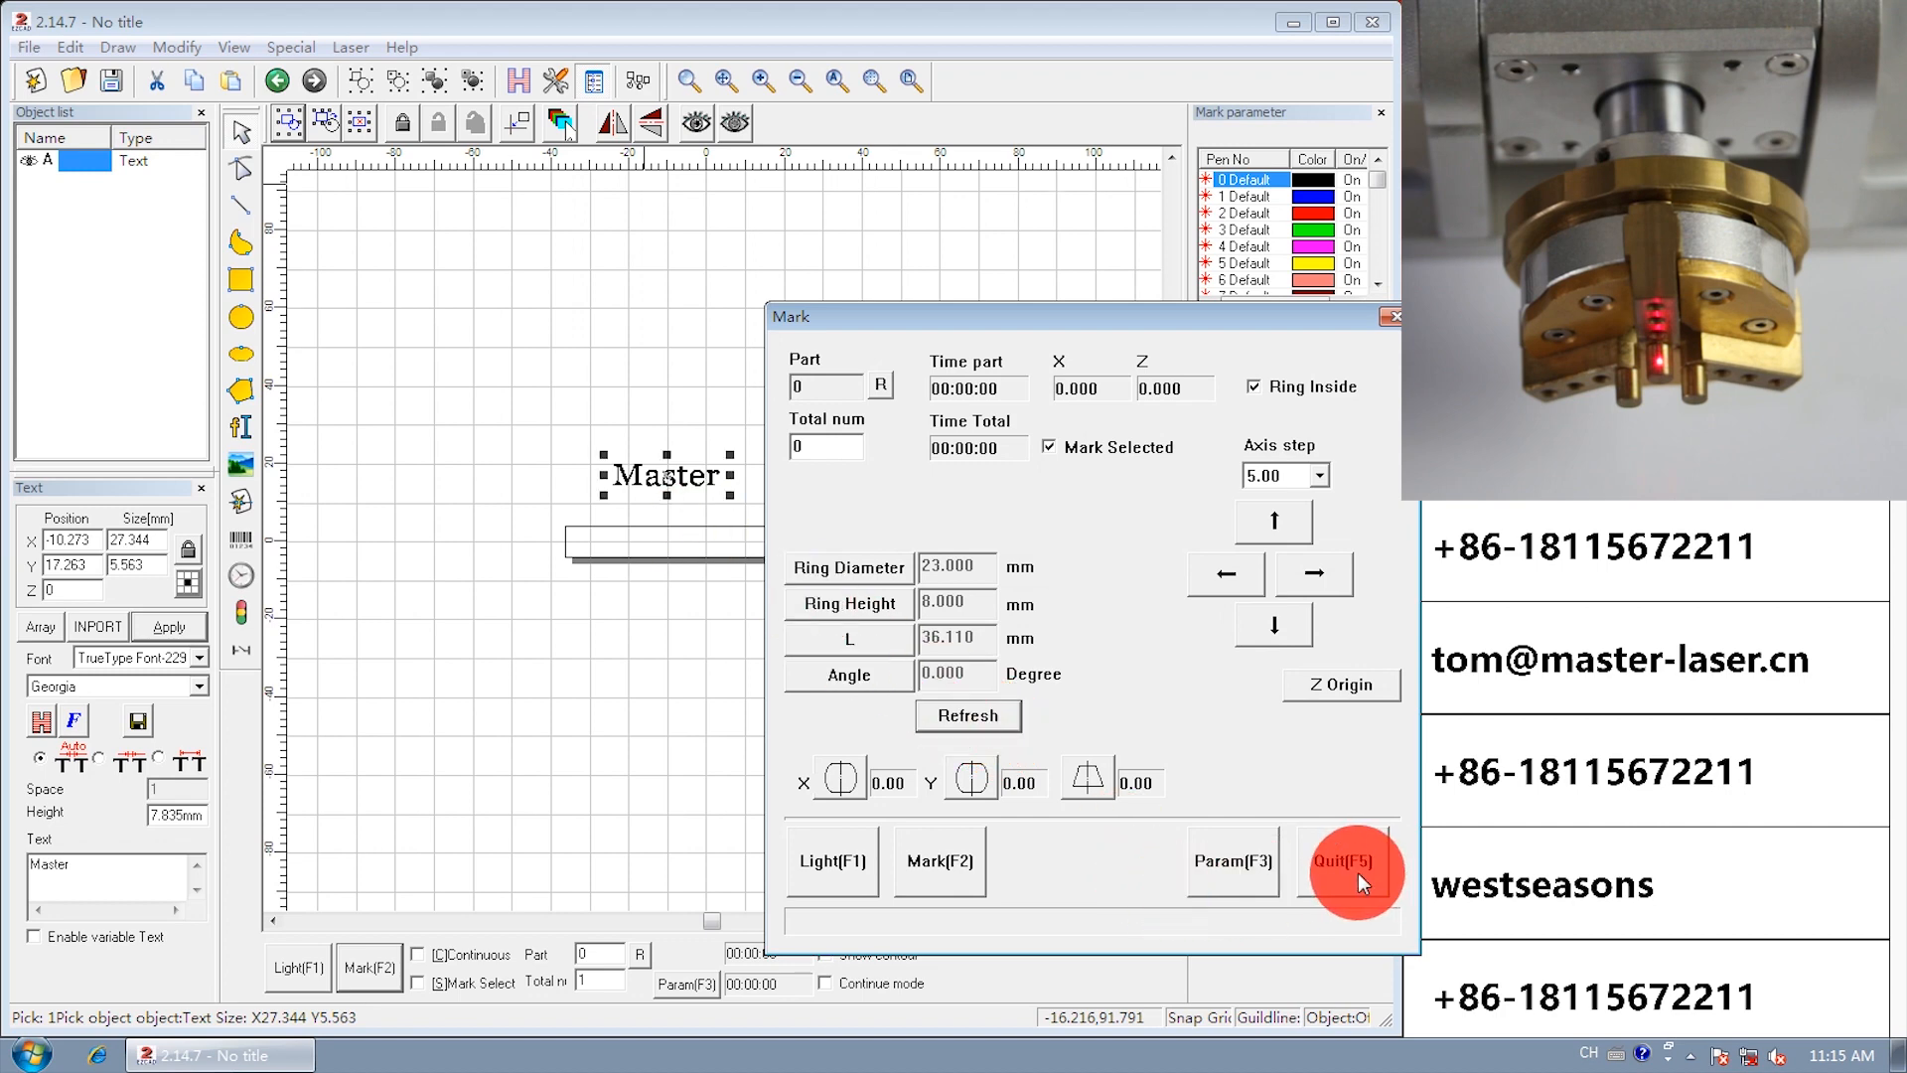
left_click(1354, 868)
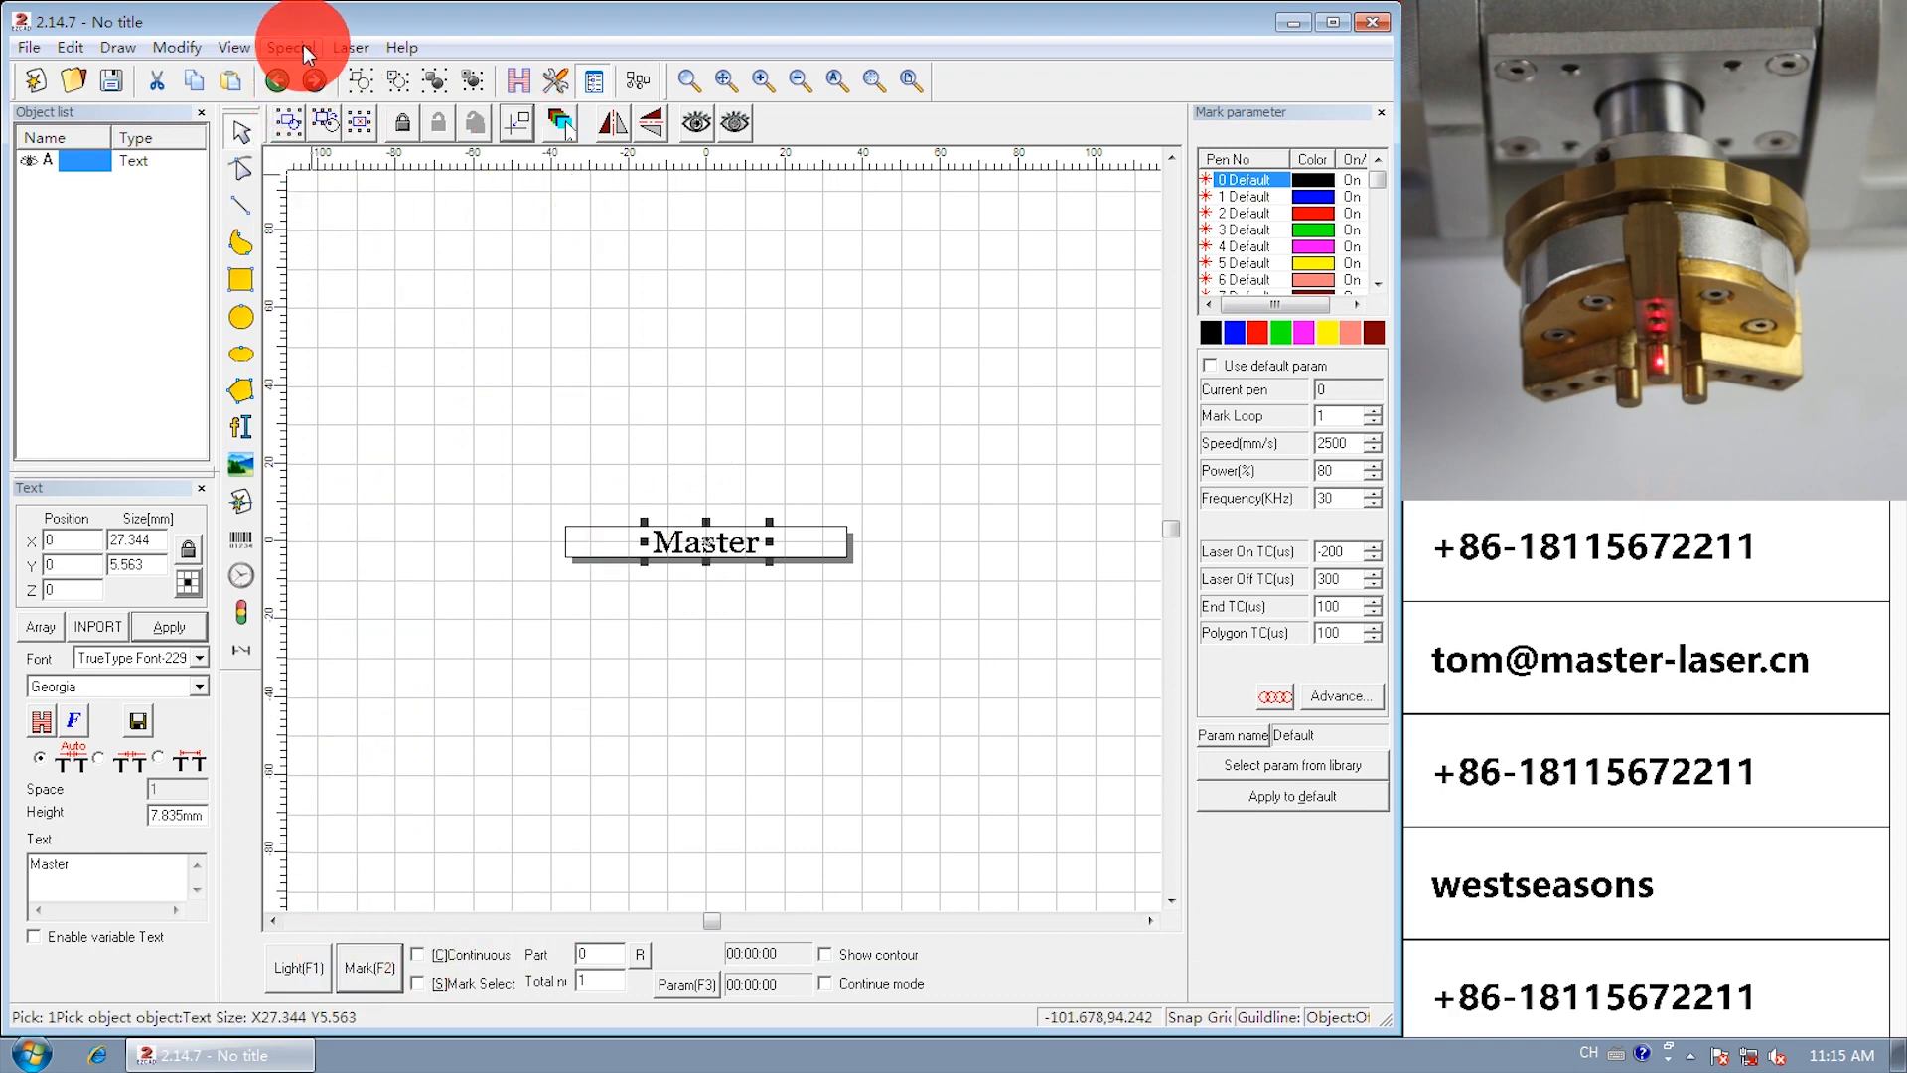
left_click(351, 46)
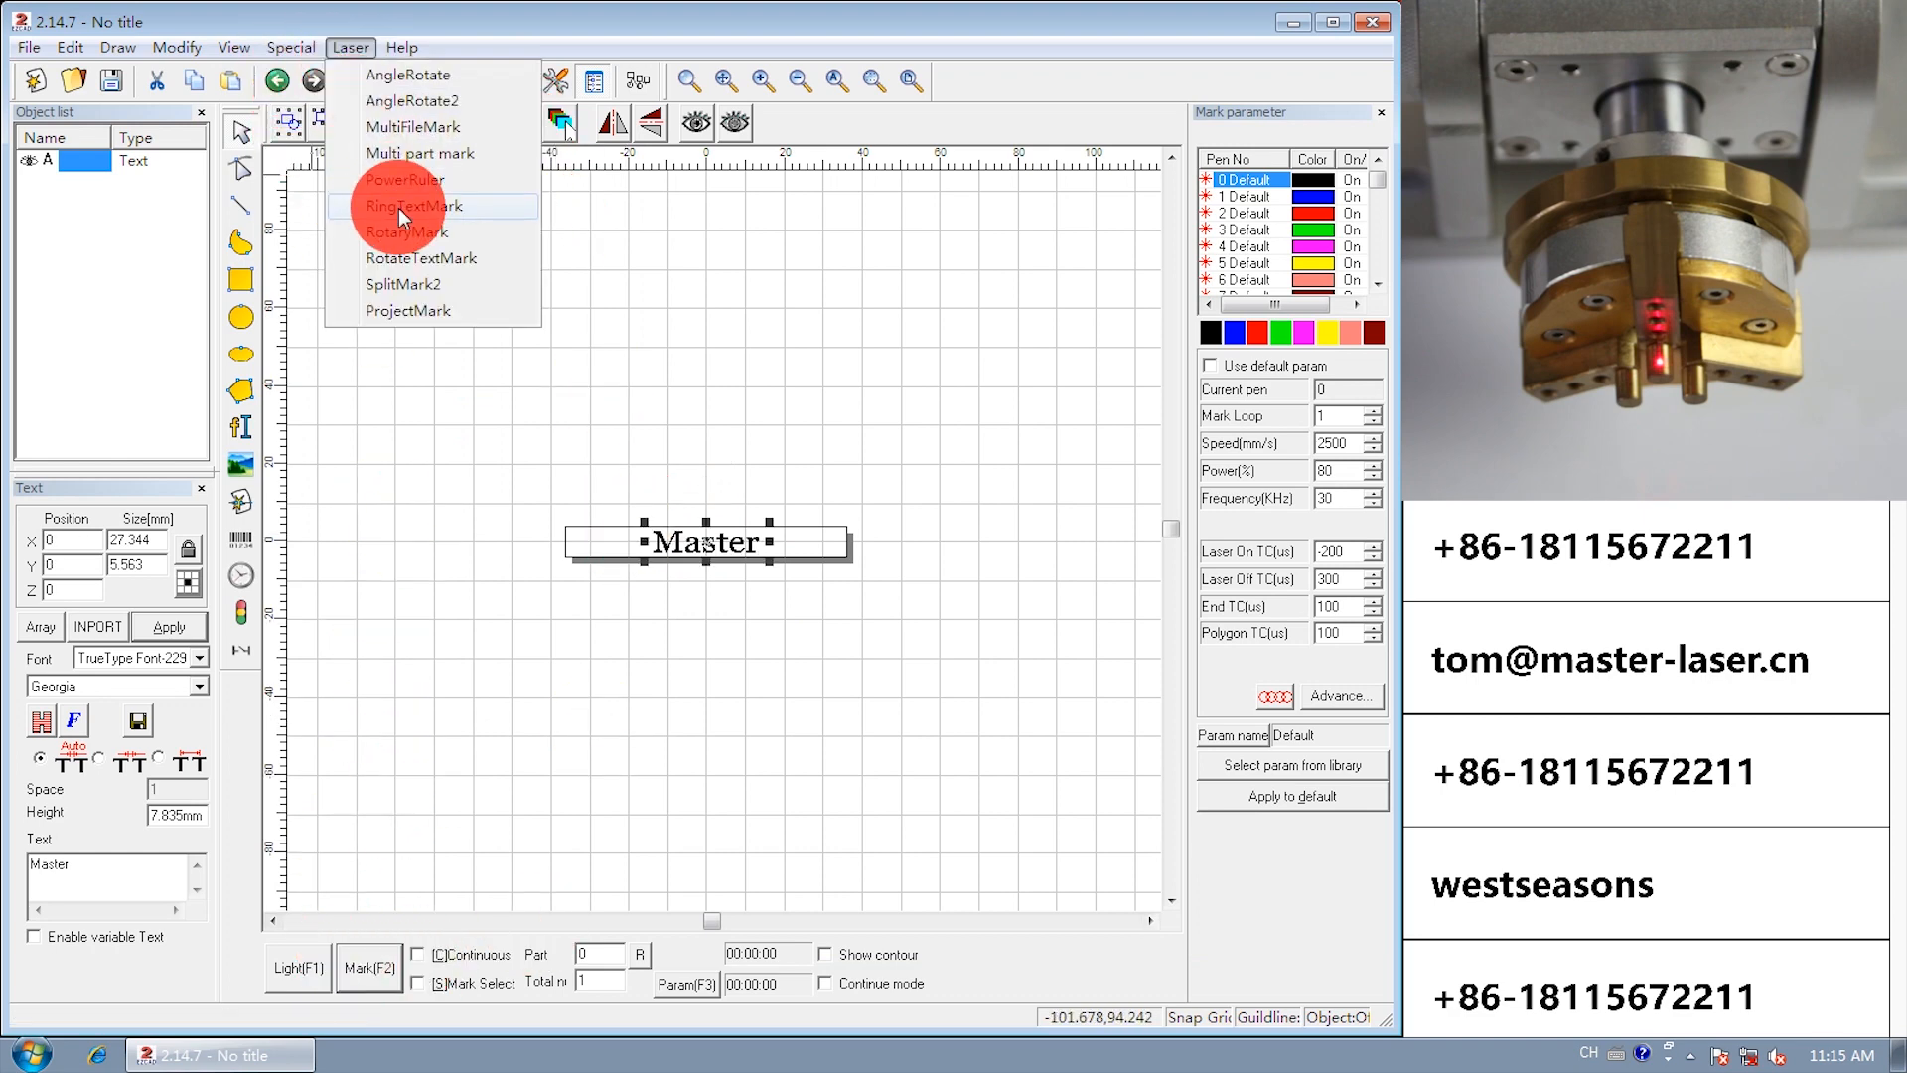
Preview the letter positions on the ring with the red guide light.
left_click(407, 205)
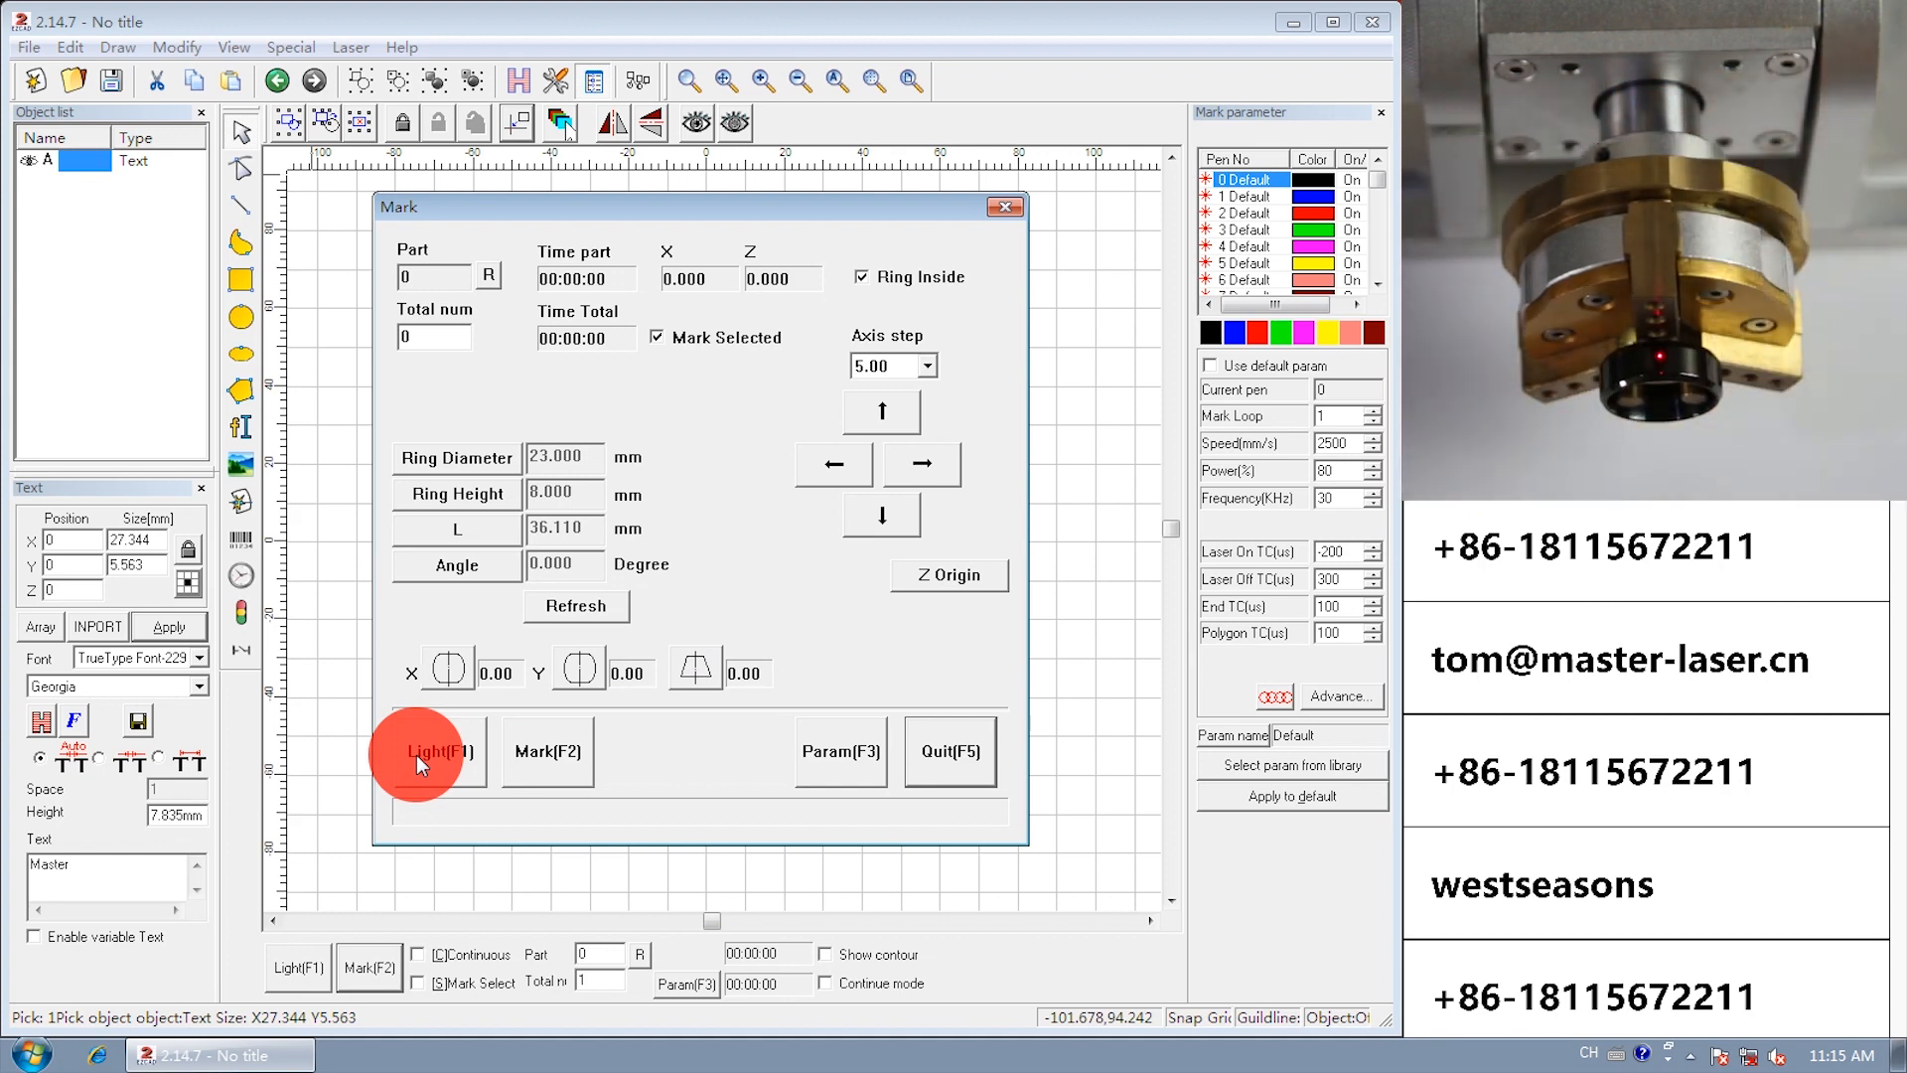
left_click(427, 751)
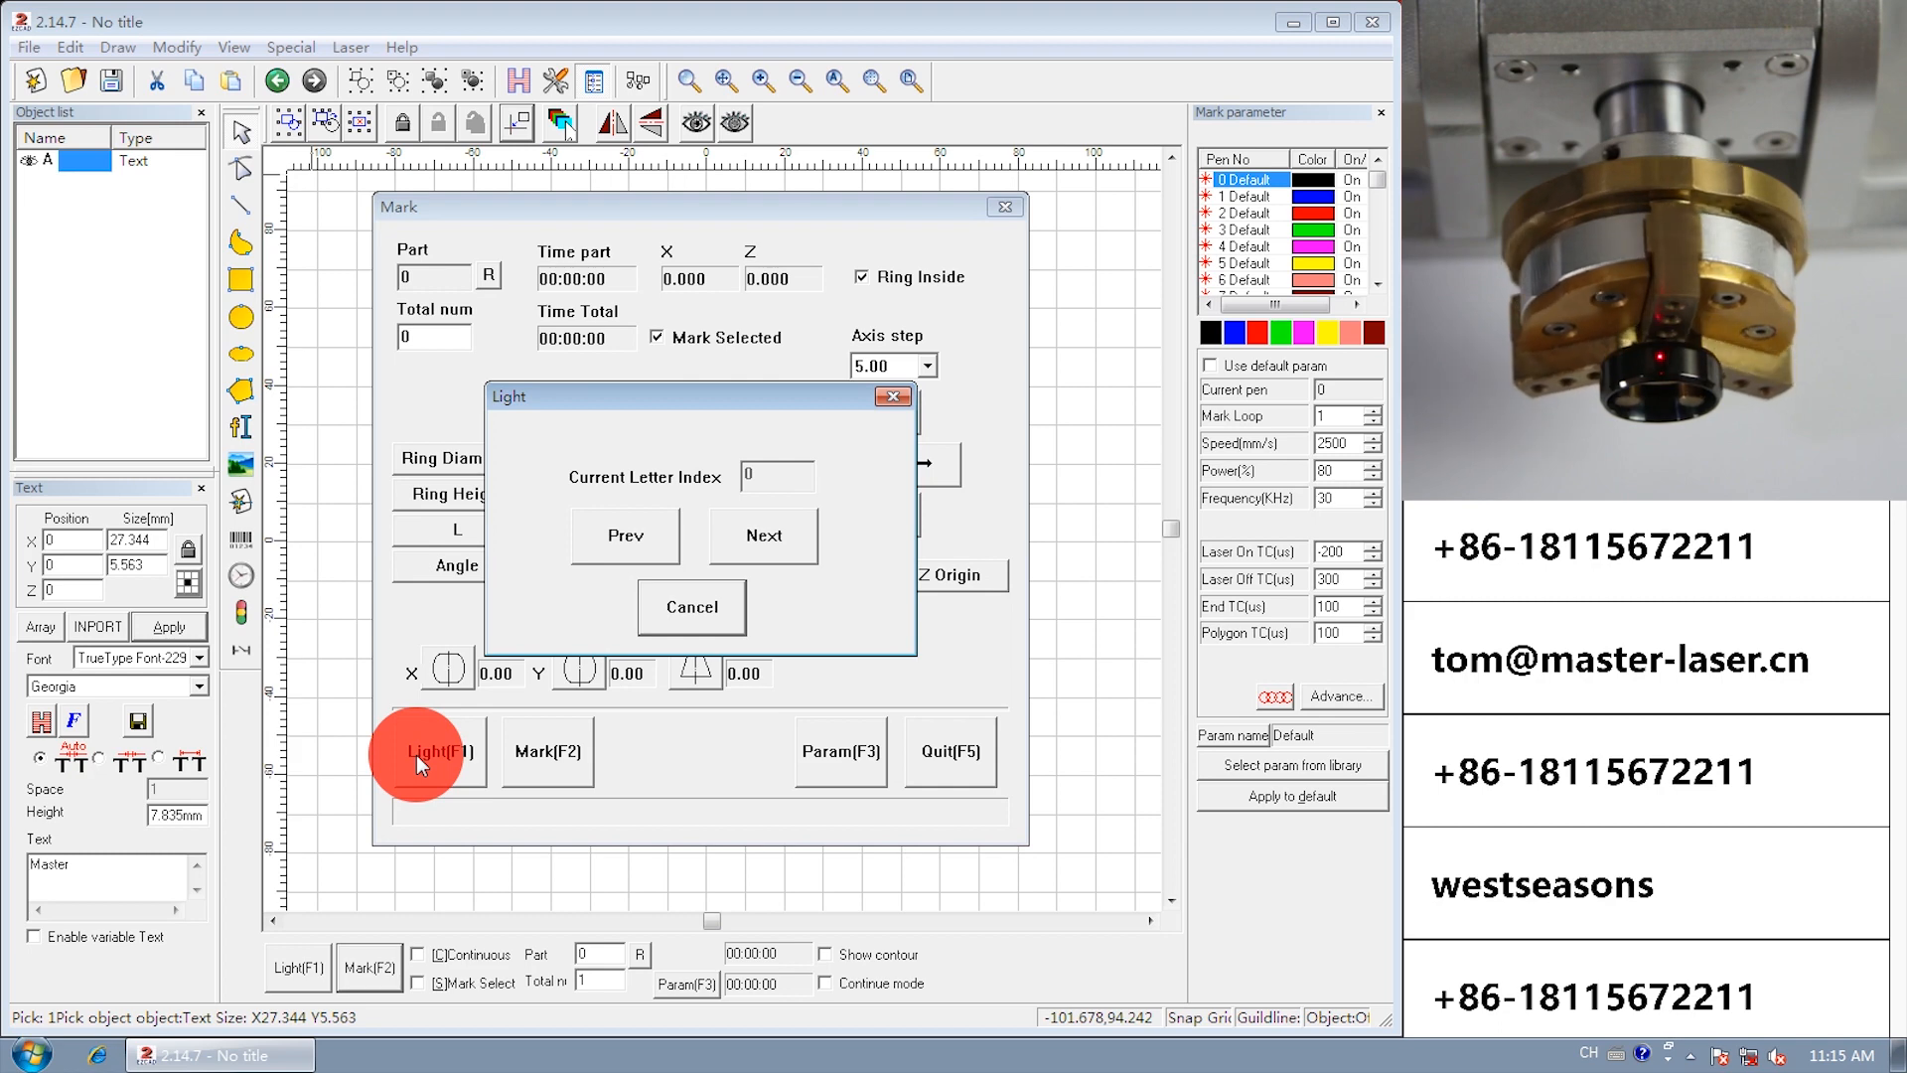
left_click(419, 751)
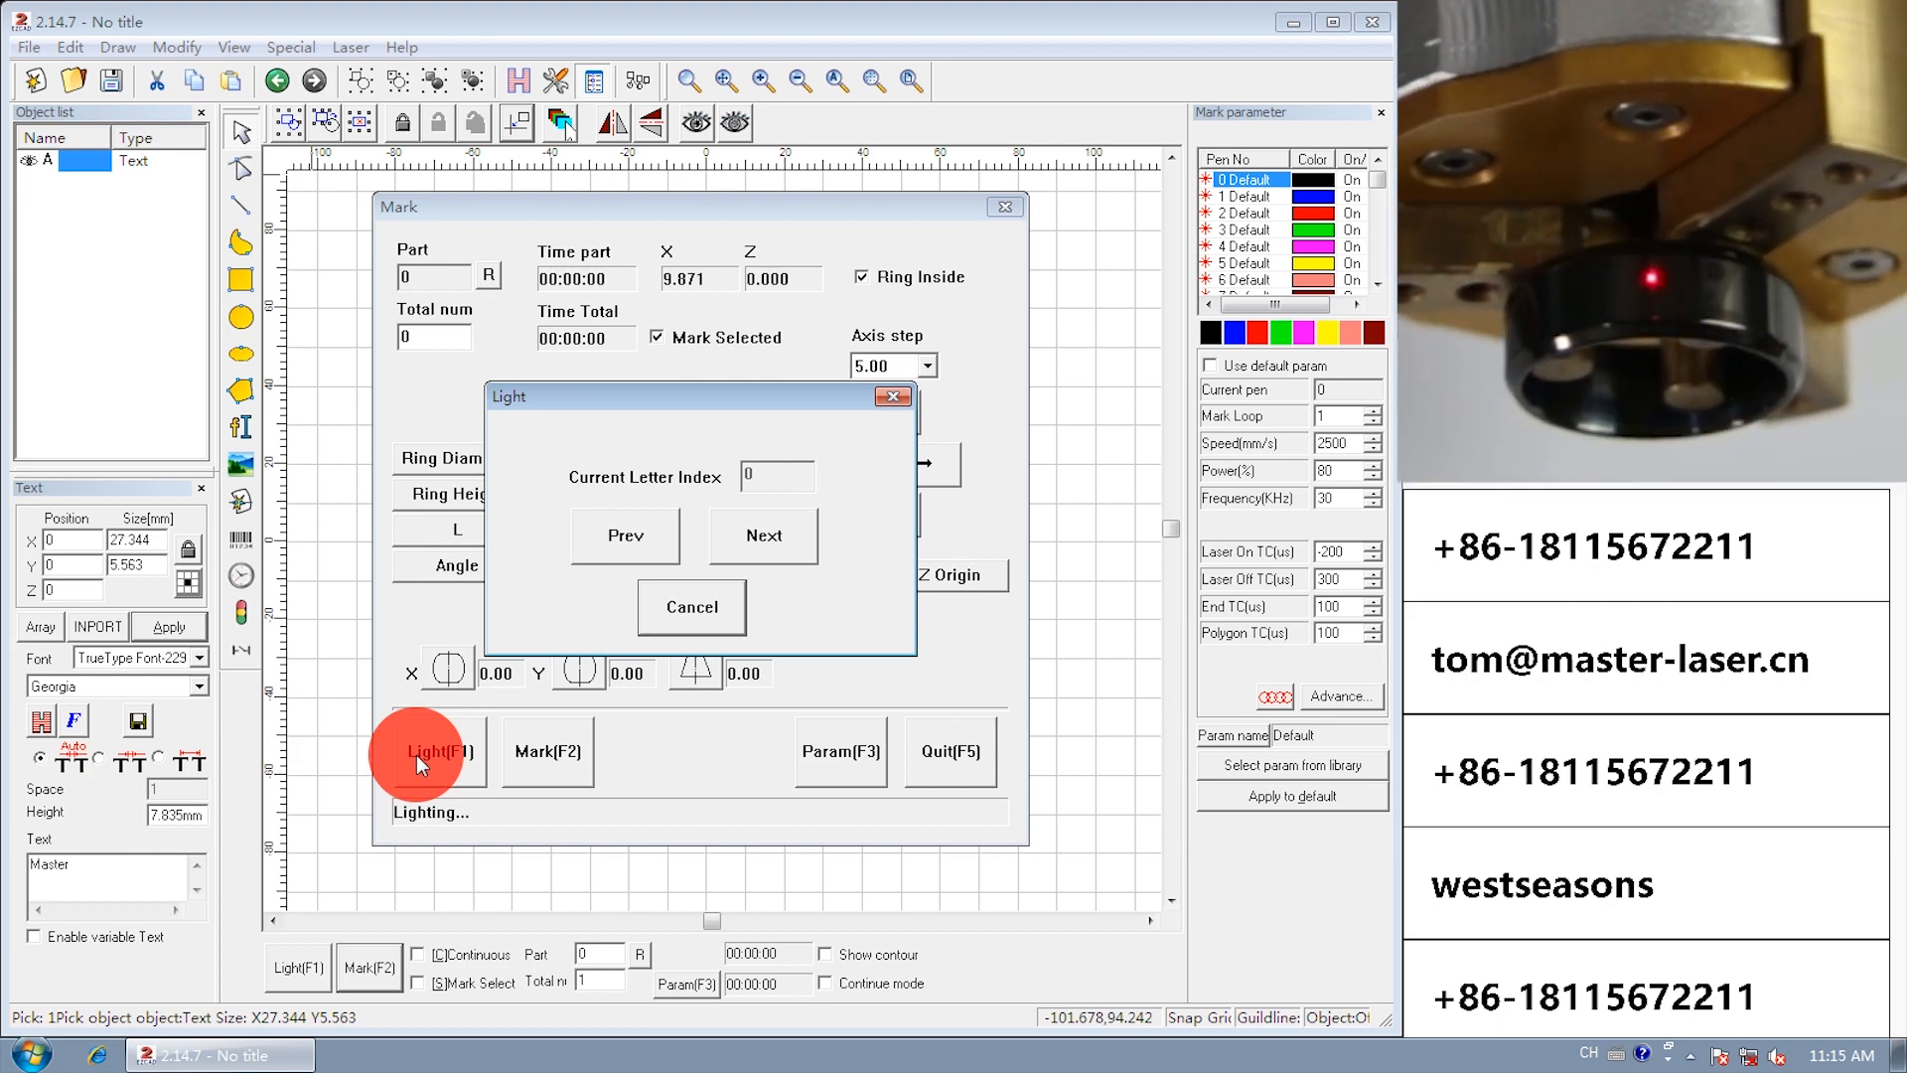
left_click(690, 606)
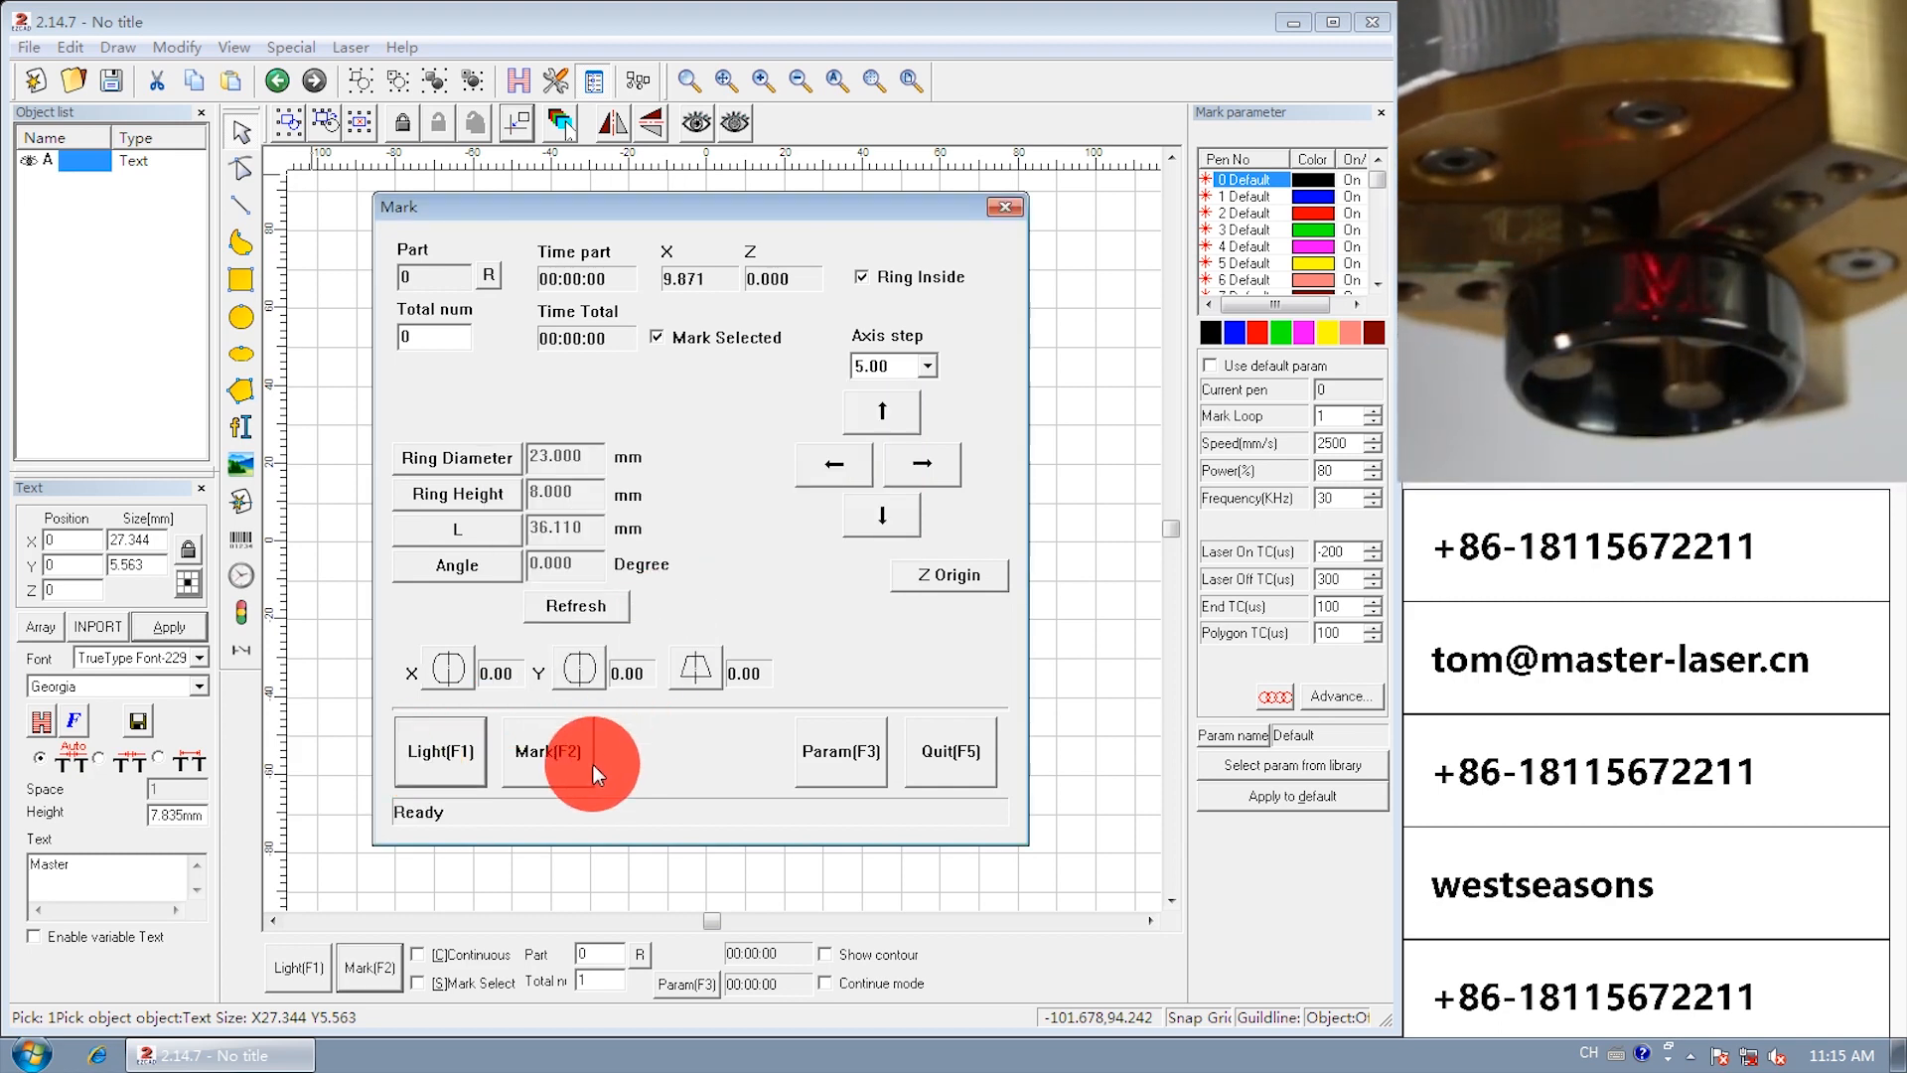
Engrave 'Master' around the ring as the first marking pass.
left_click(555, 751)
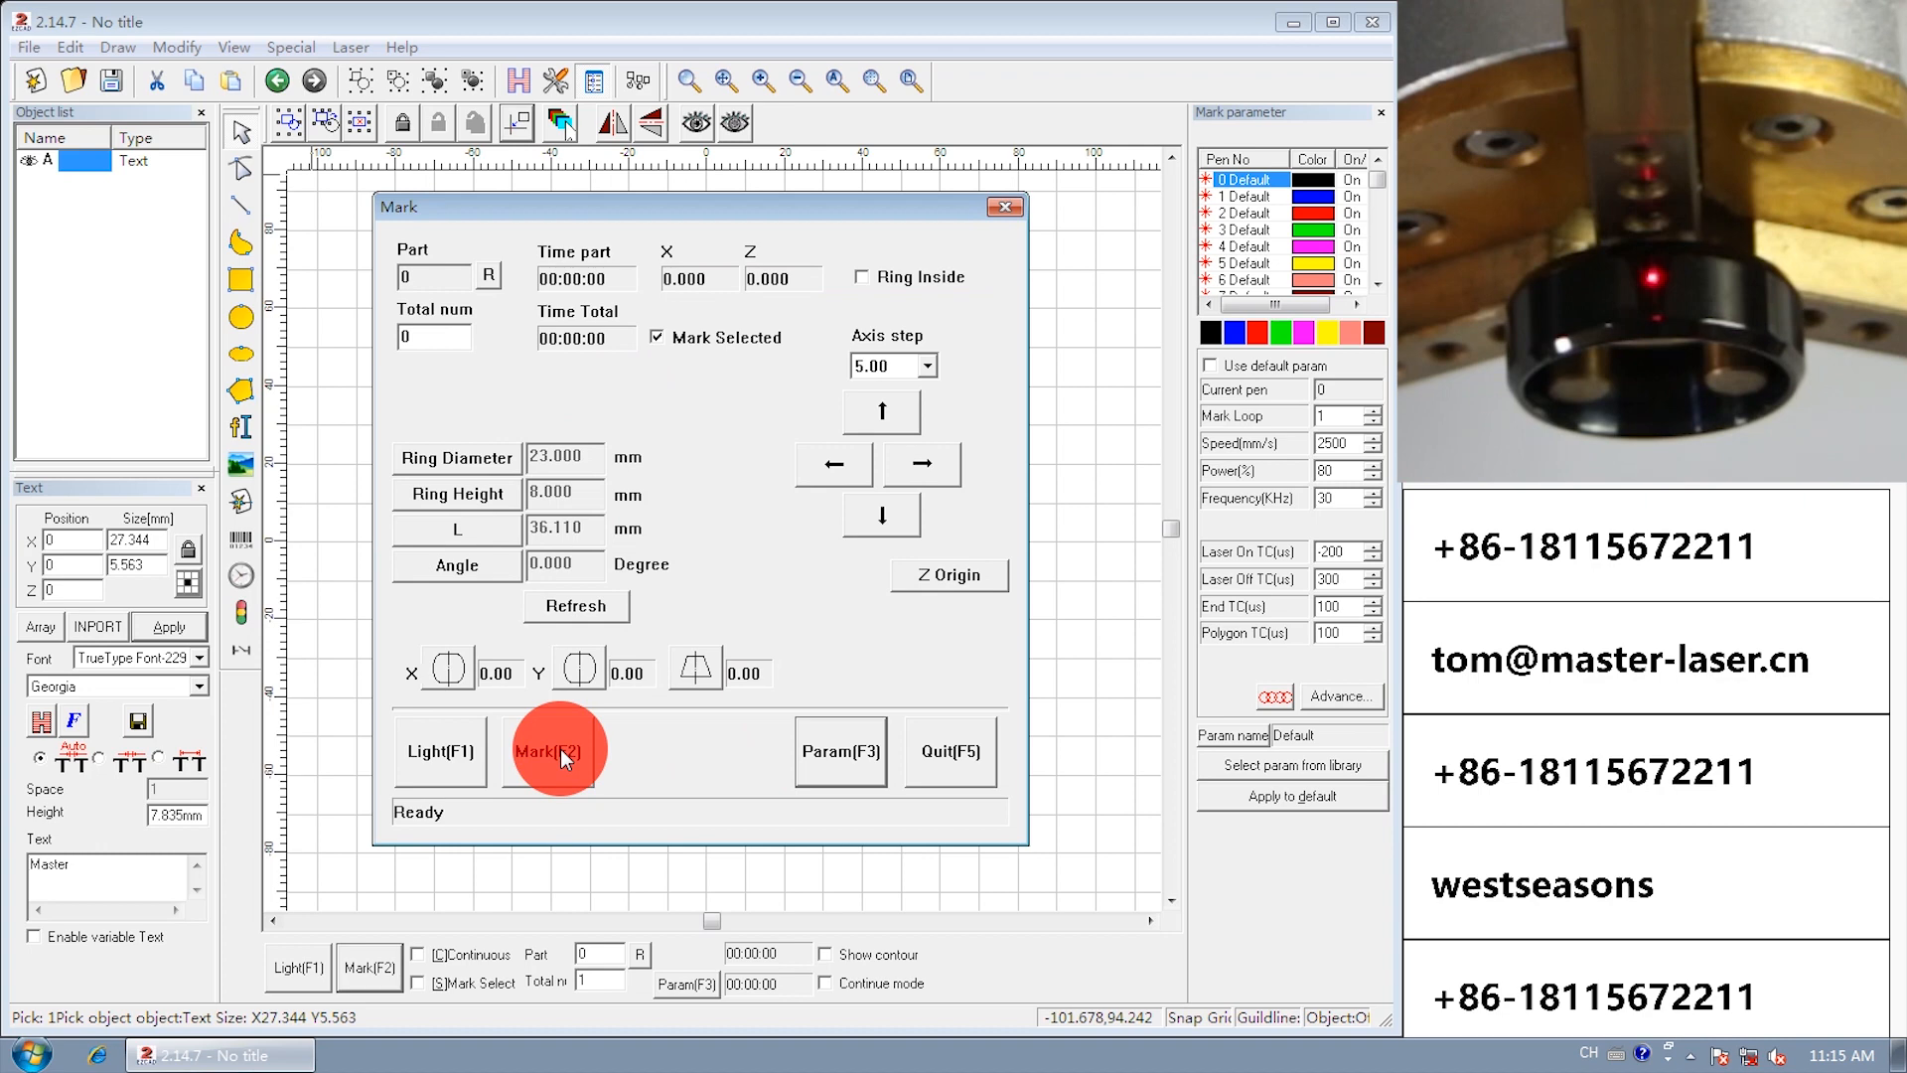
left_click(553, 751)
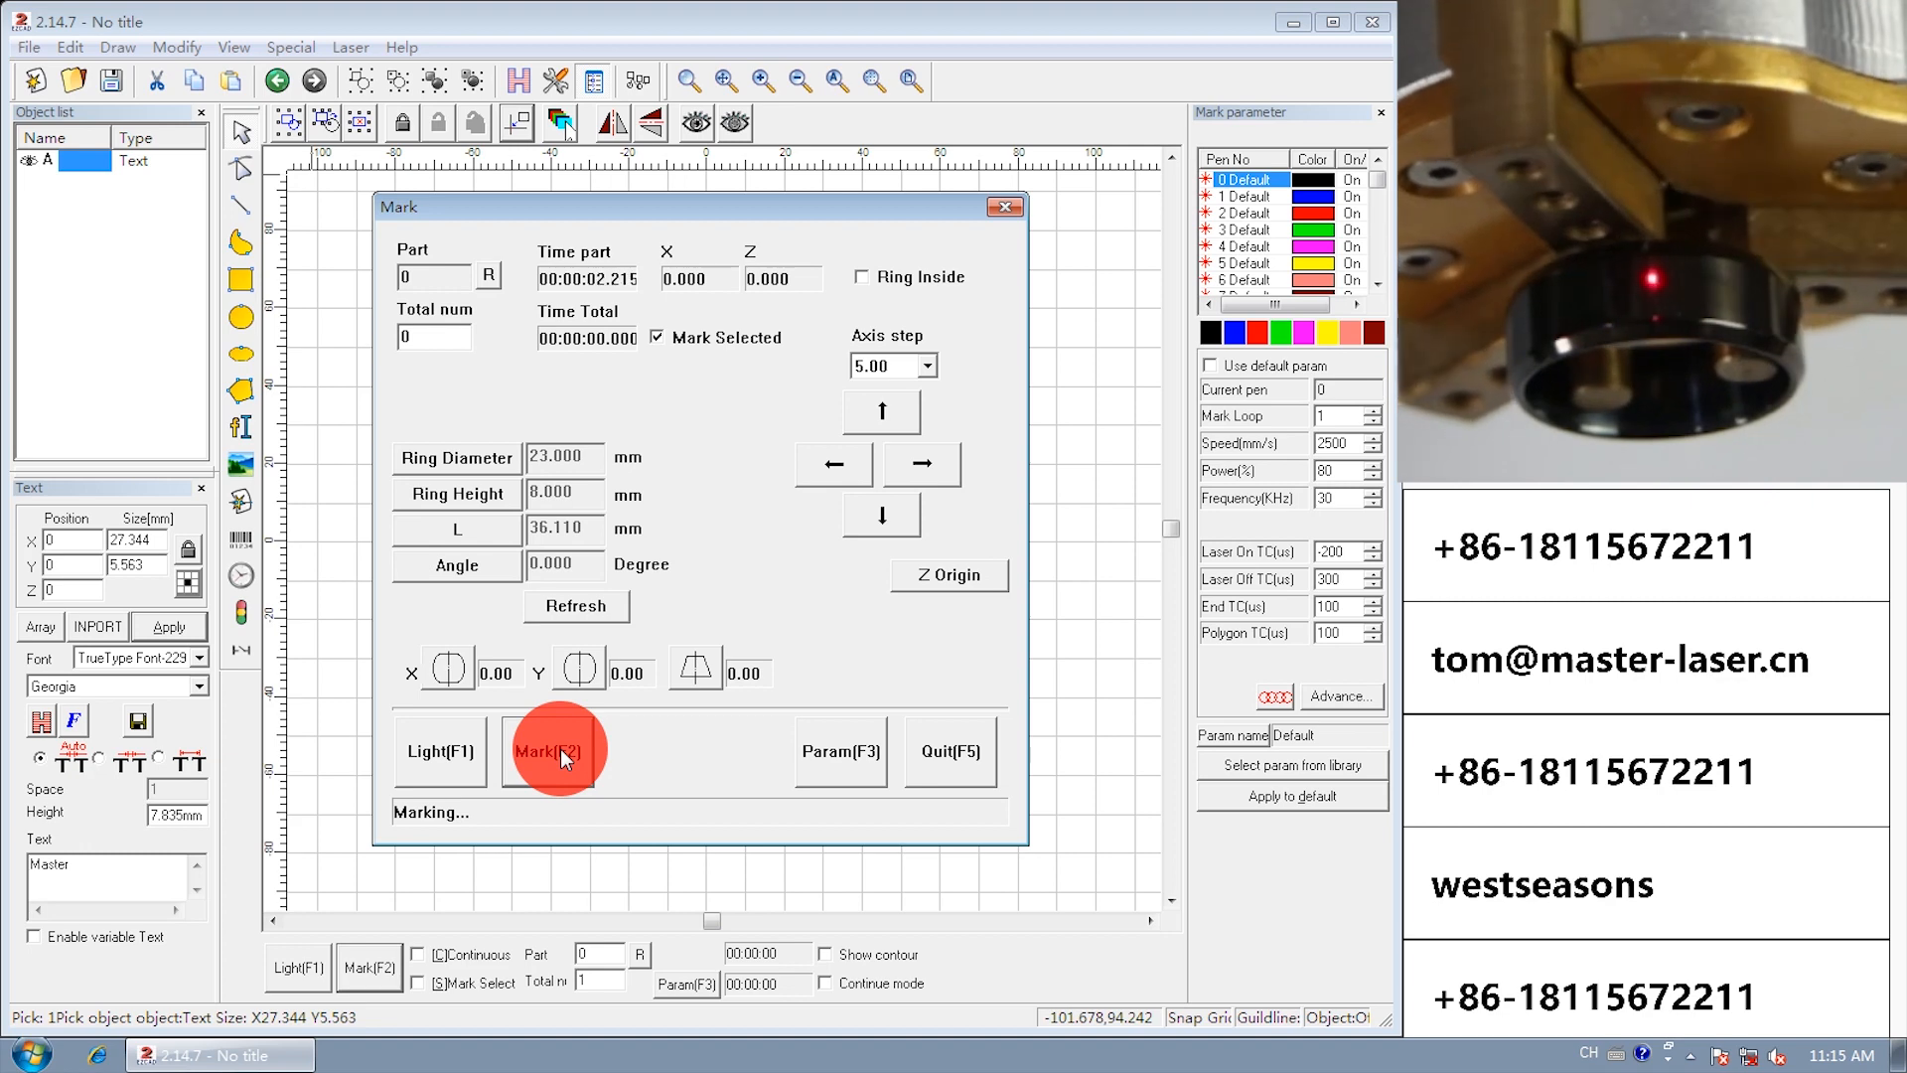
left_click(553, 751)
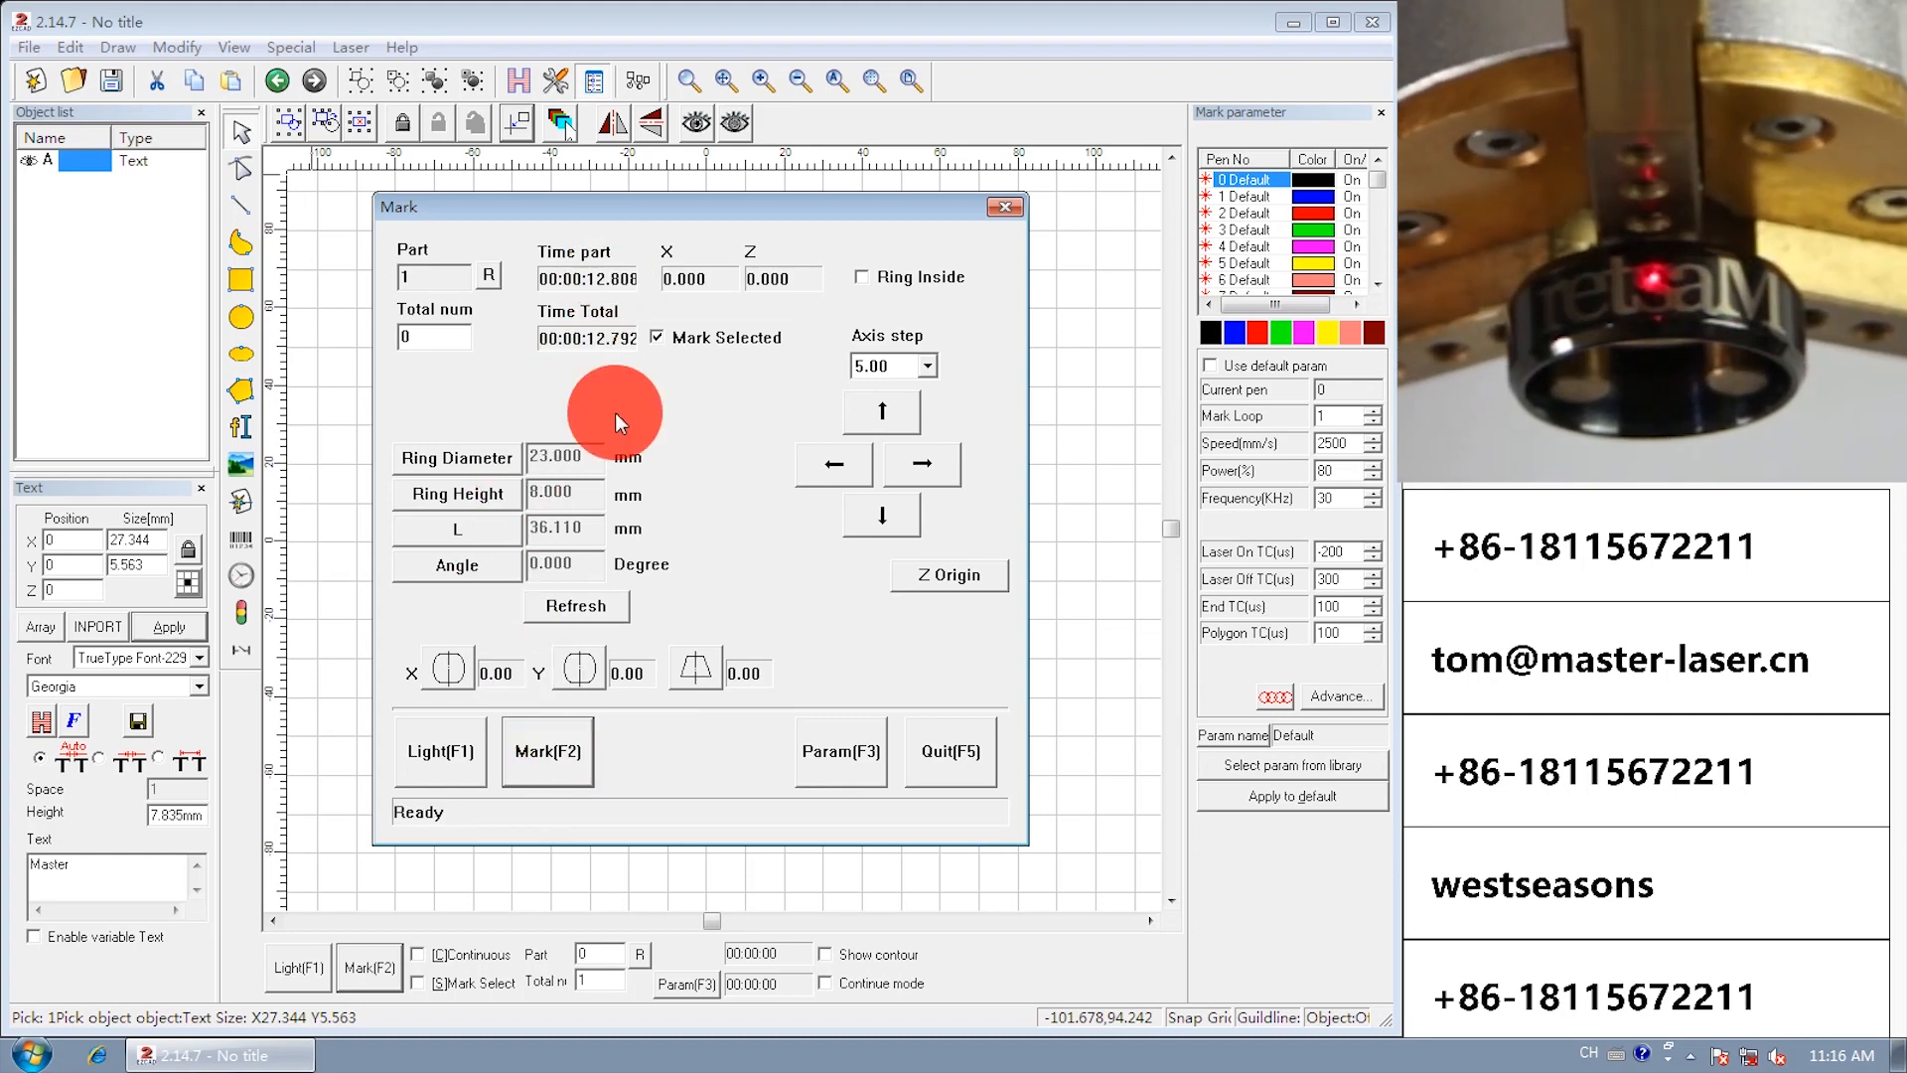
mouse_move(952, 753)
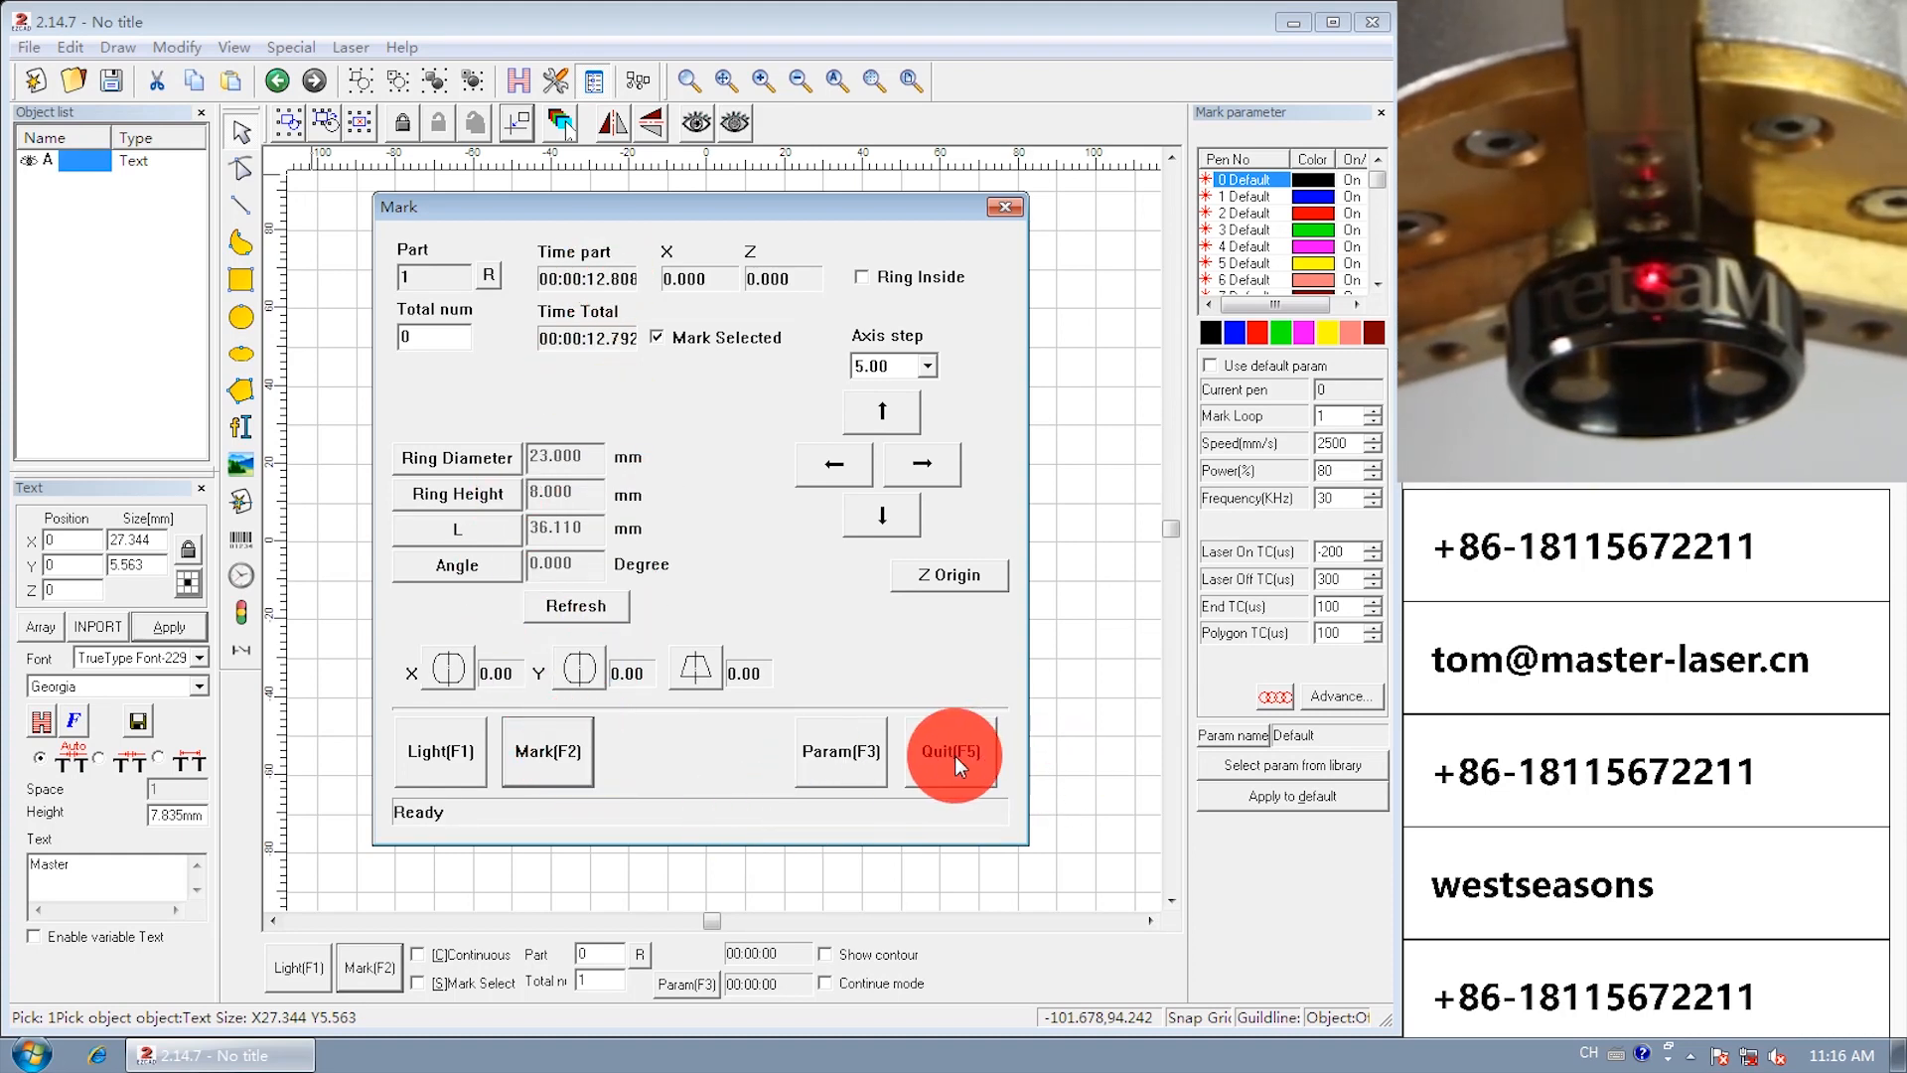
Enable Ring Inside marking and preview the letters with the red light.
left_click(840, 751)
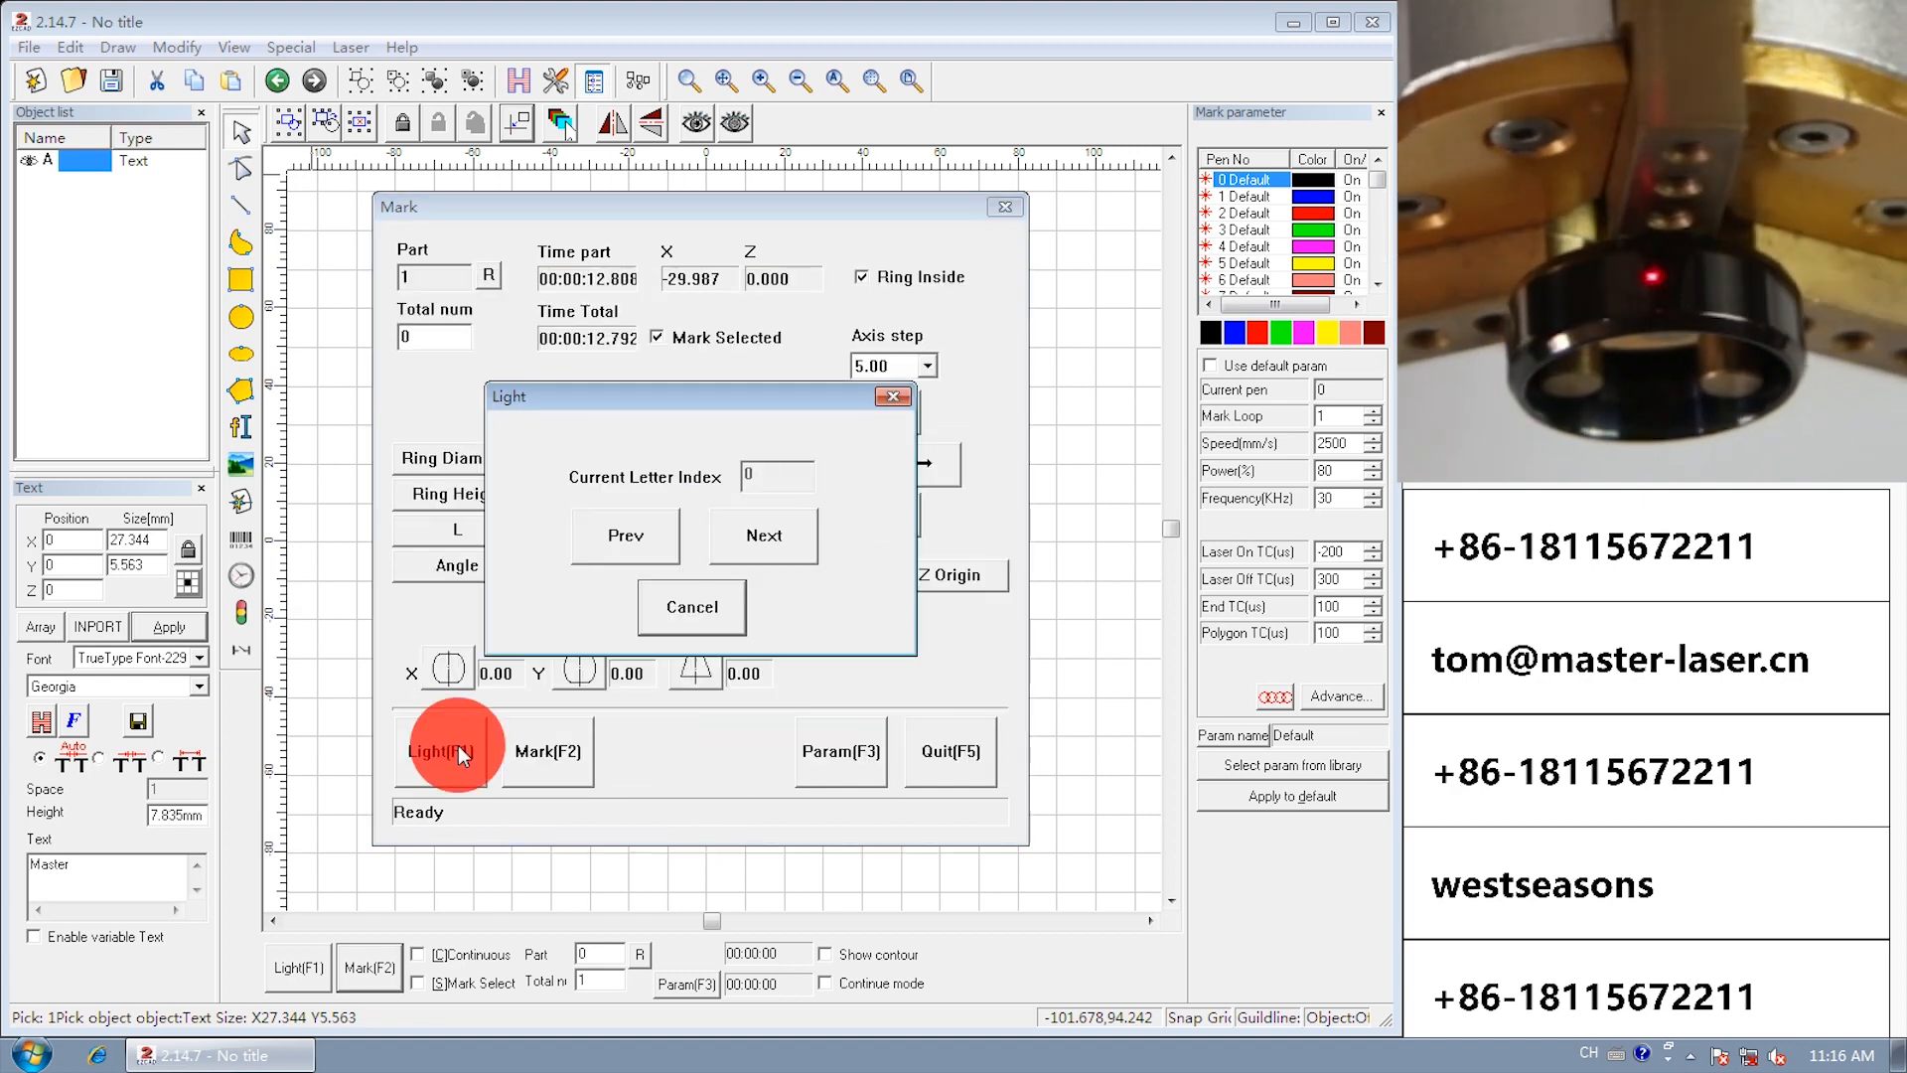
left_click(454, 747)
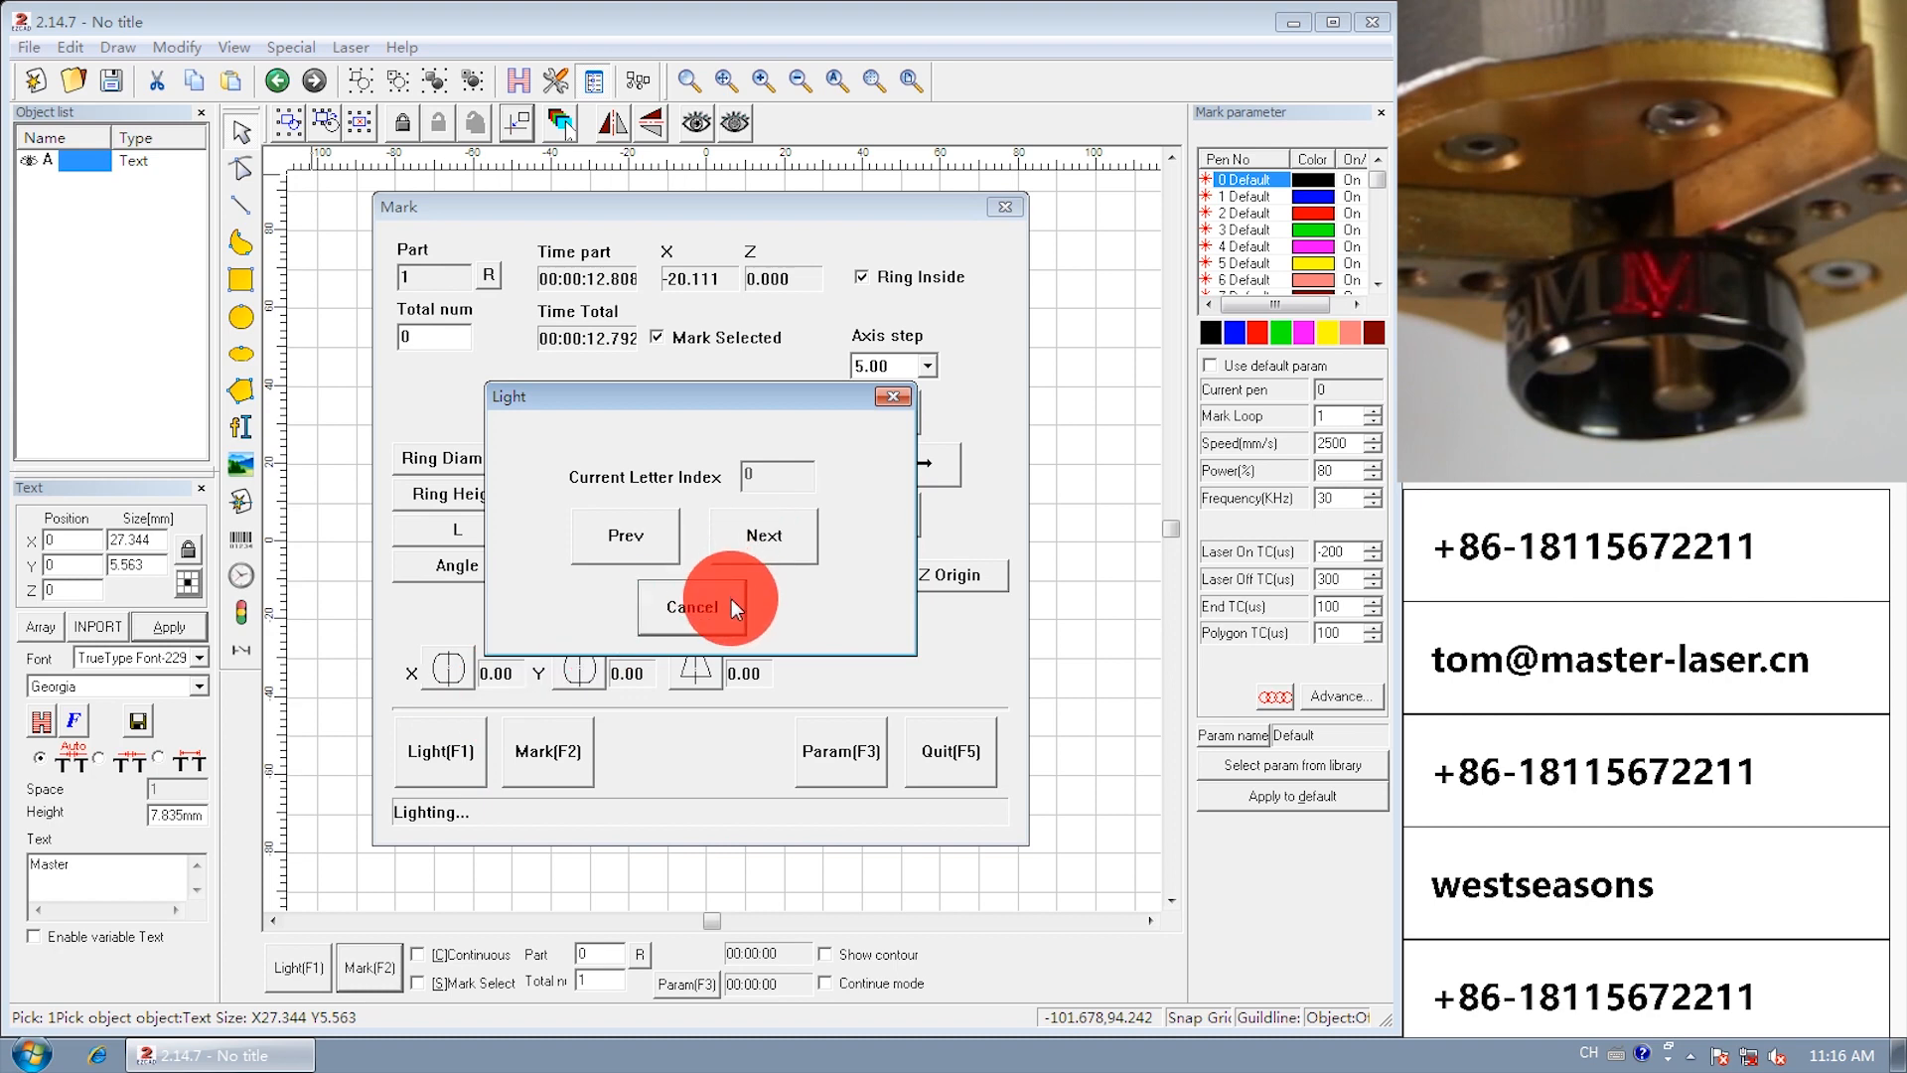
left_click(554, 749)
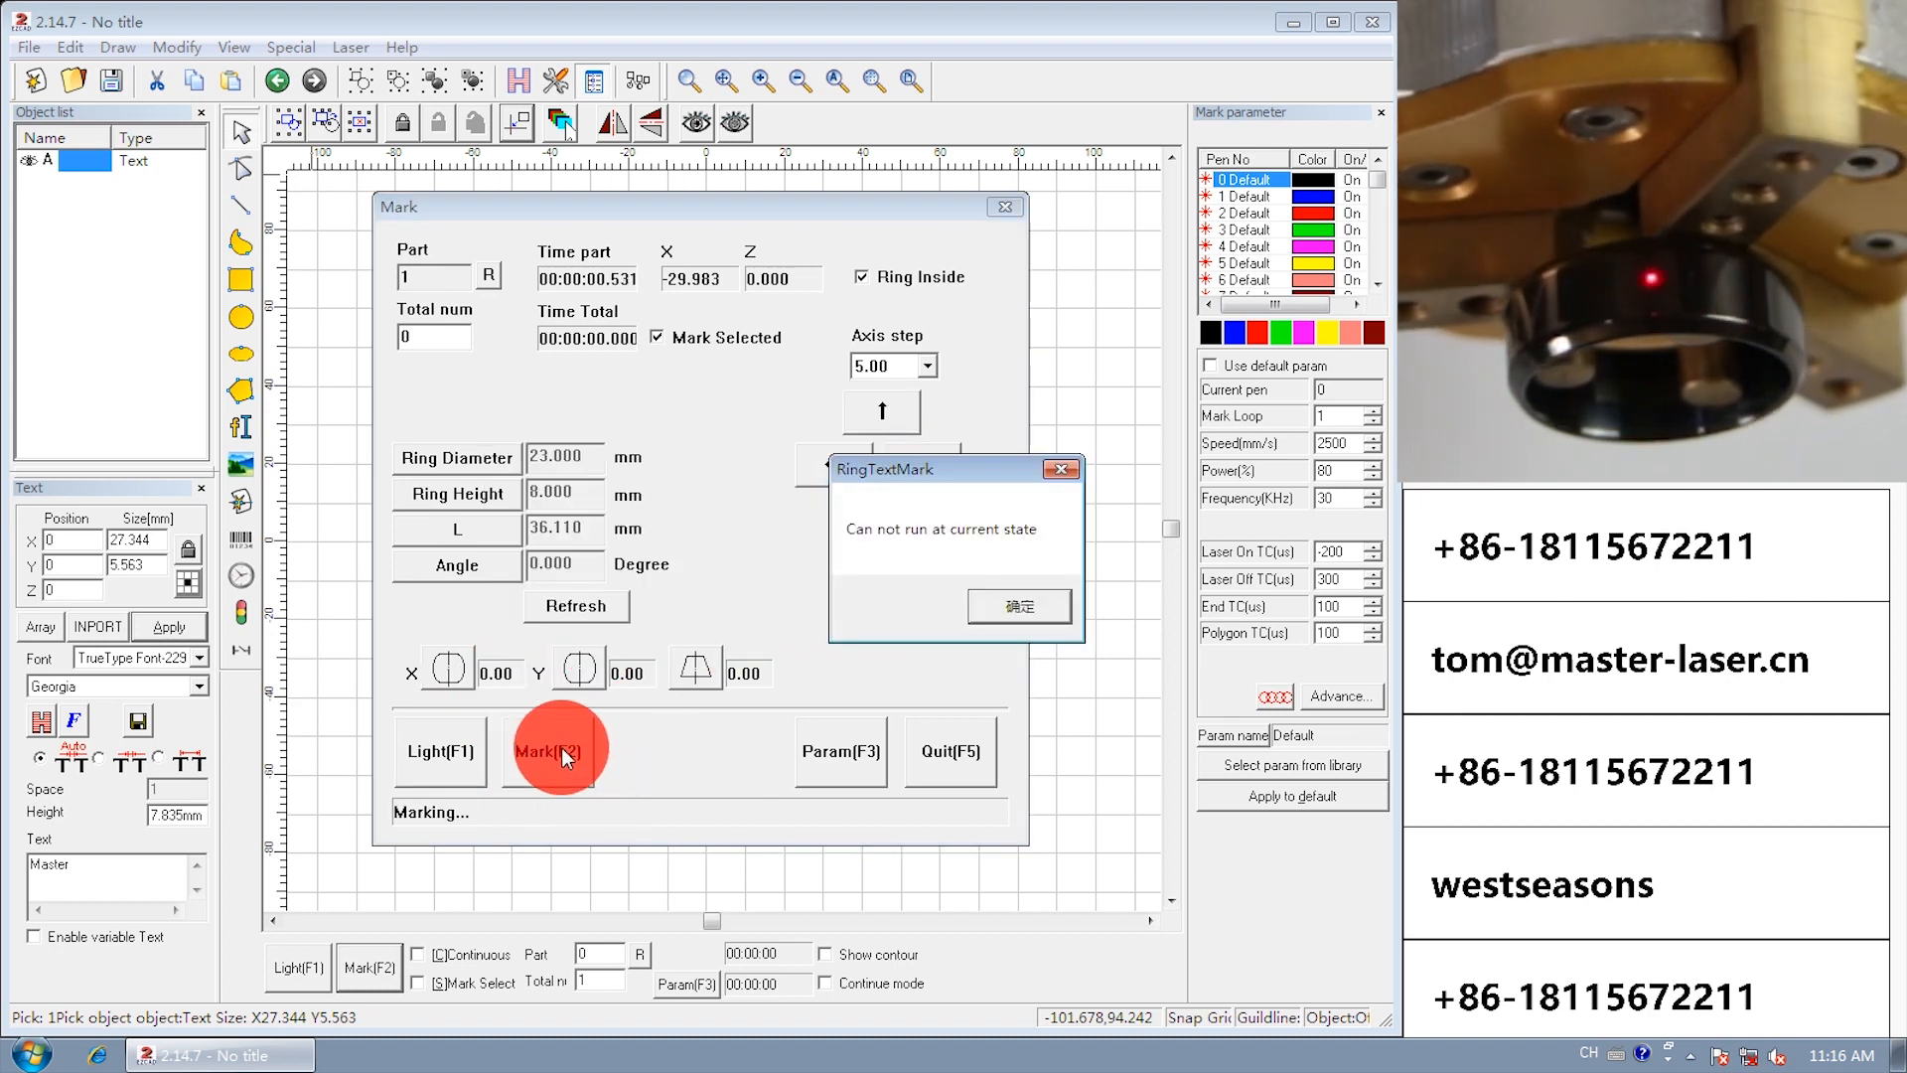
Dismiss the error and engrave 'Master' on the ring's inner surface as a second part.
left_click(1017, 606)
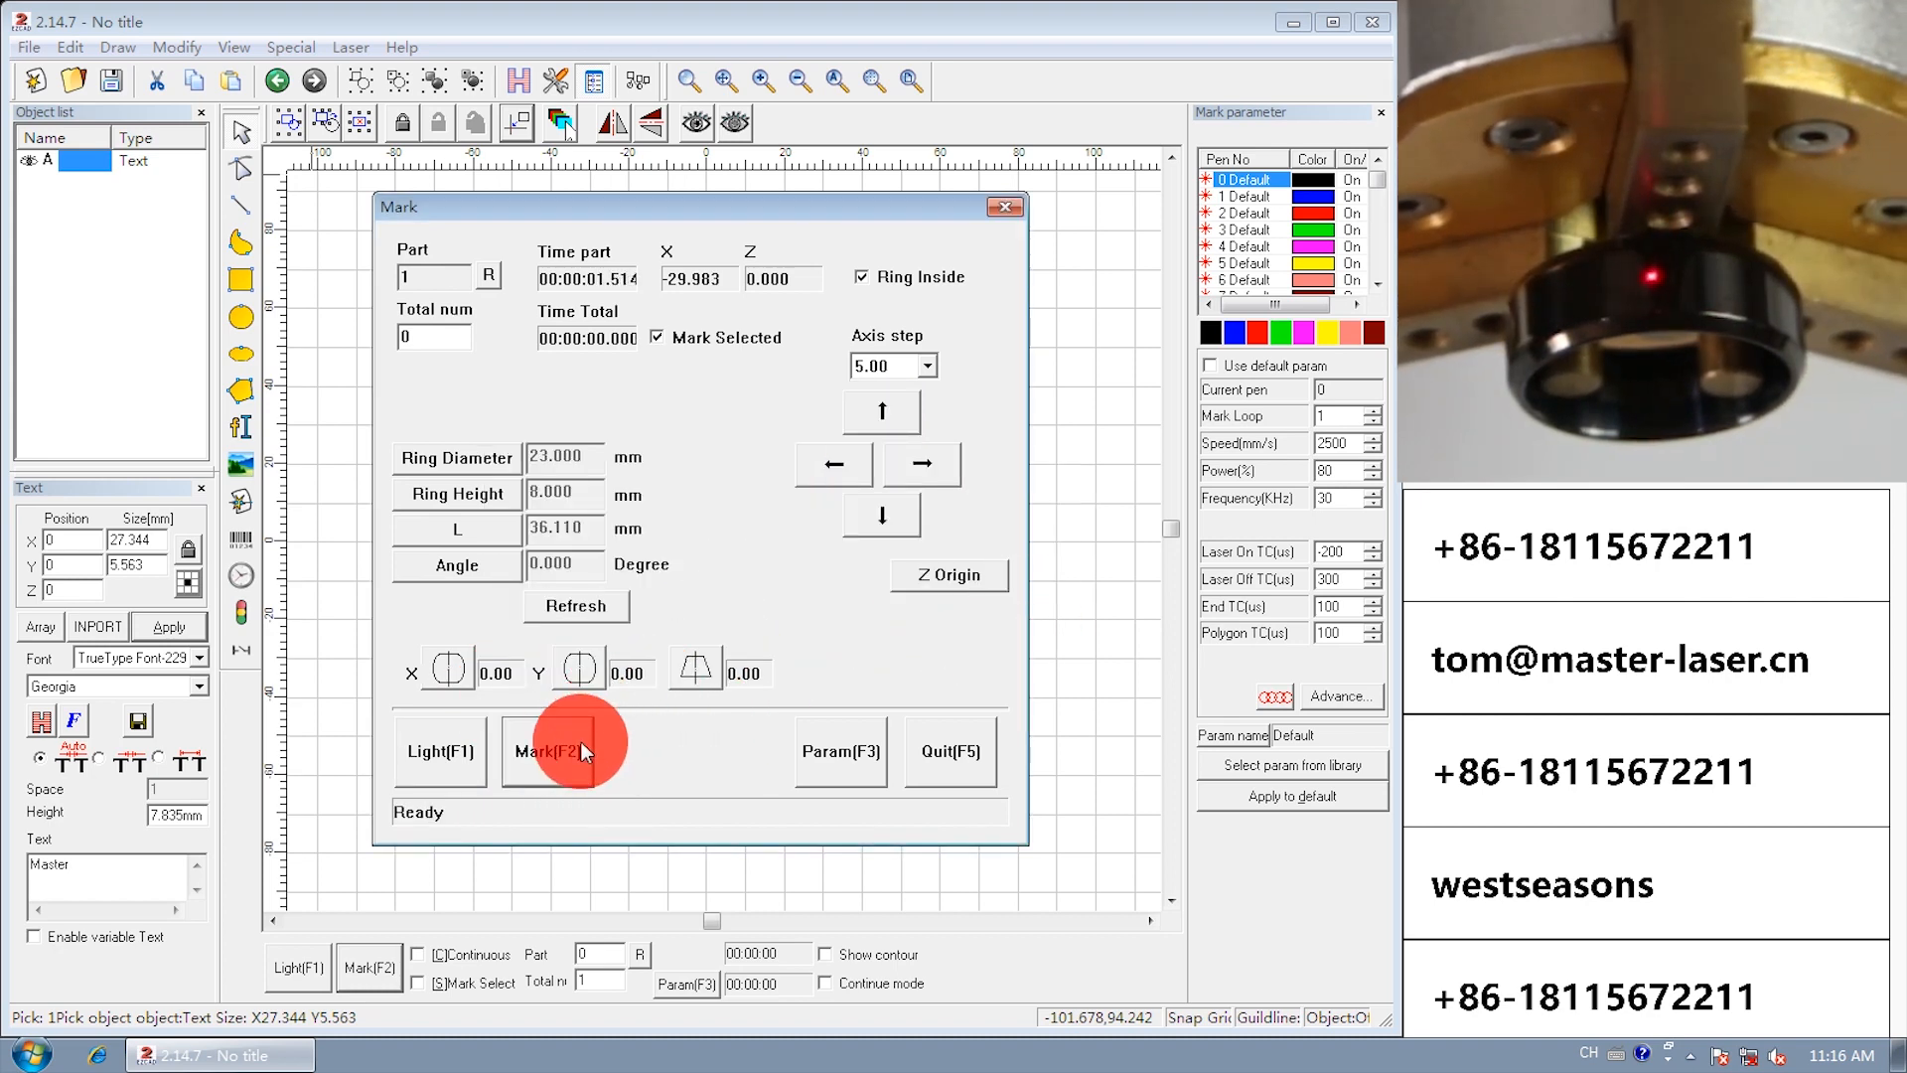
left_click(563, 751)
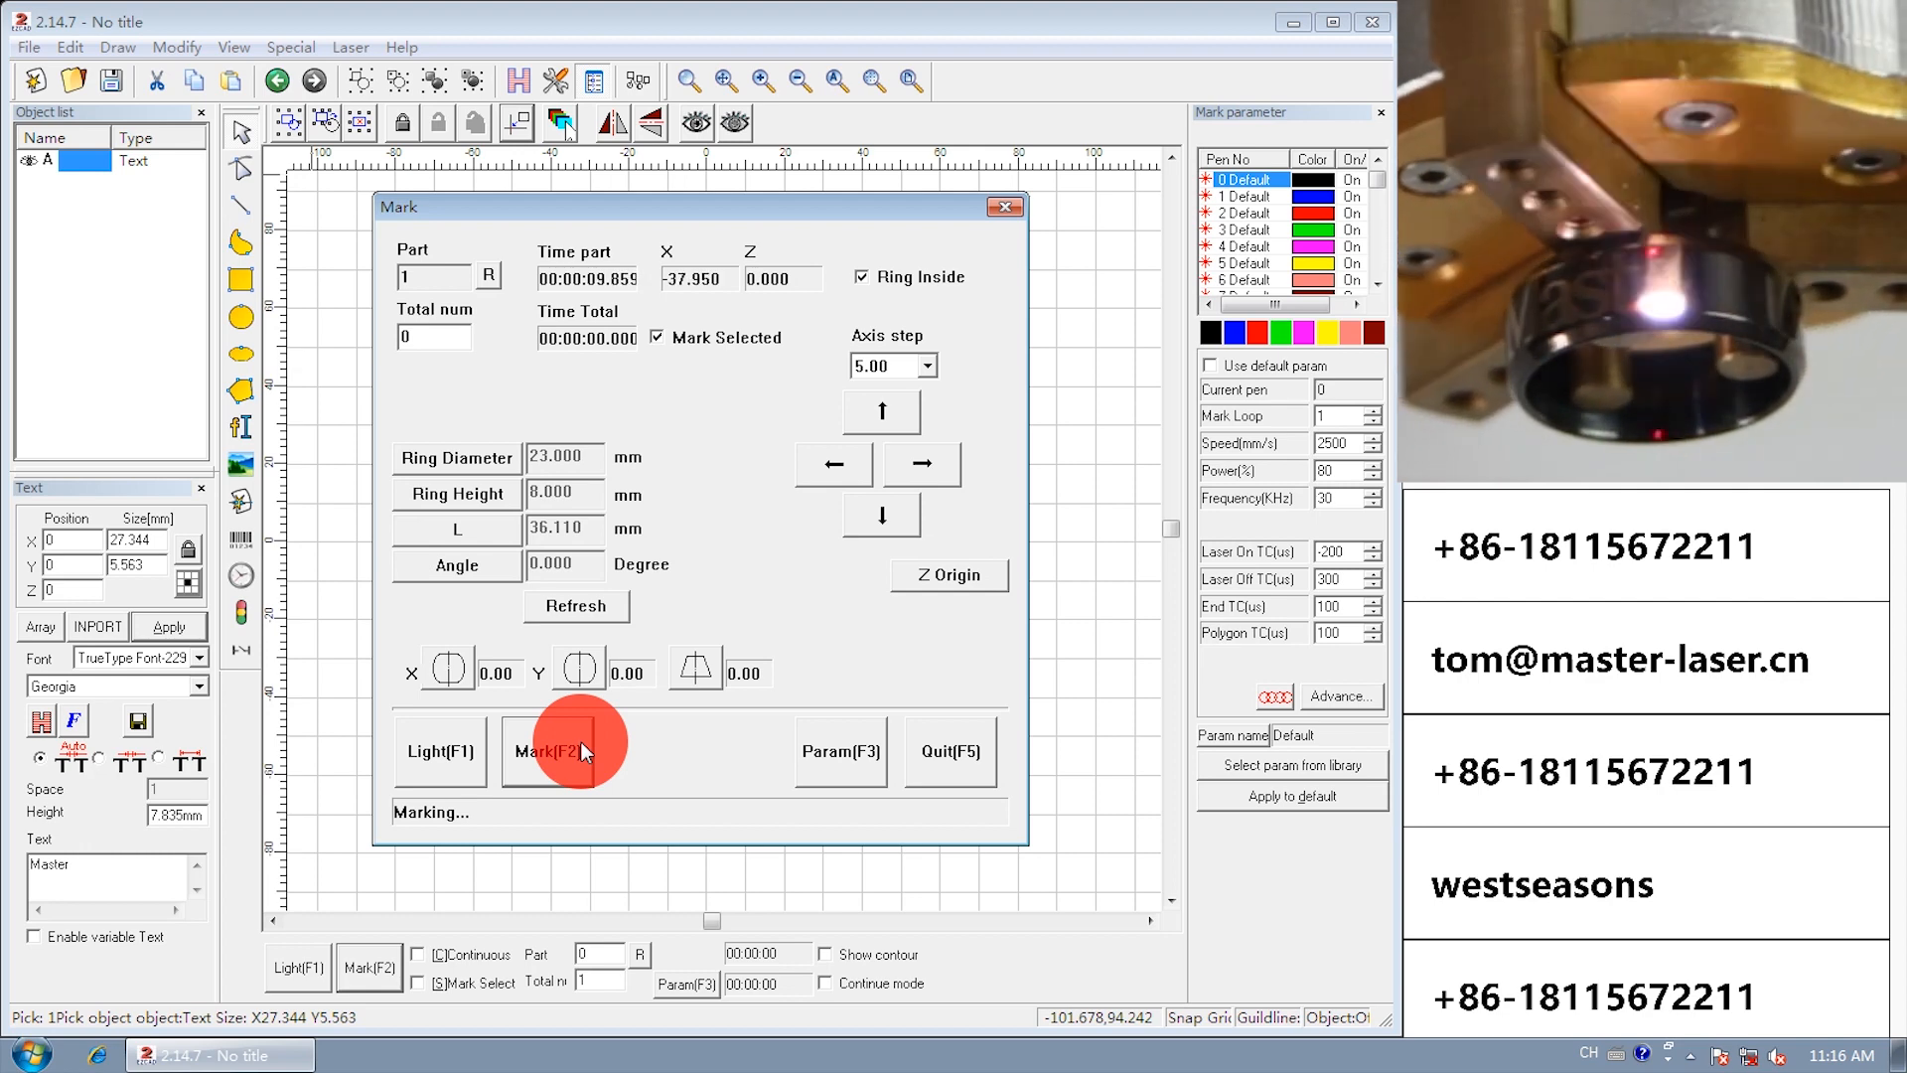
left_click(564, 751)
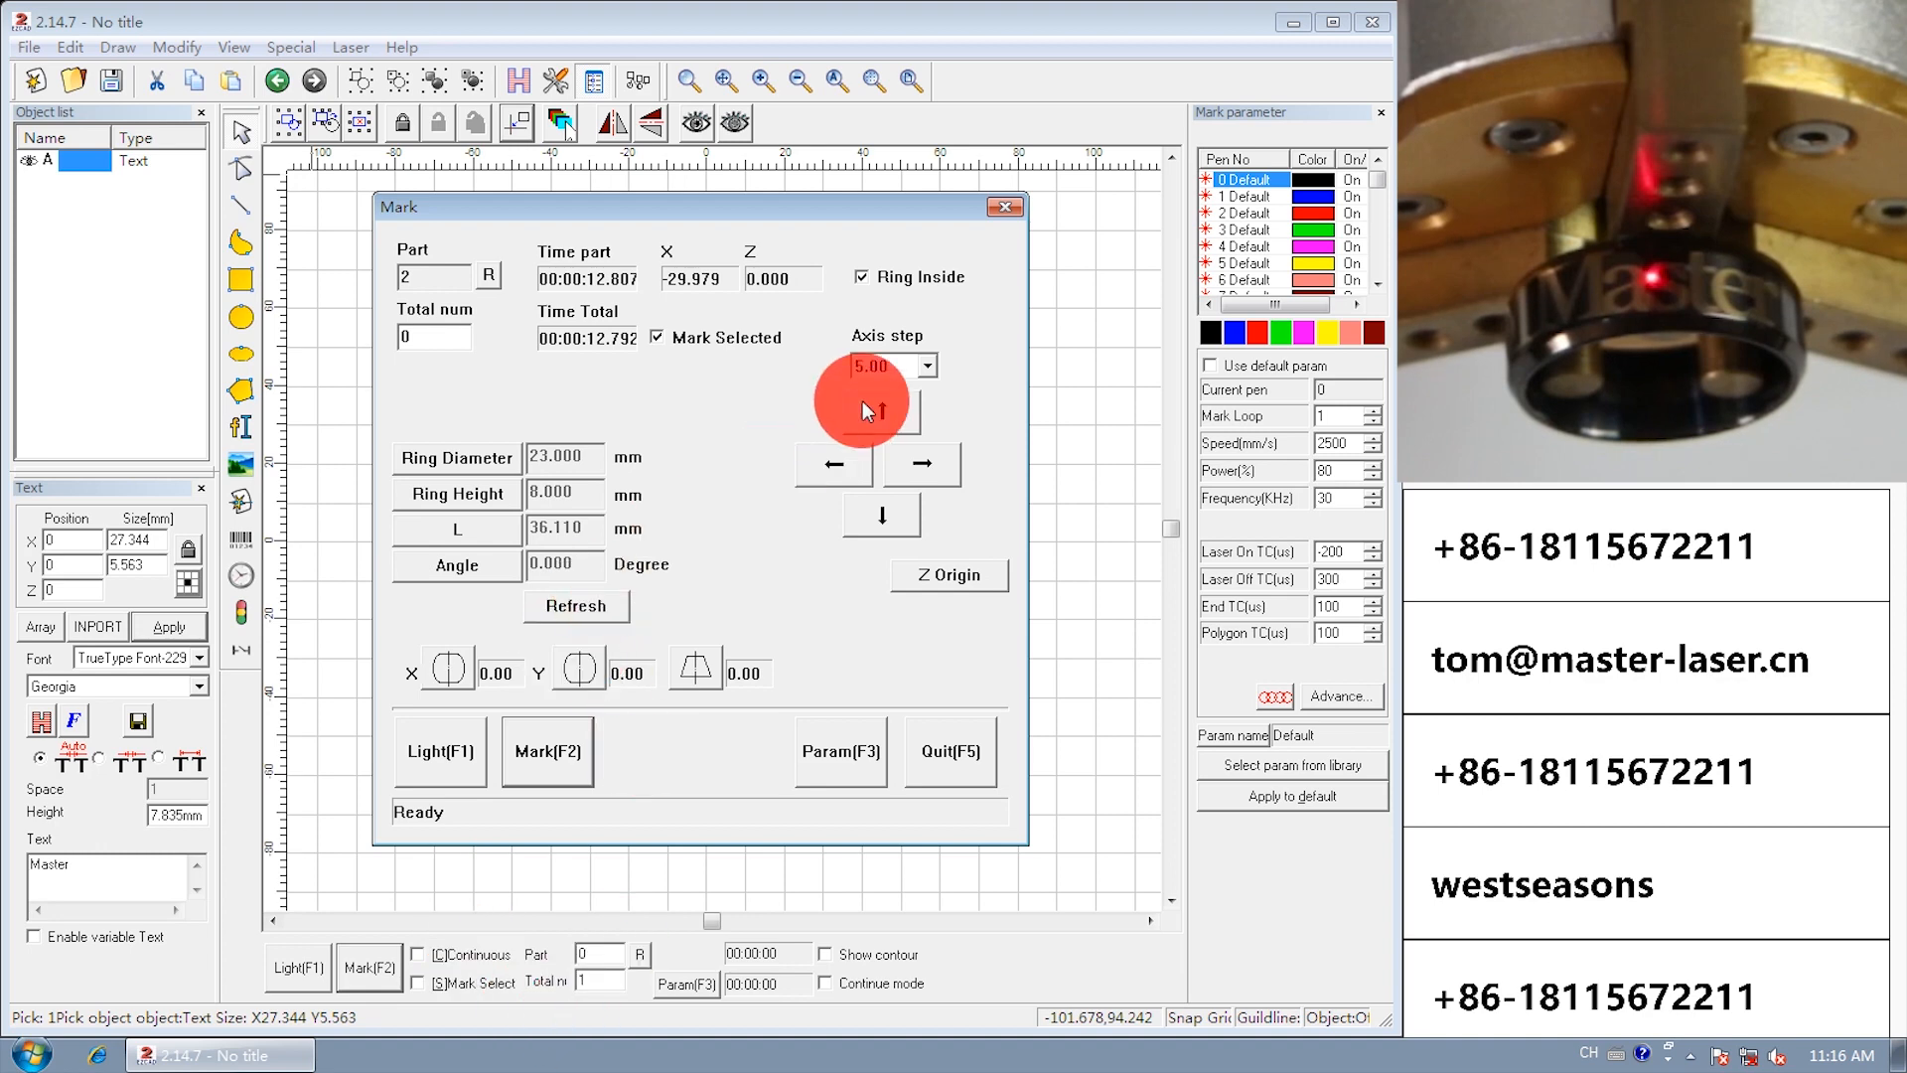
Rotate the ring axis forward with a 10.00 step, then select the 1.00 step.
left_click(928, 367)
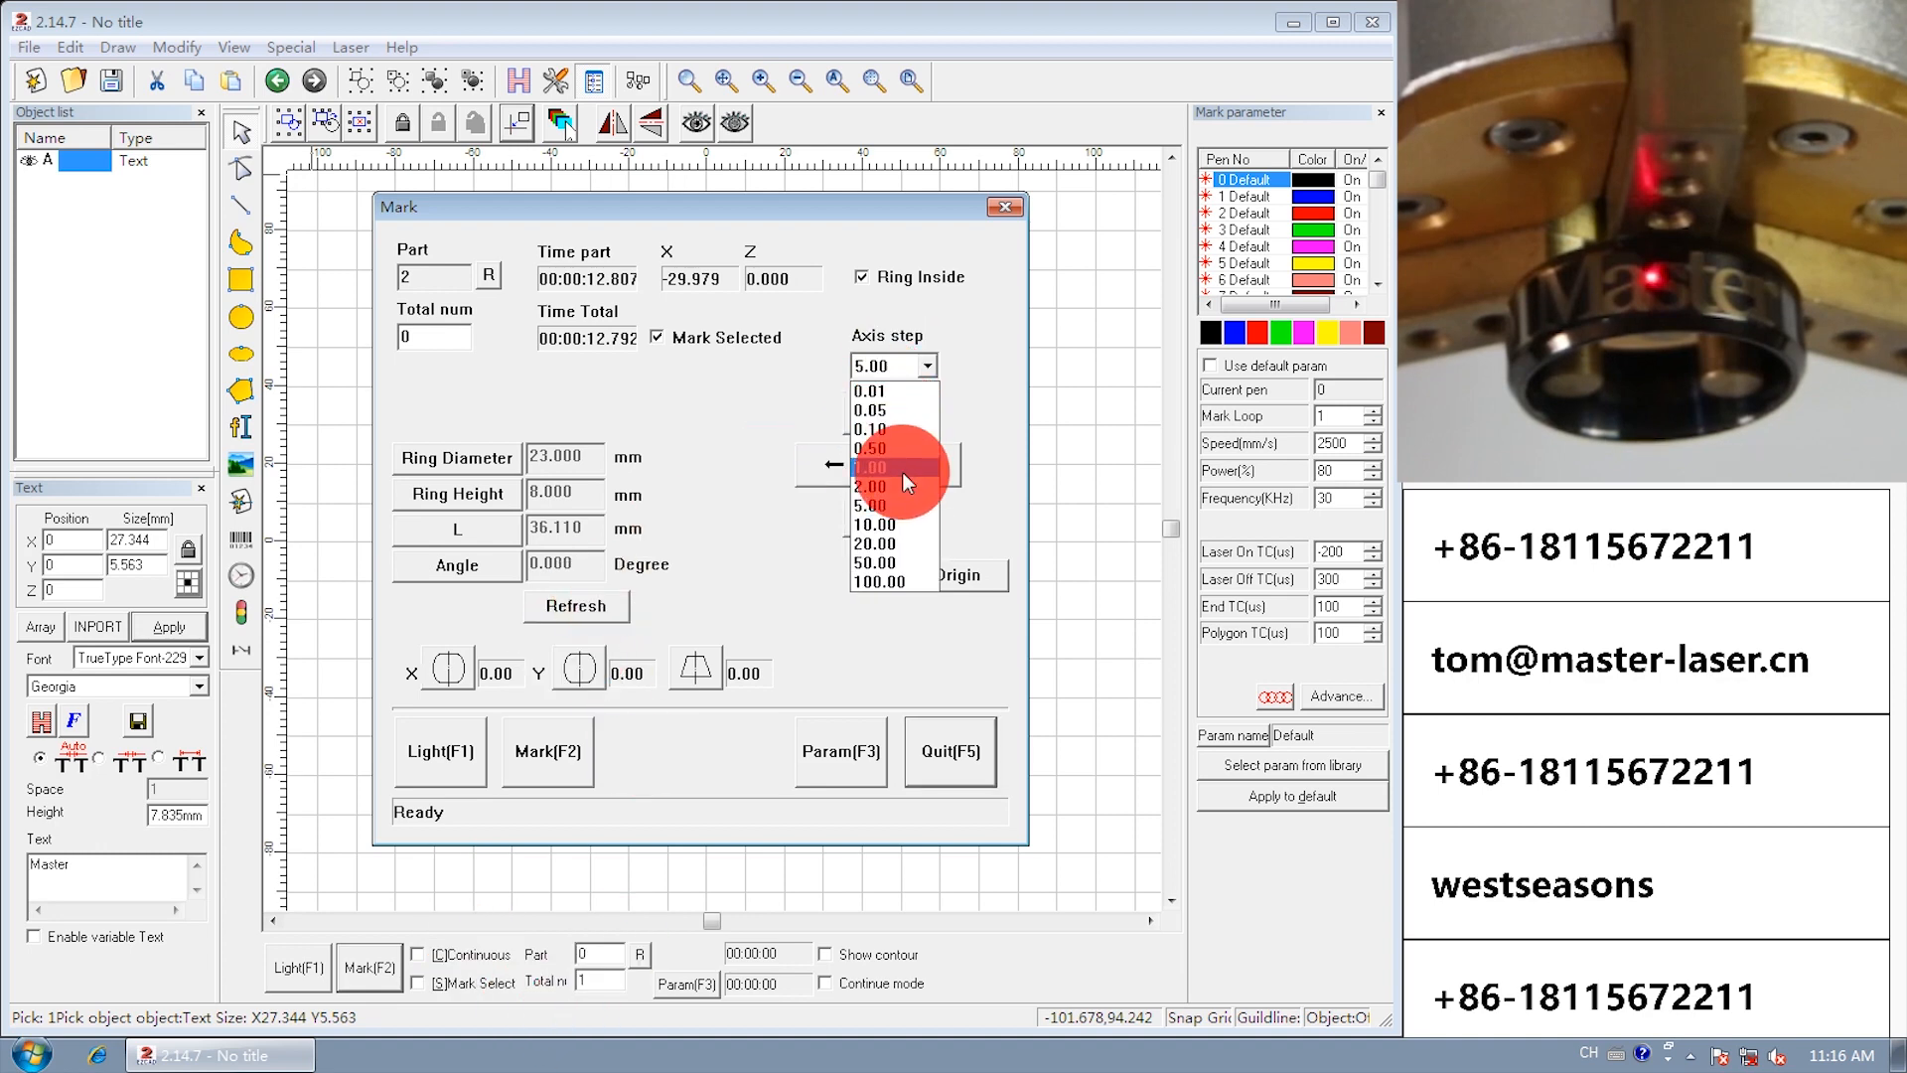
left_click(876, 525)
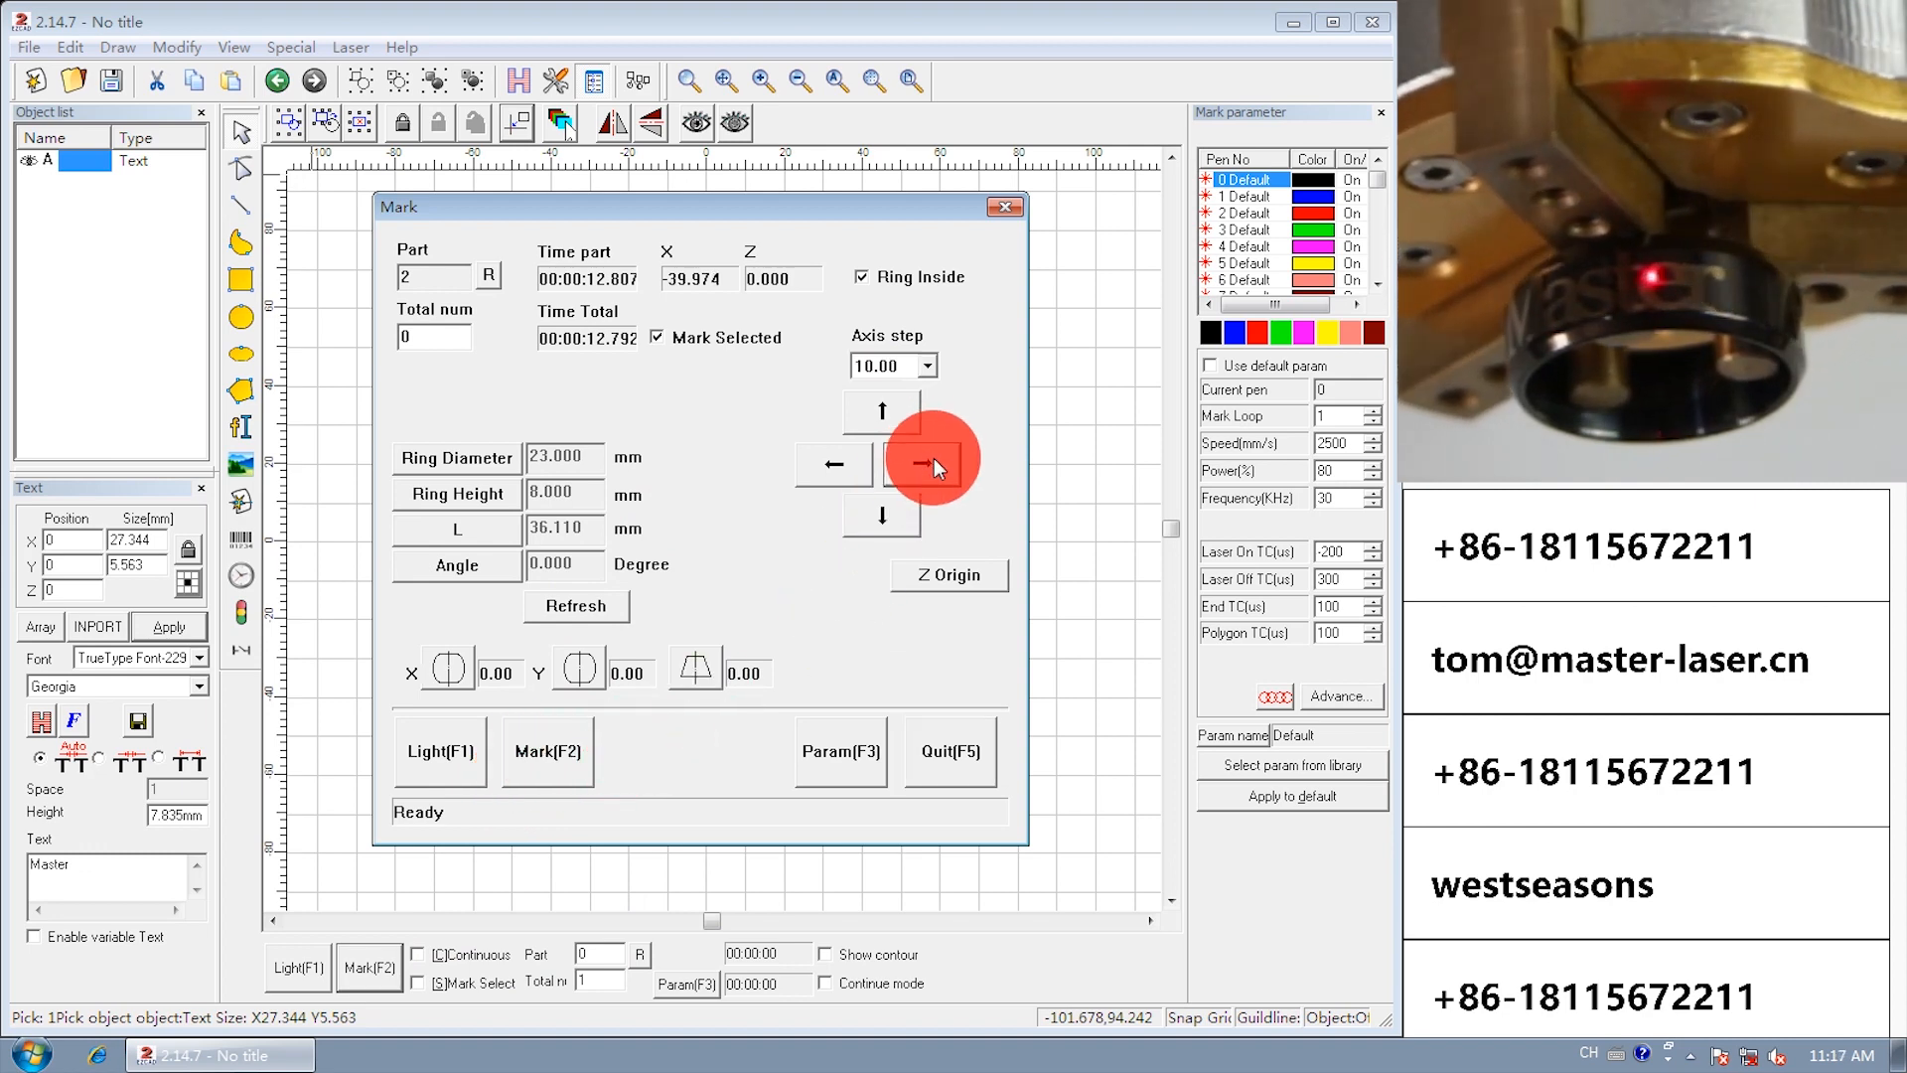
left_click(921, 364)
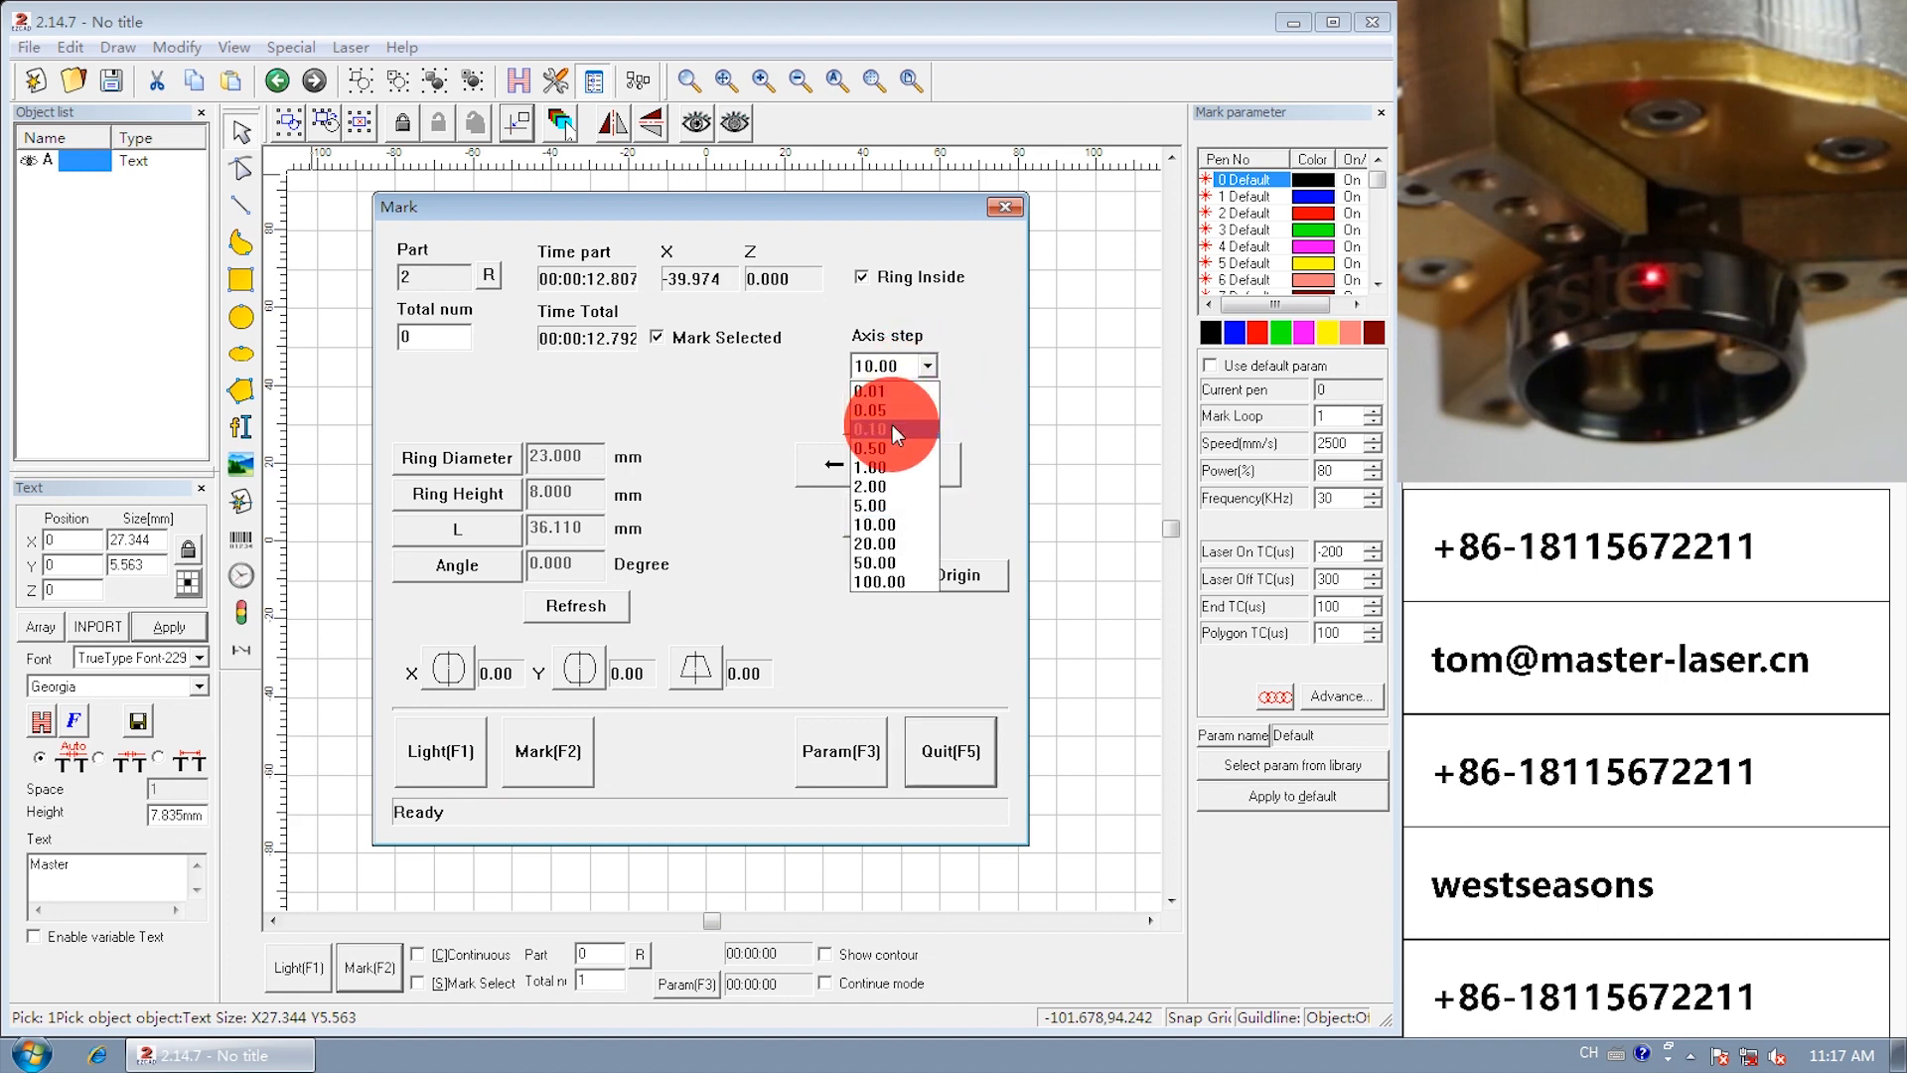
left_click(871, 466)
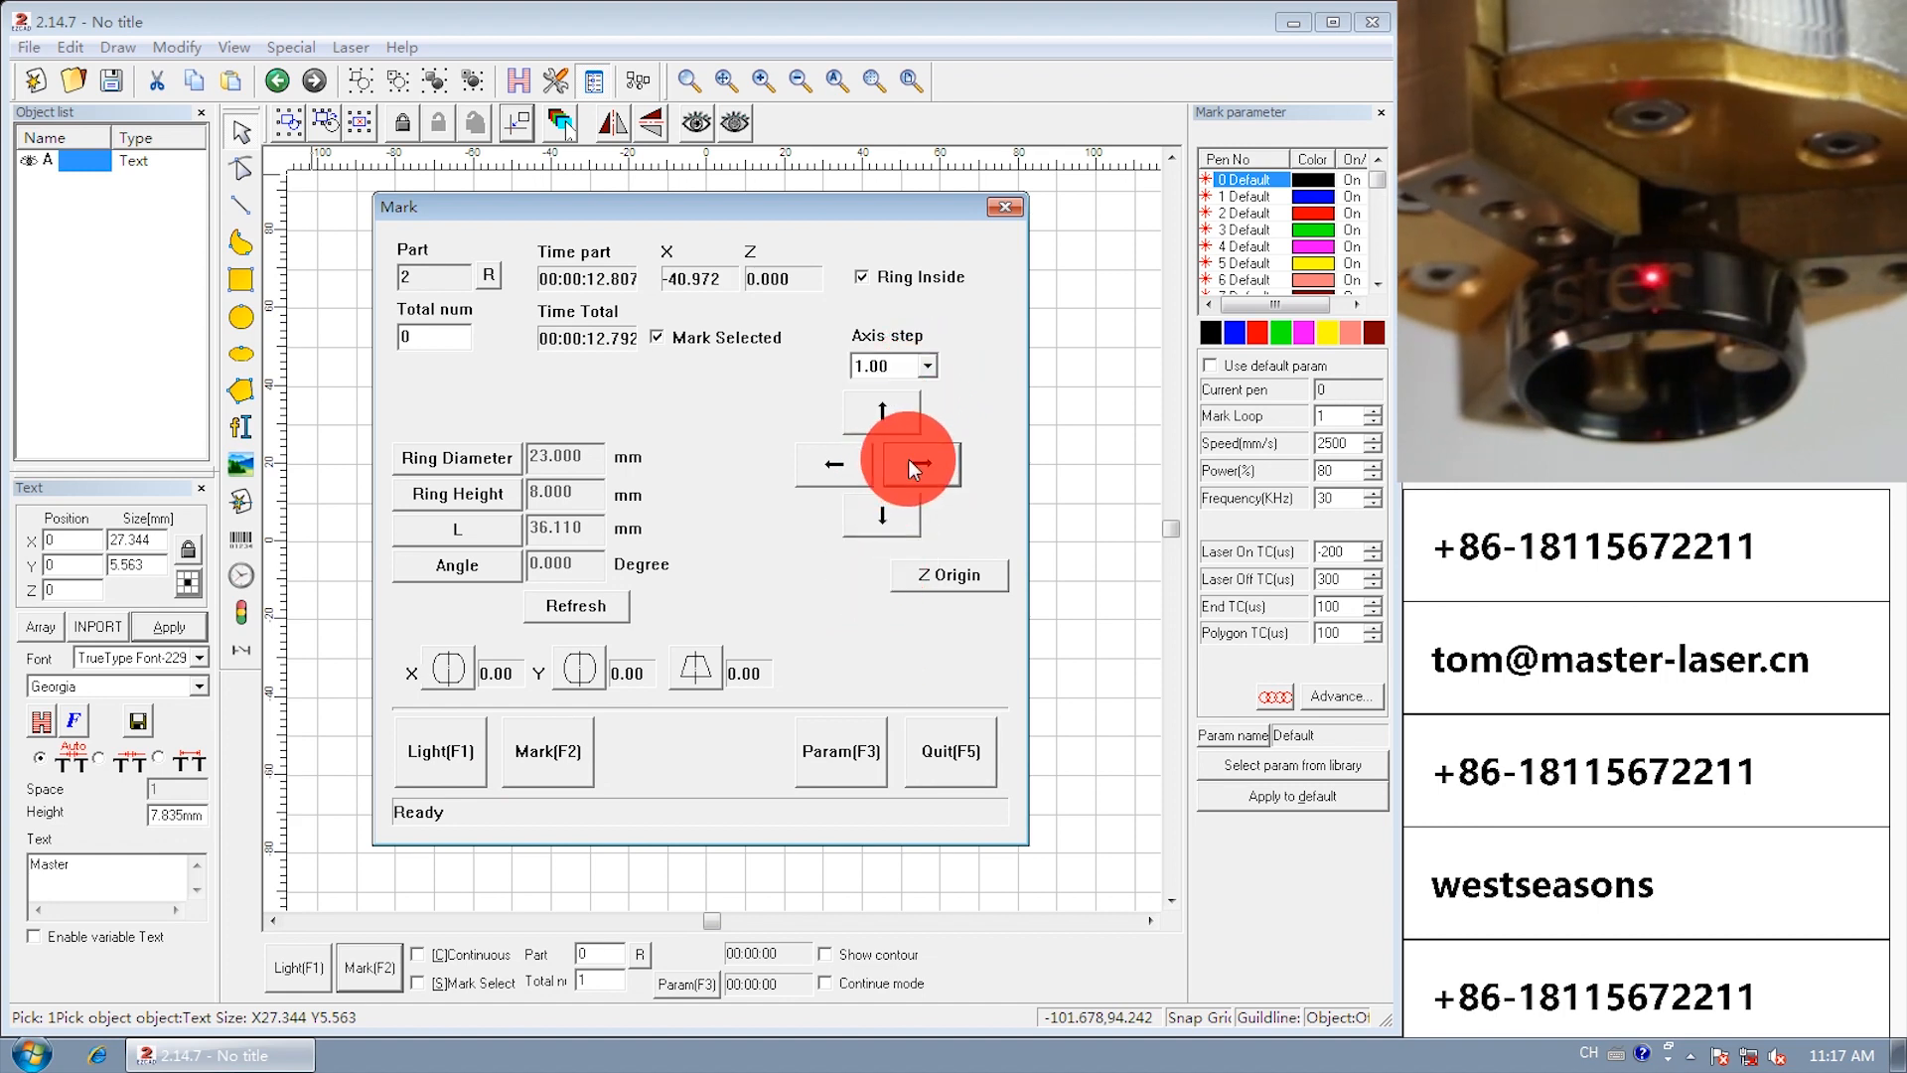
mouse_move(842, 751)
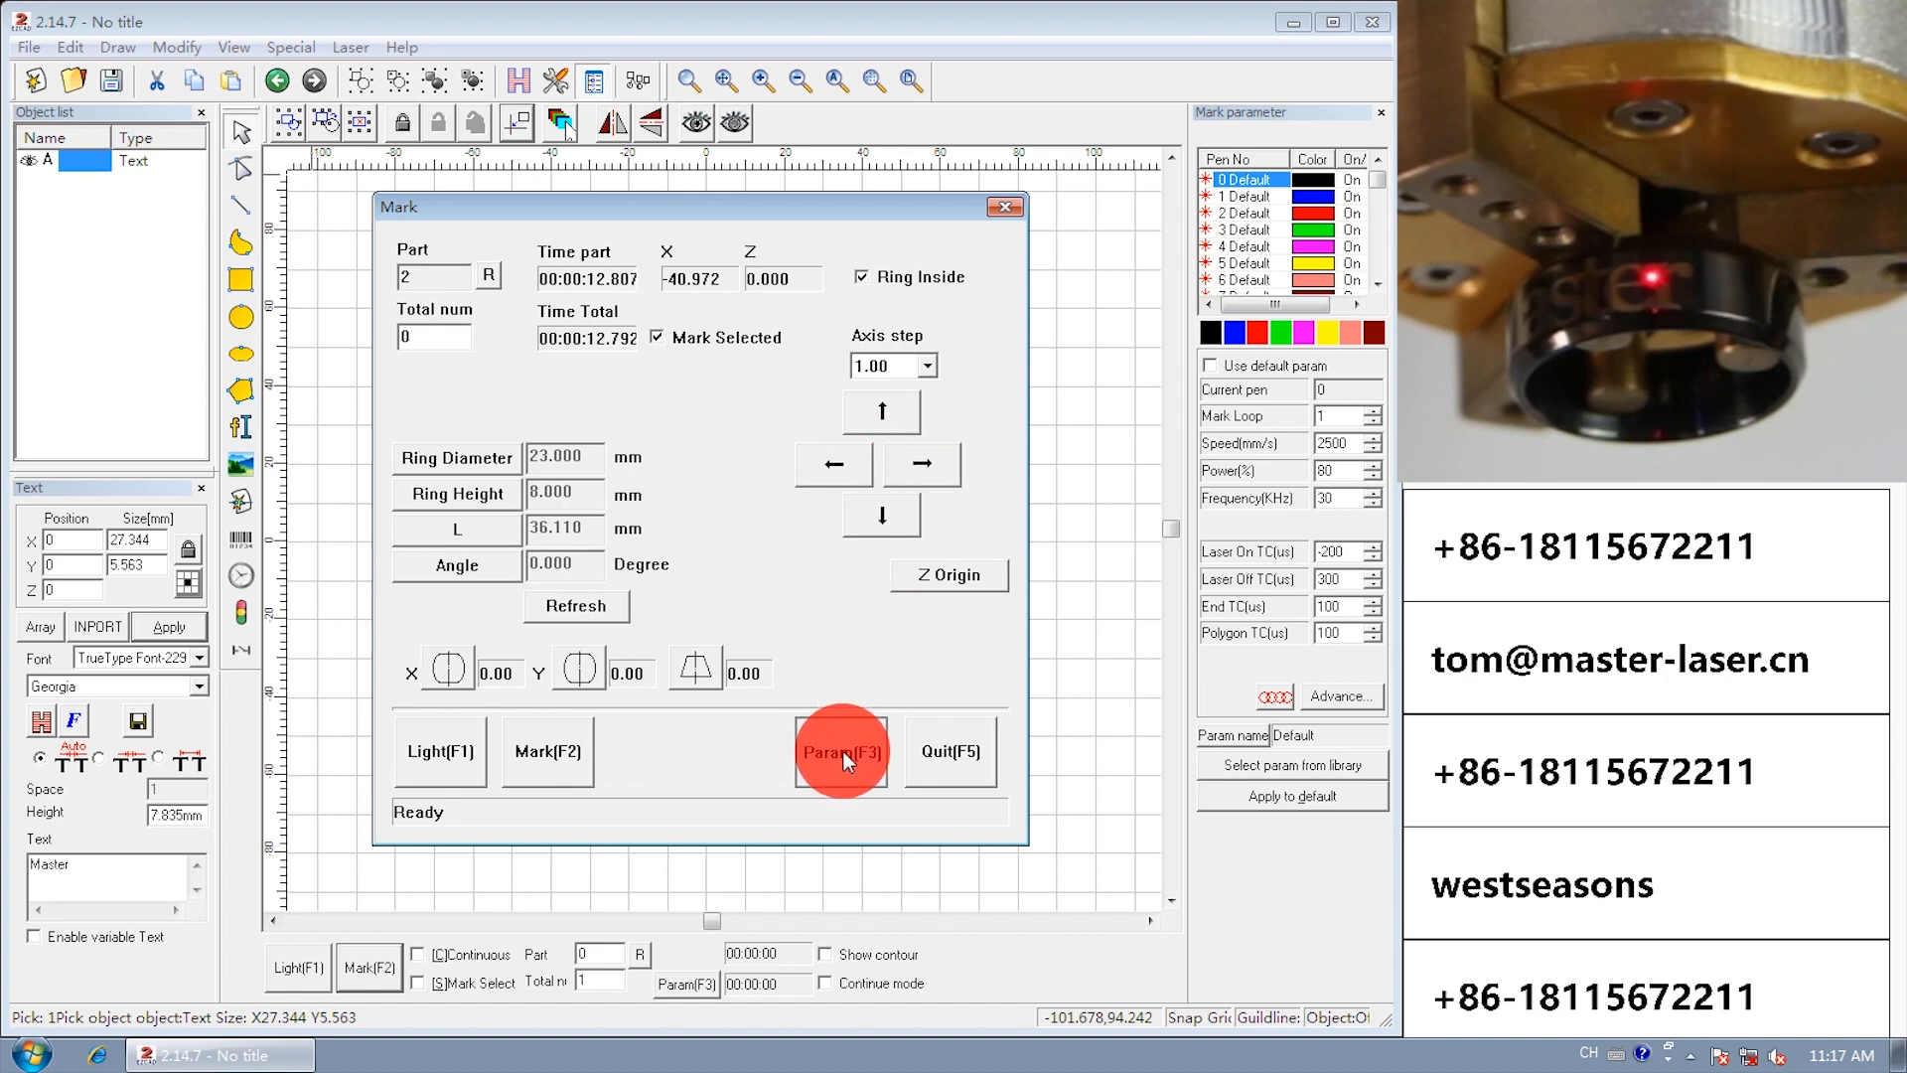
Adjust the marking parameters and preview the letters with the red light.
left_click(841, 752)
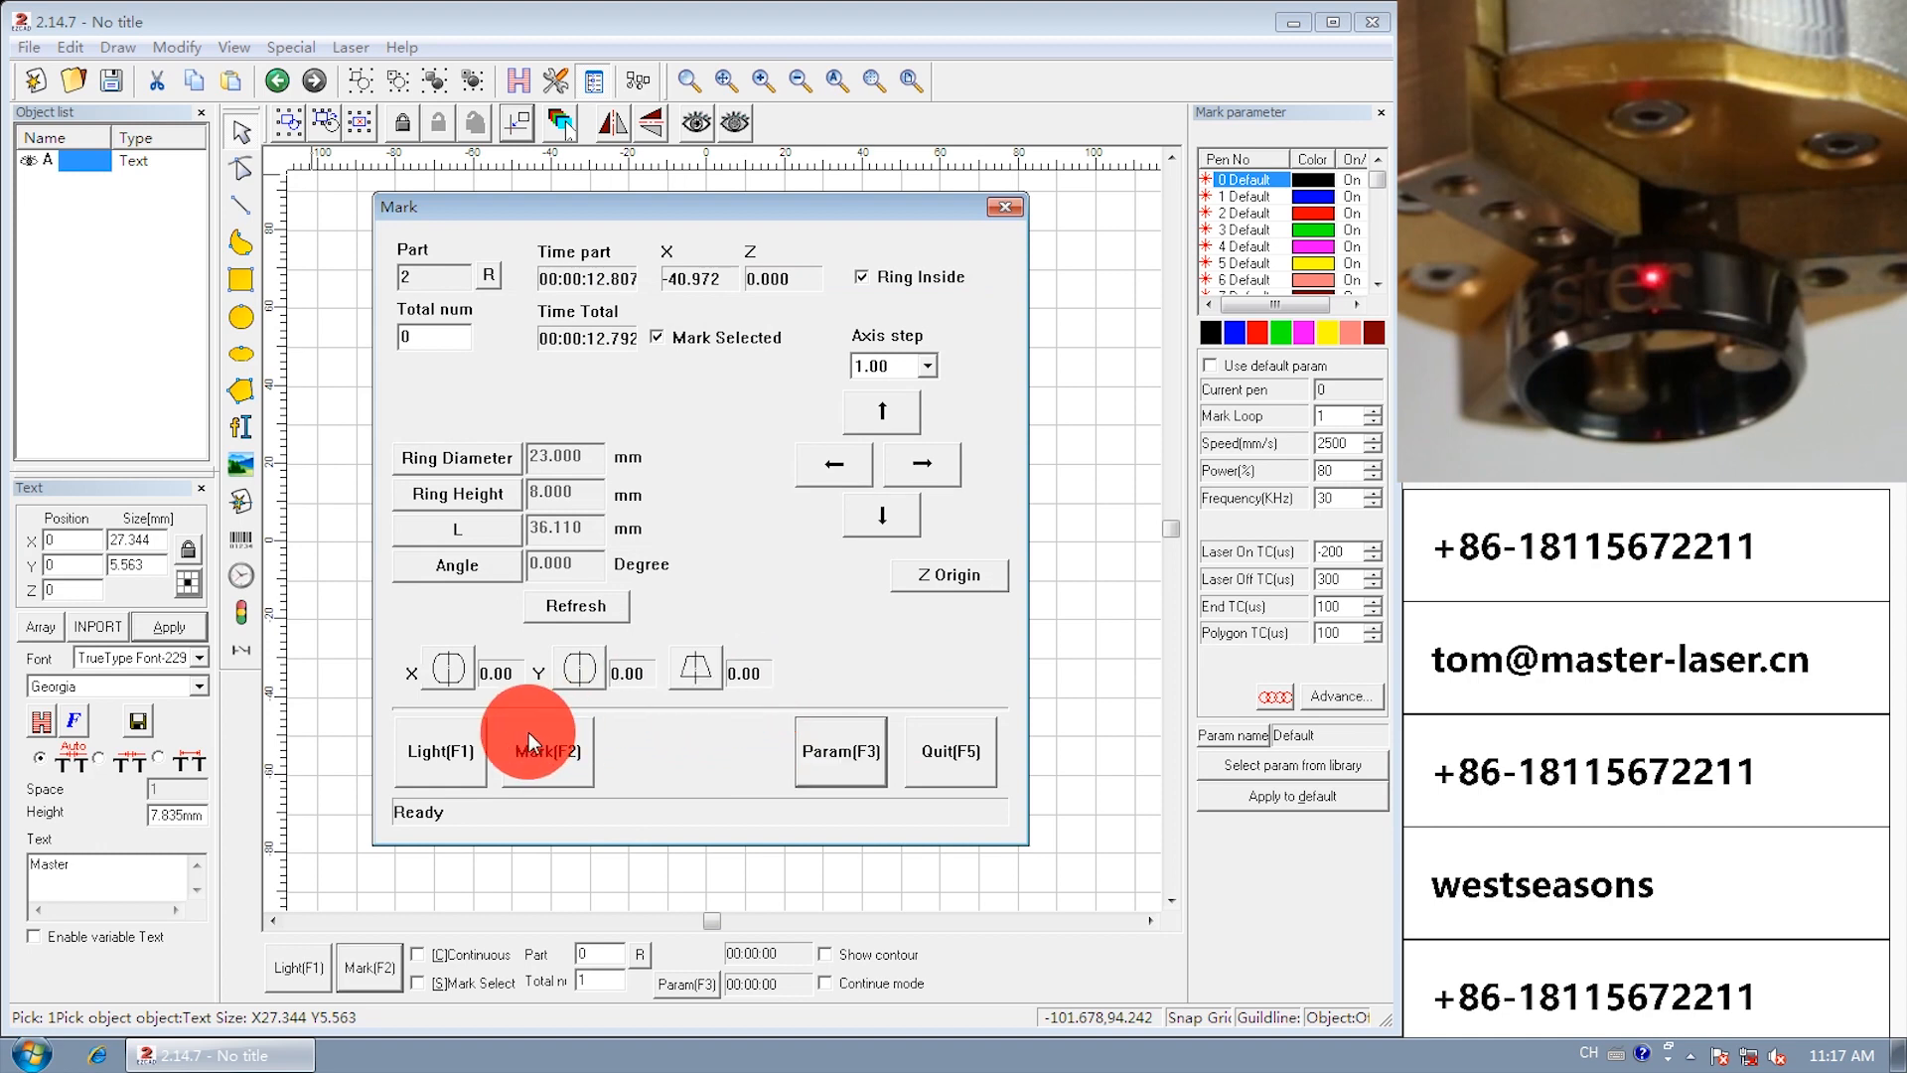
left_click(440, 751)
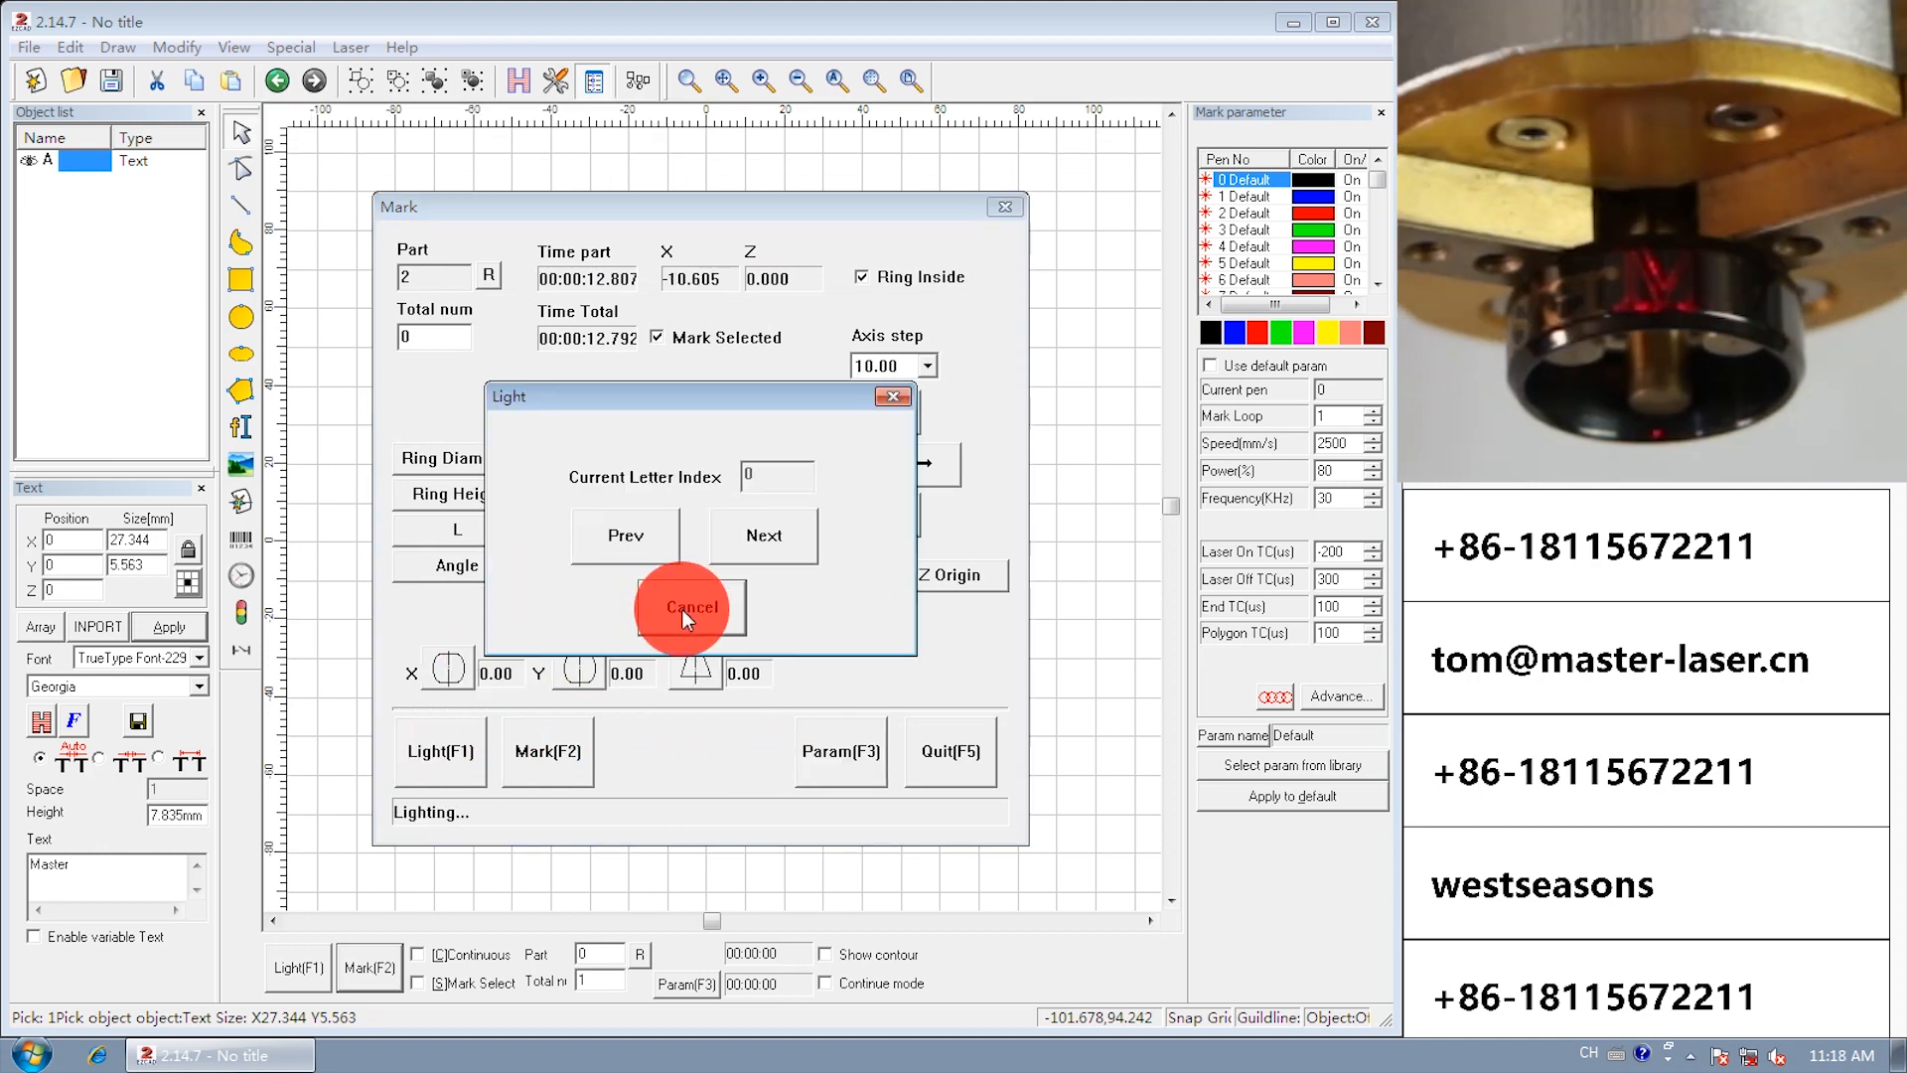
left_click(689, 606)
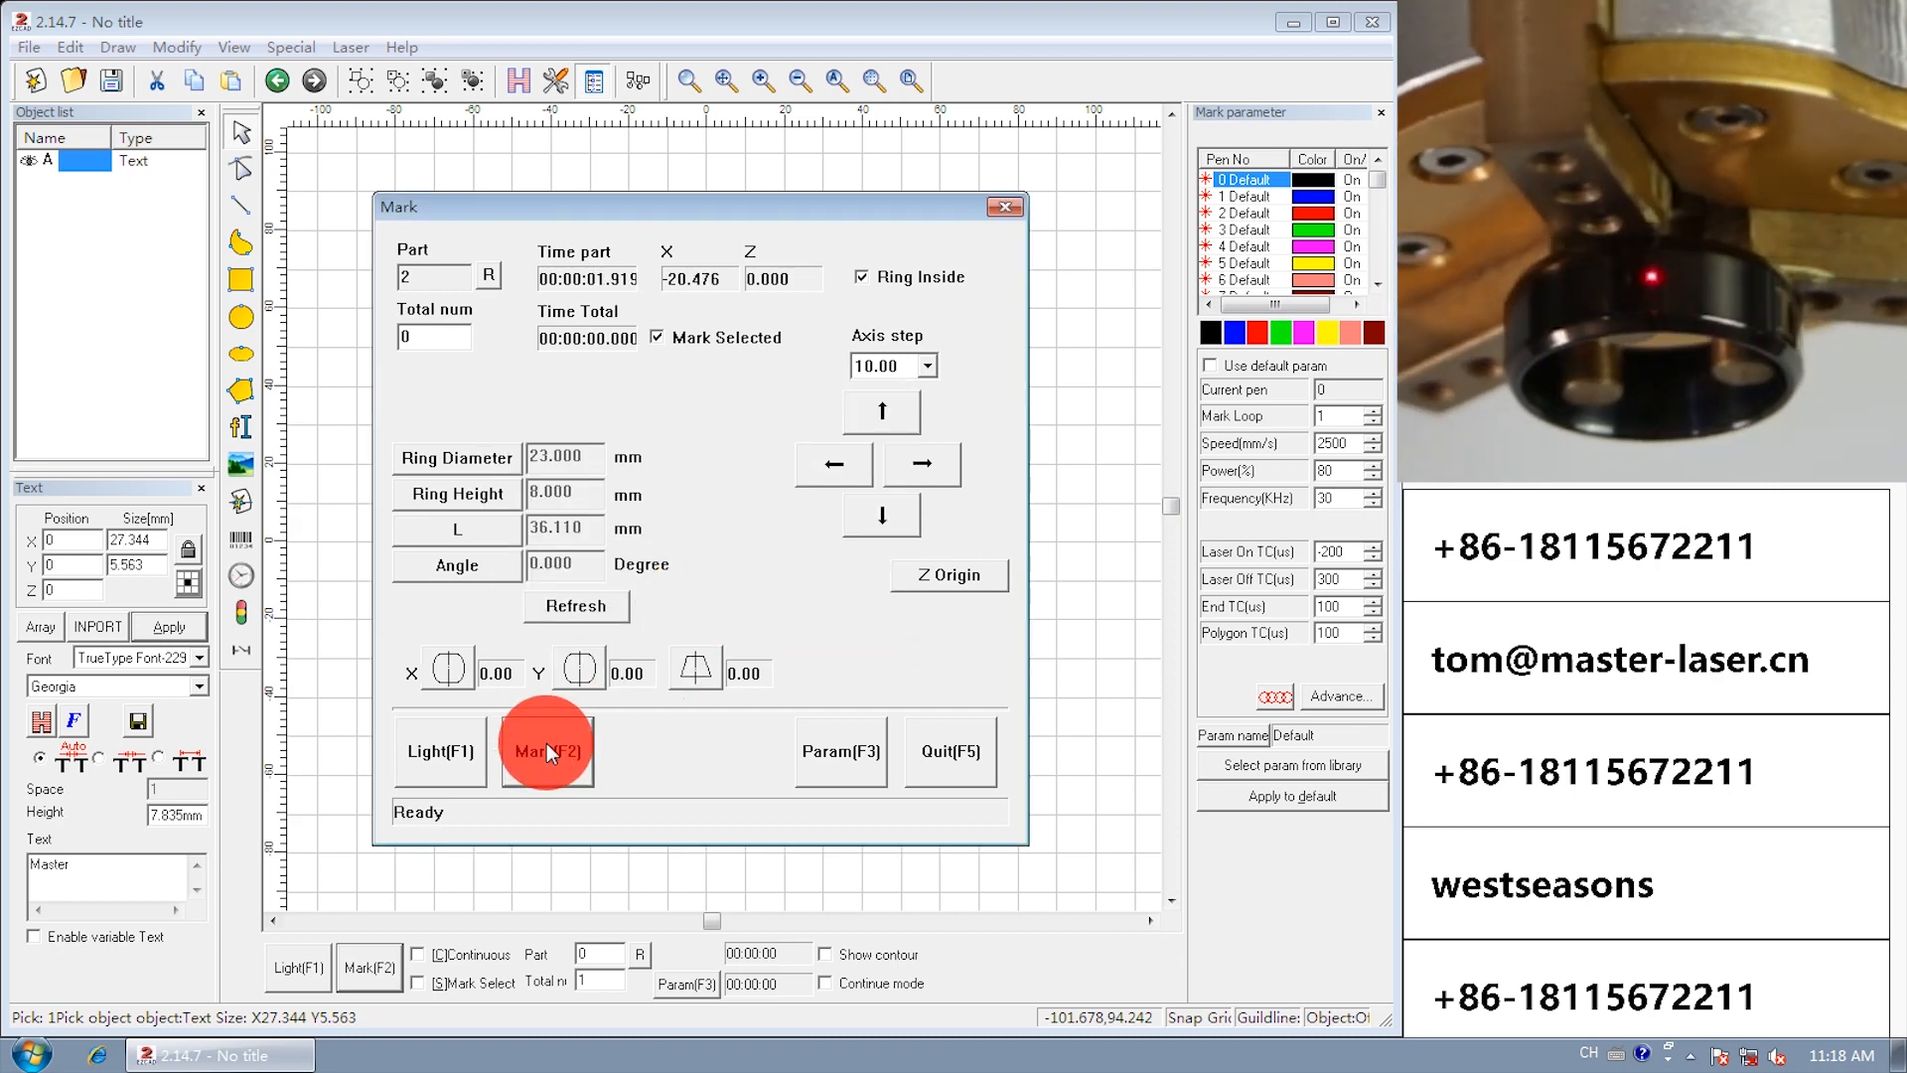
Engrave 'Master' a third time, then close EzCad2 so the save prompt appears.
left_click(546, 751)
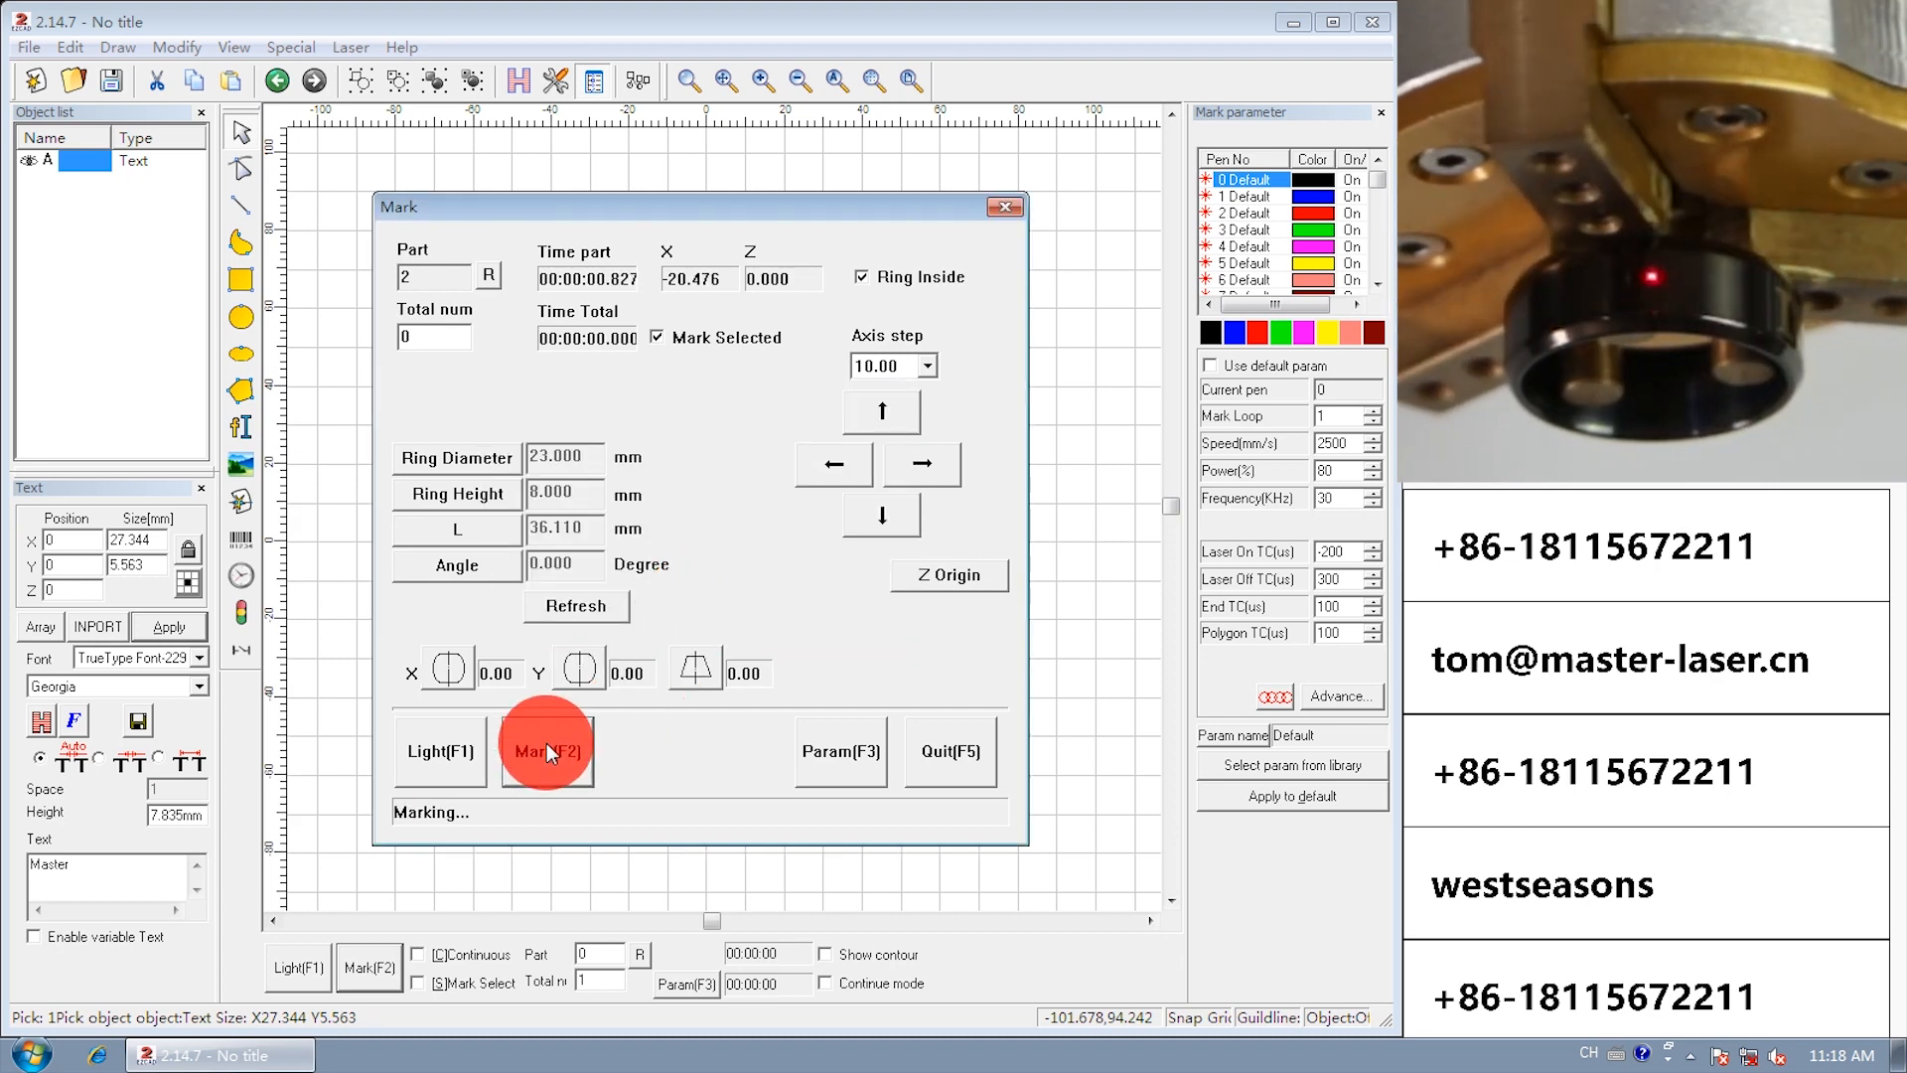
left_click(546, 751)
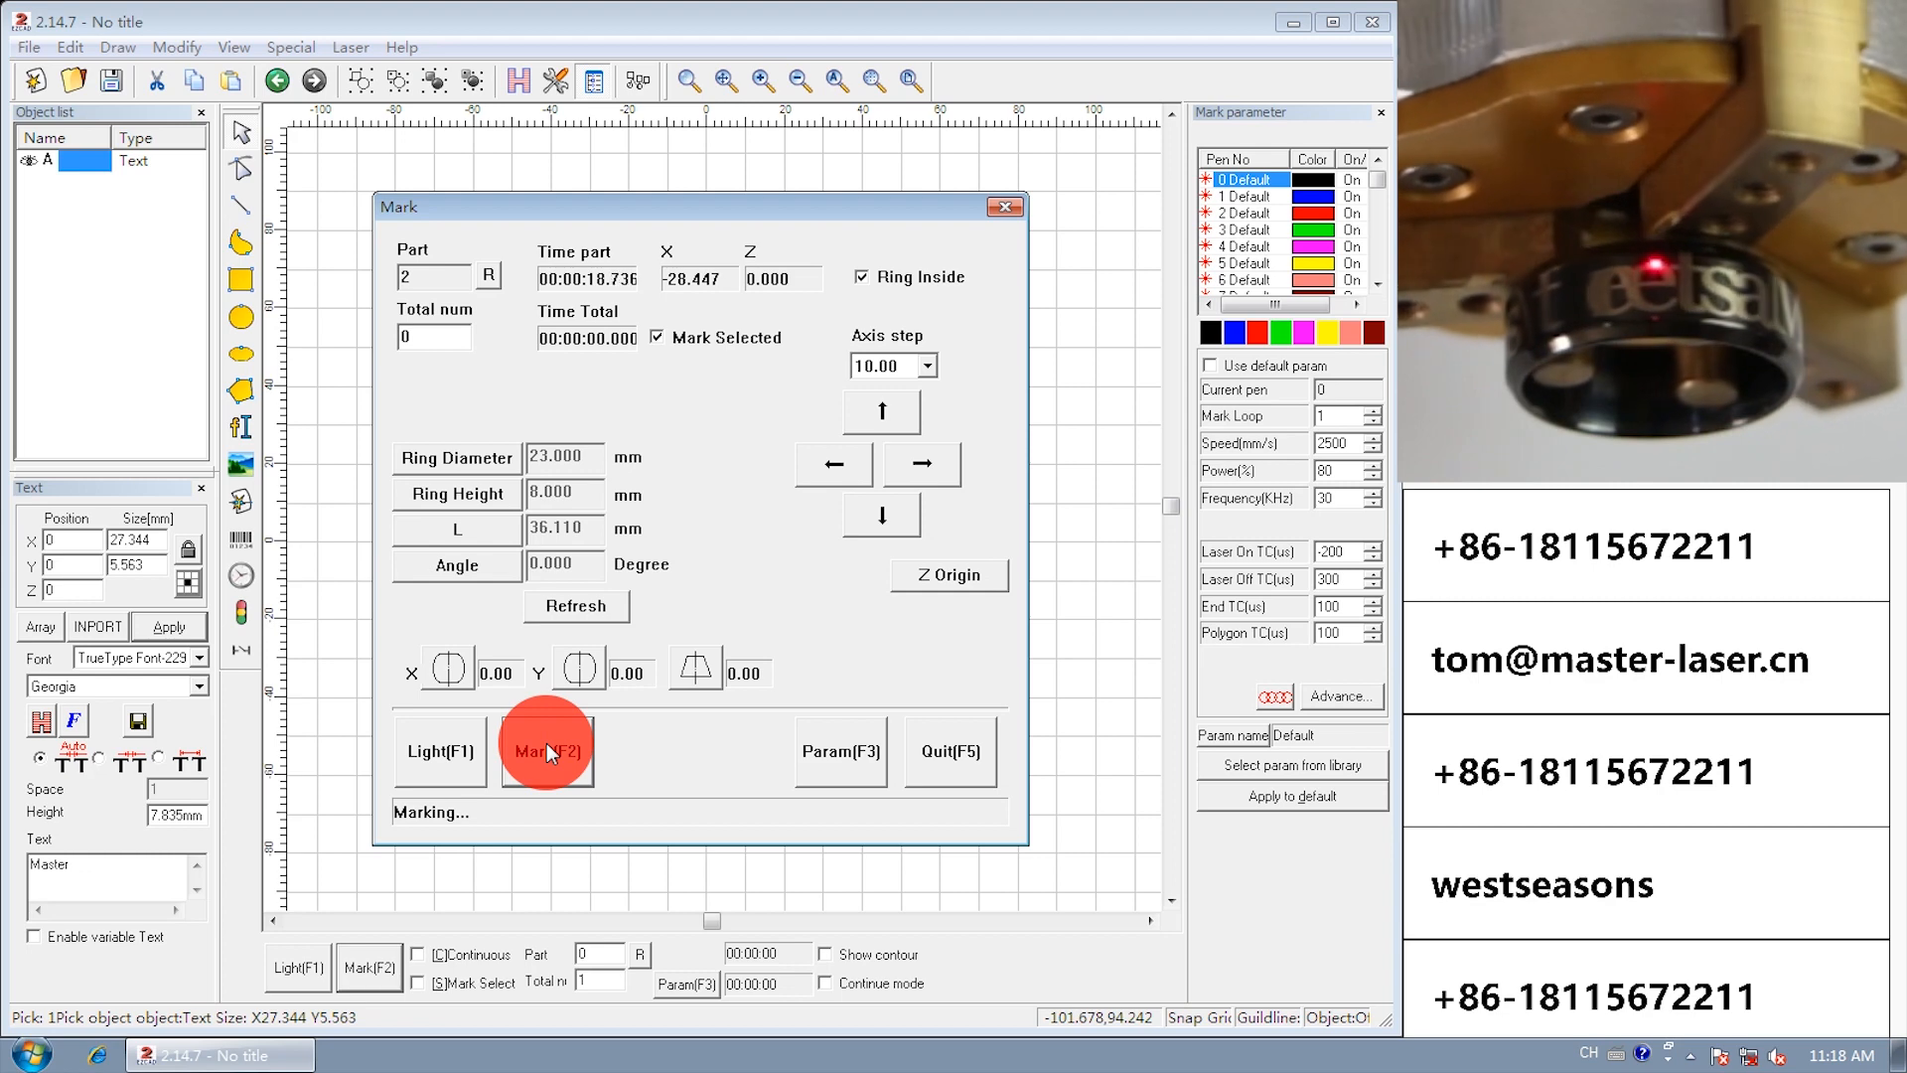
mouse_move(952, 751)
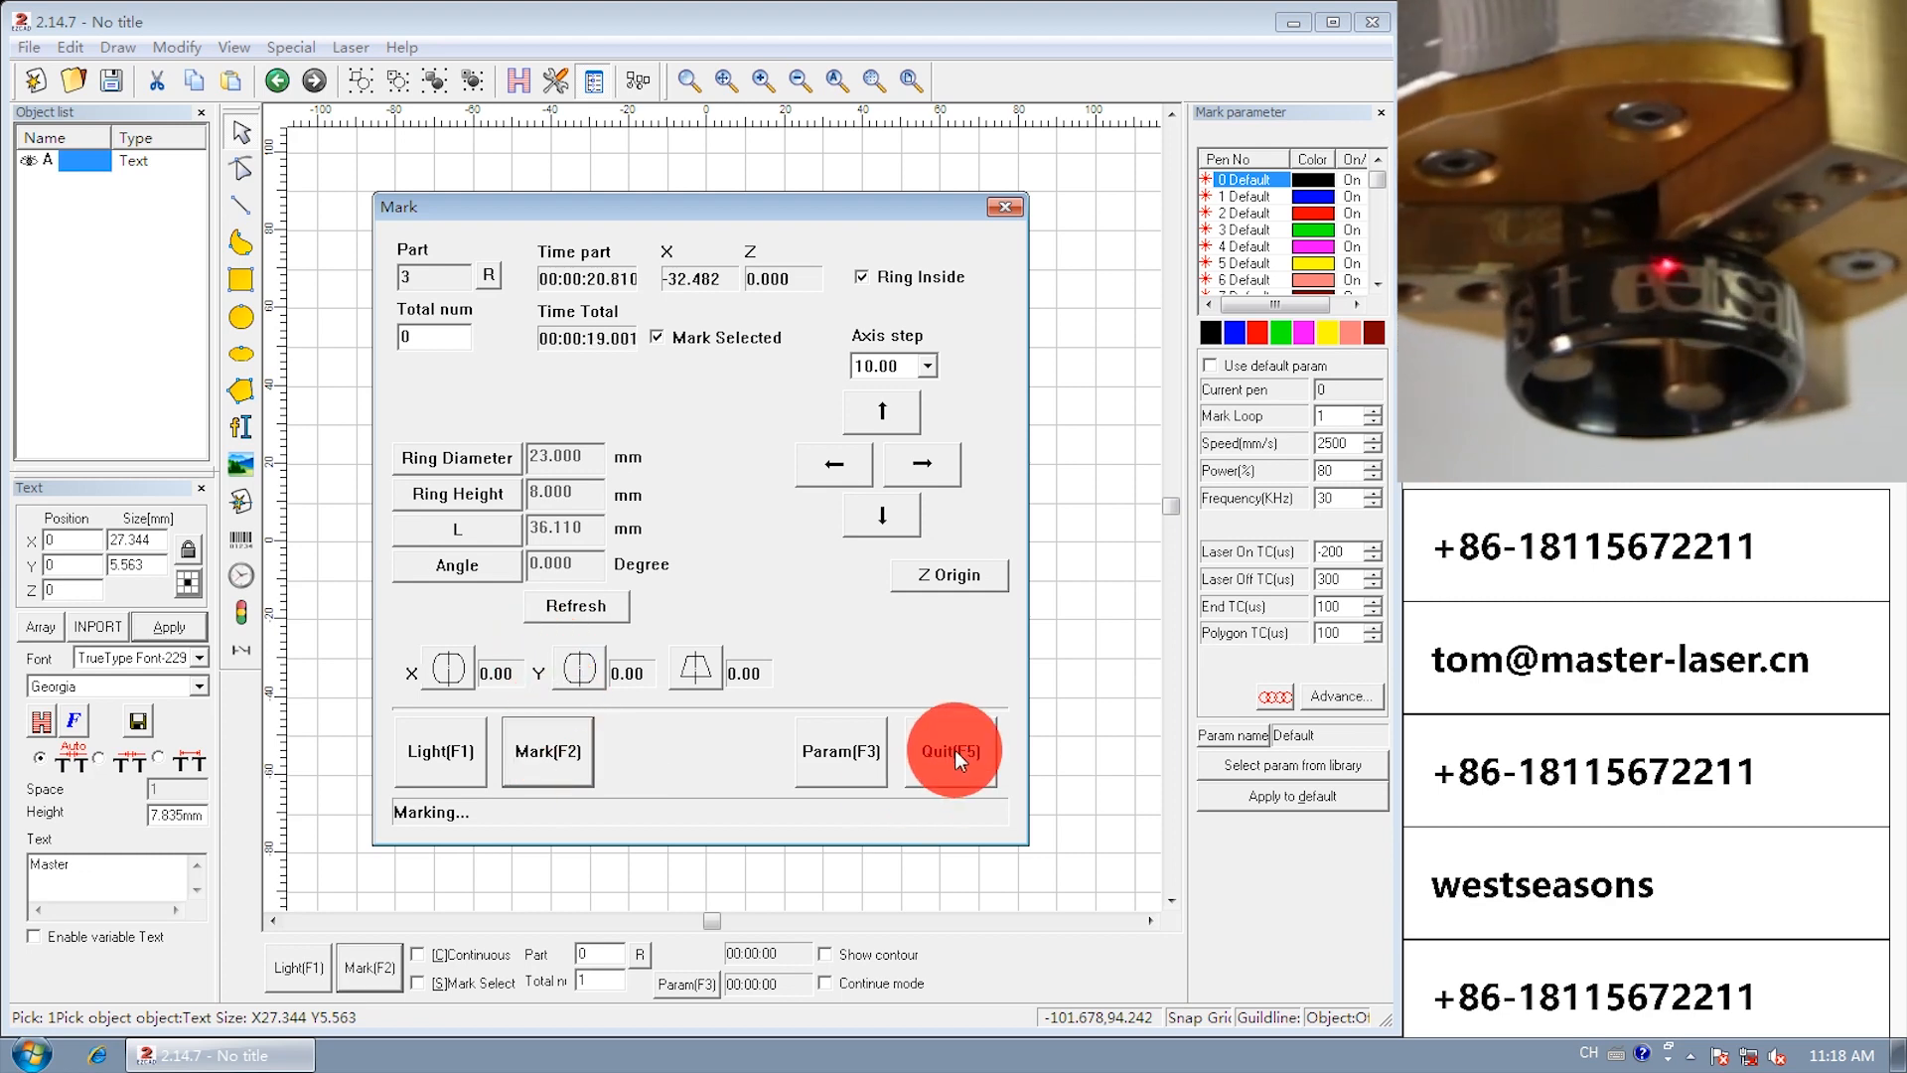
mouse_move(991, 212)
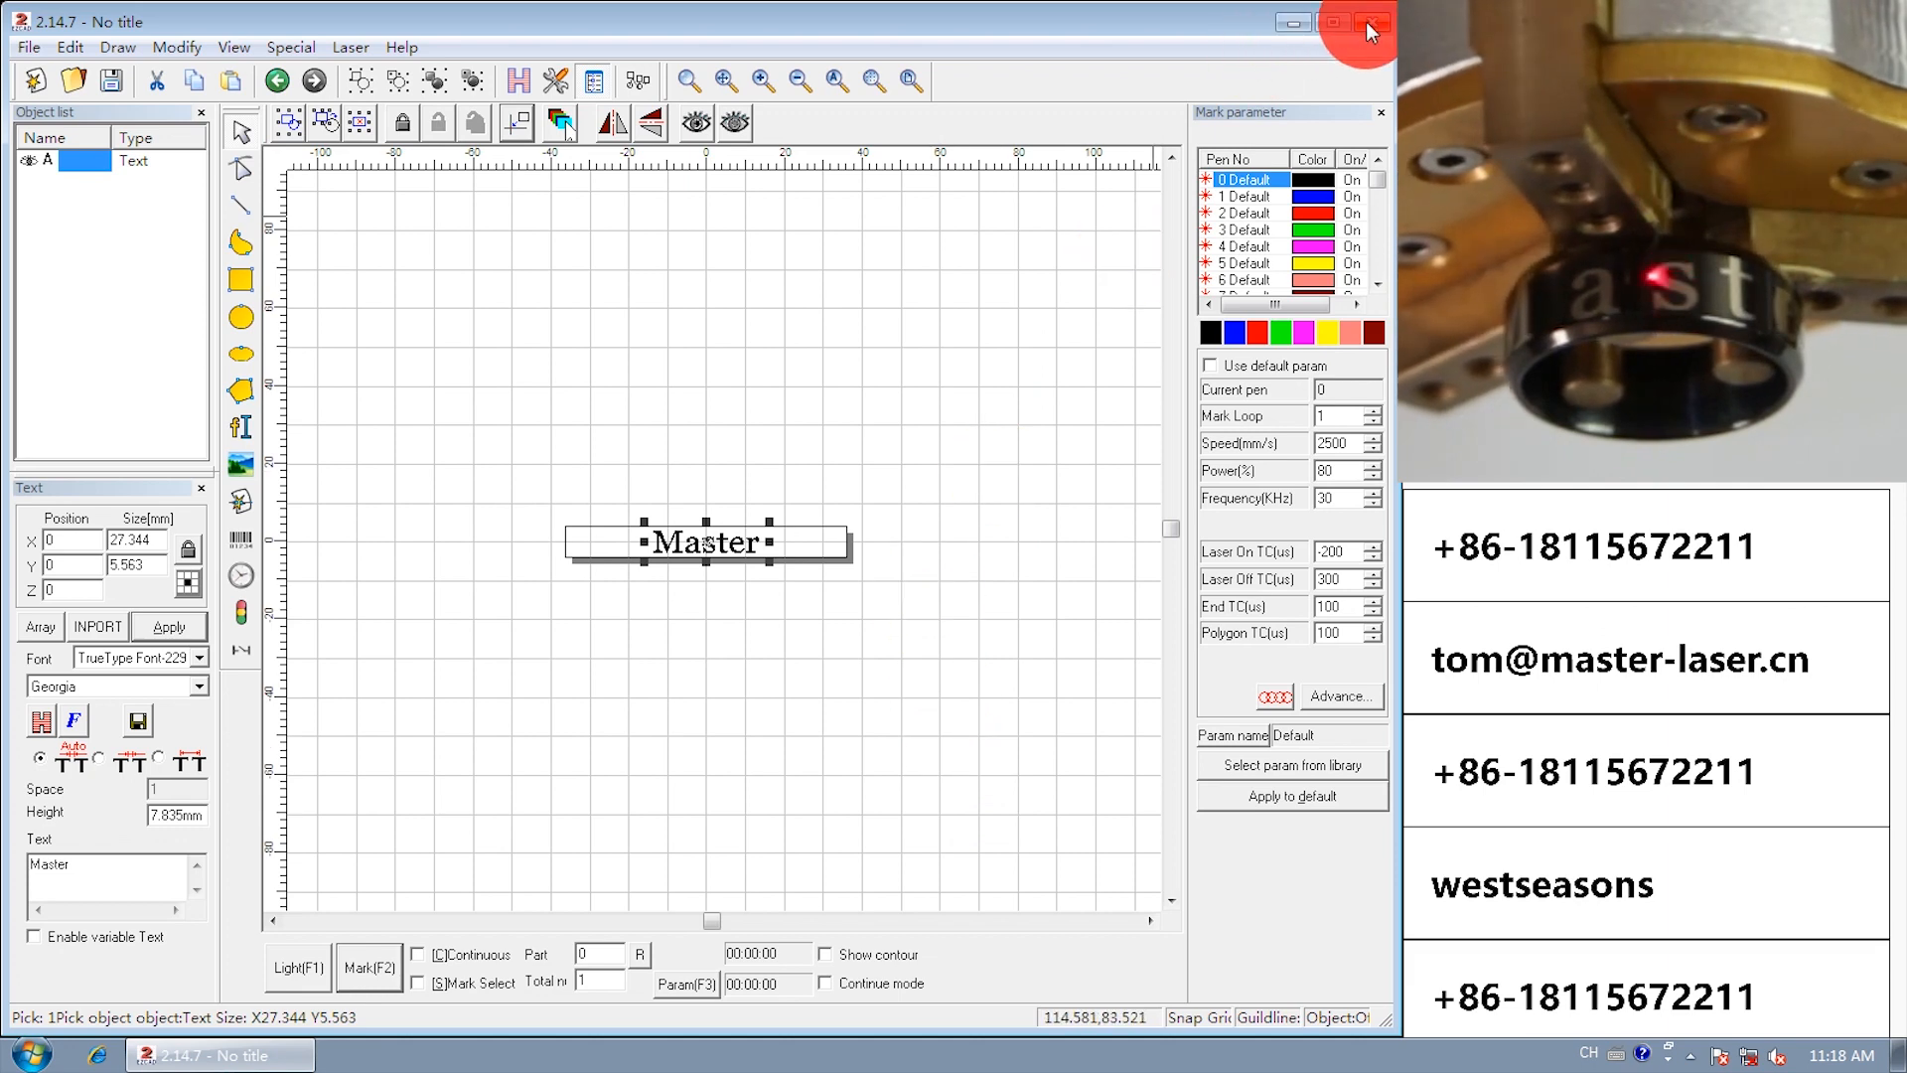
left_click(1371, 22)
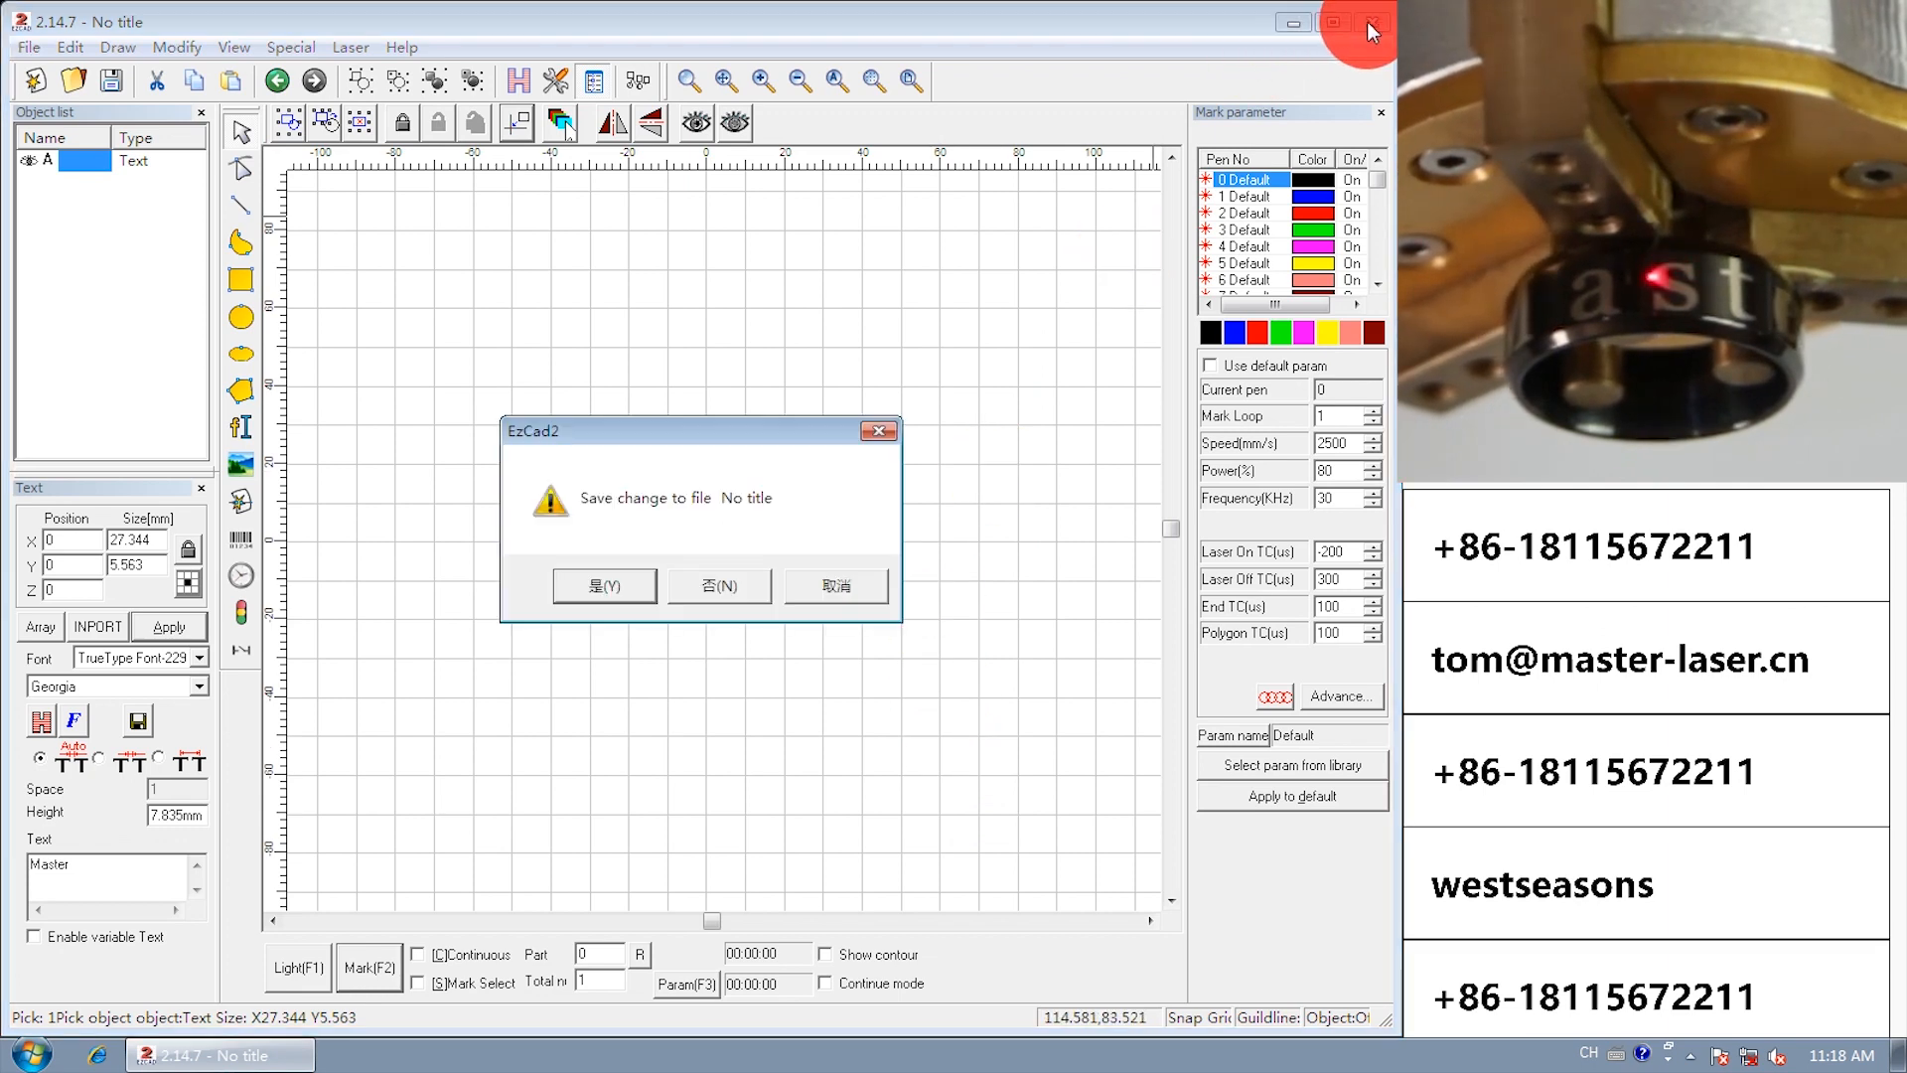